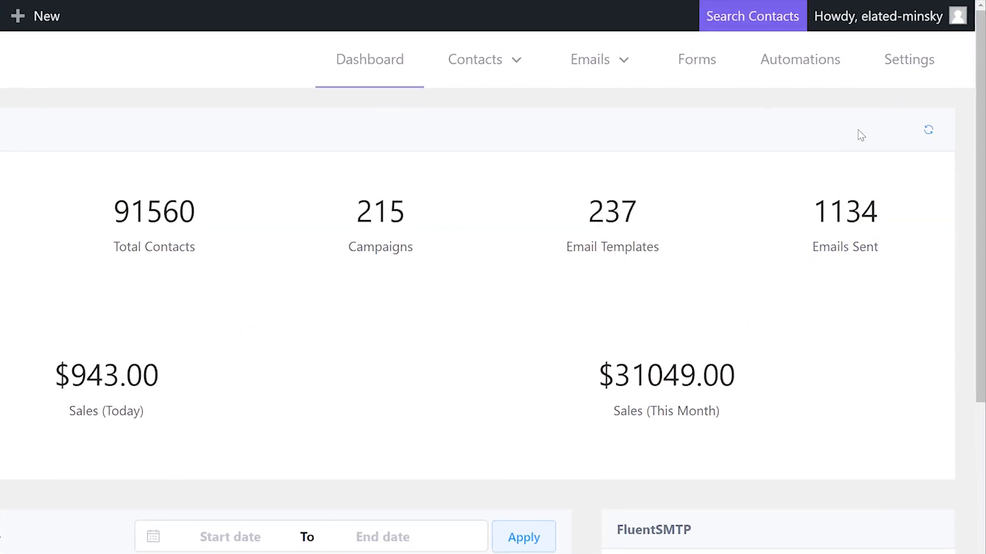
- Go to FluentCRM Settings, landing on the Business Settings page
left_click(908, 59)
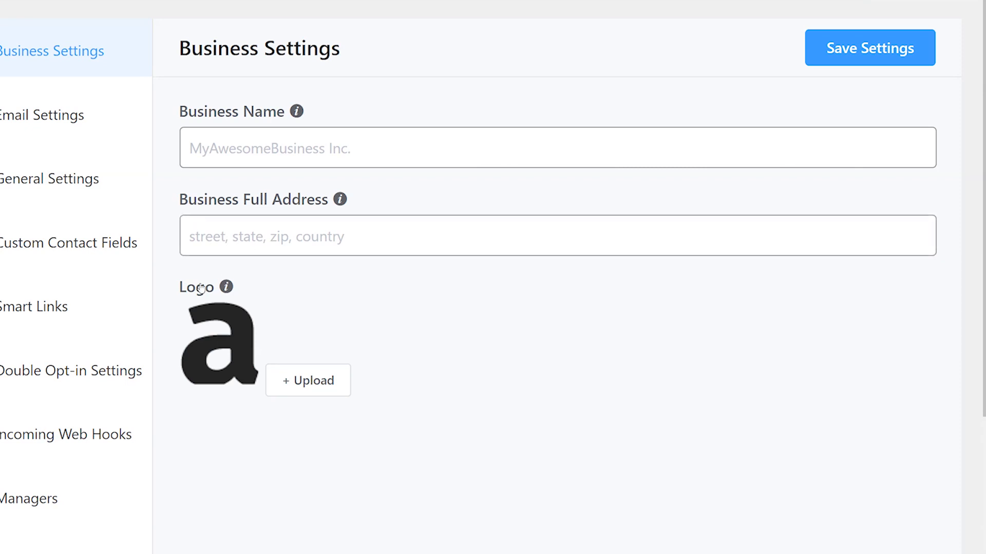
- Set business name WPManageNinja, upload ninja-logo-01 as the logo from the Media Library, and save
type("WPM")
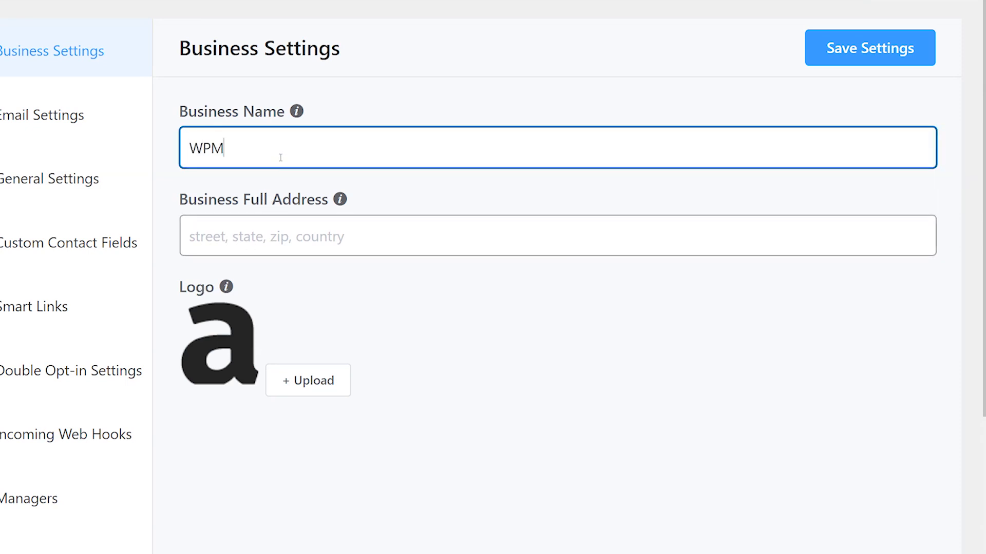
type("anageNinja")
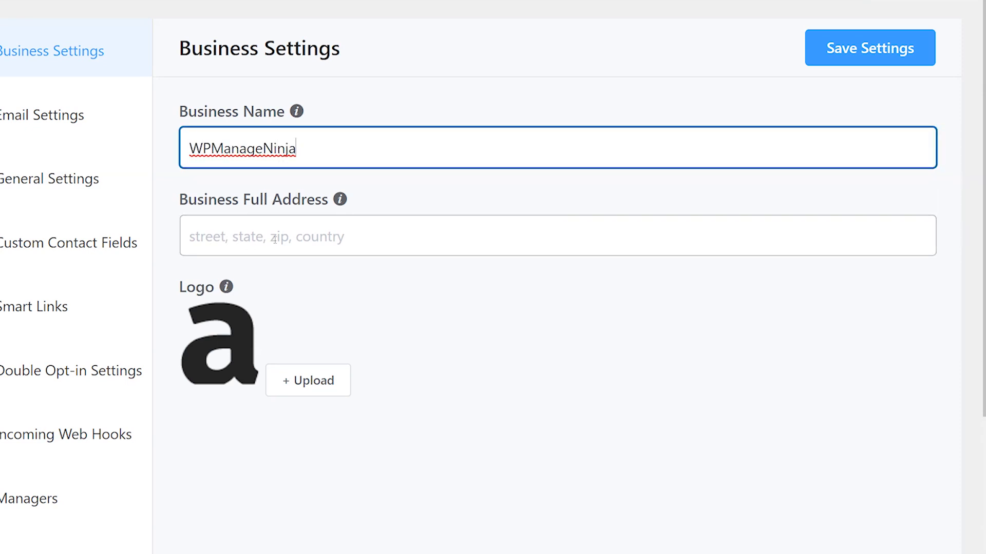
left_click(307, 379)
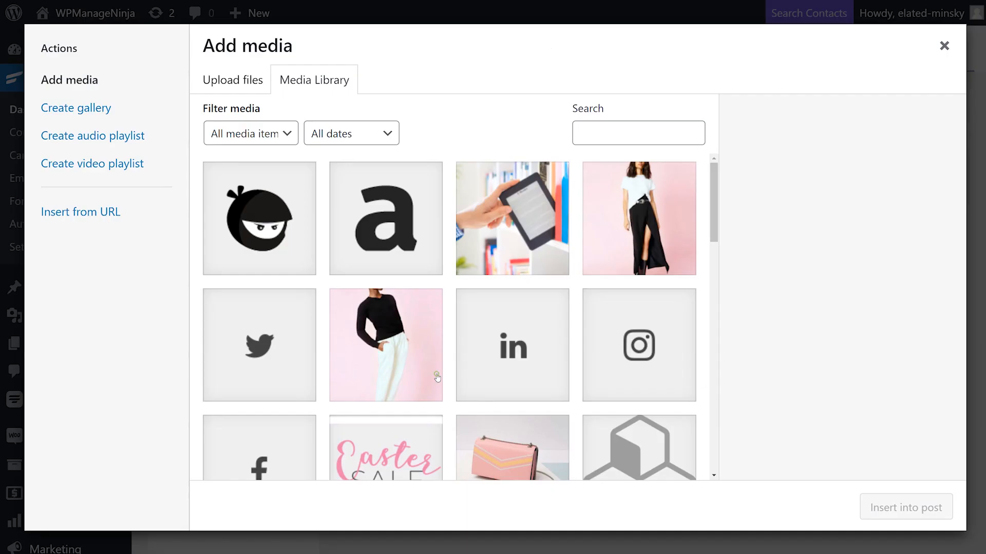
left_click(258, 218)
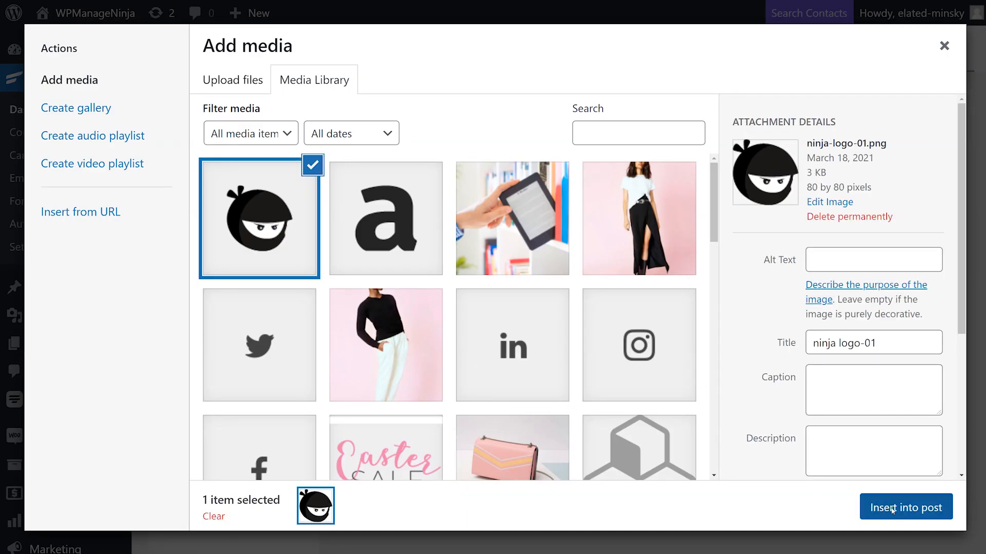
left_click(906, 508)
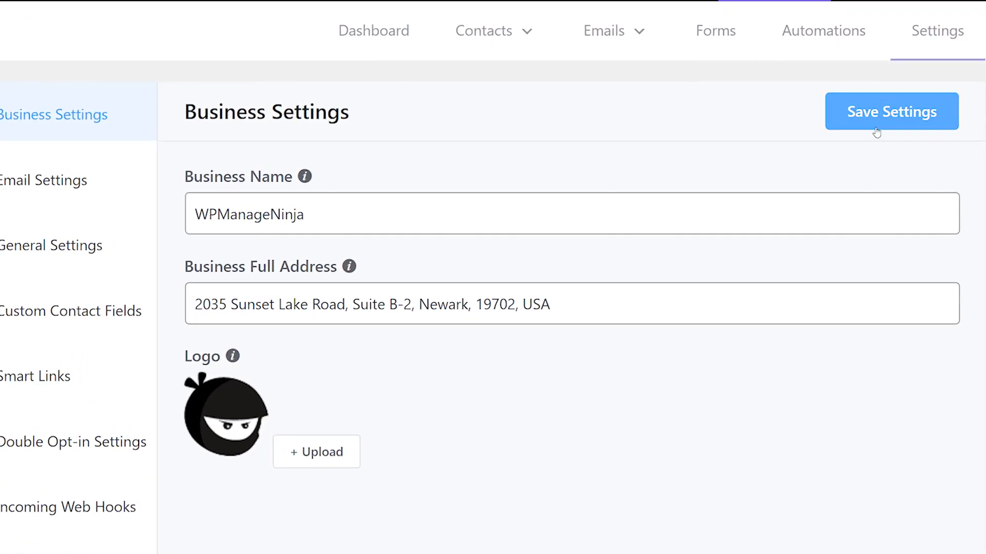
left_click(891, 111)
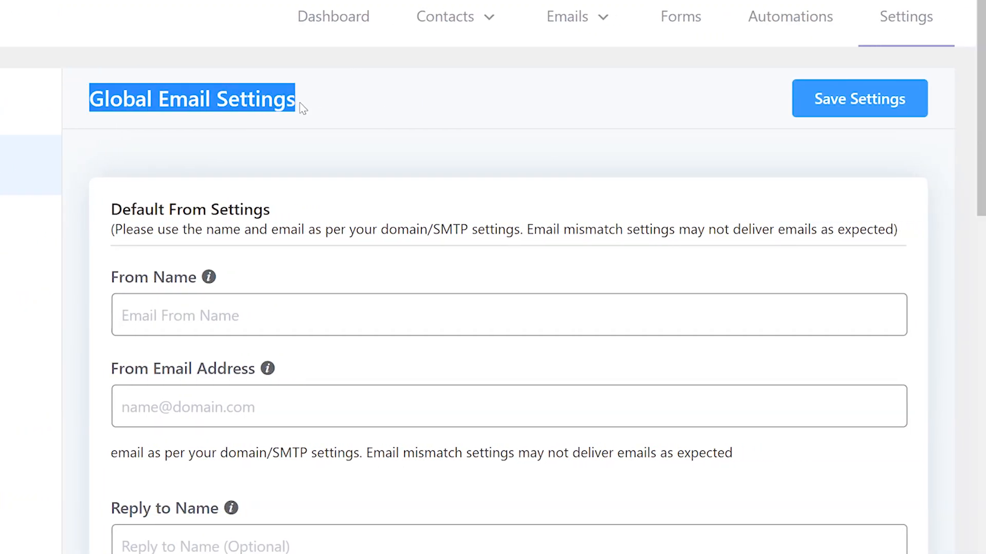
mouse_move(210, 277)
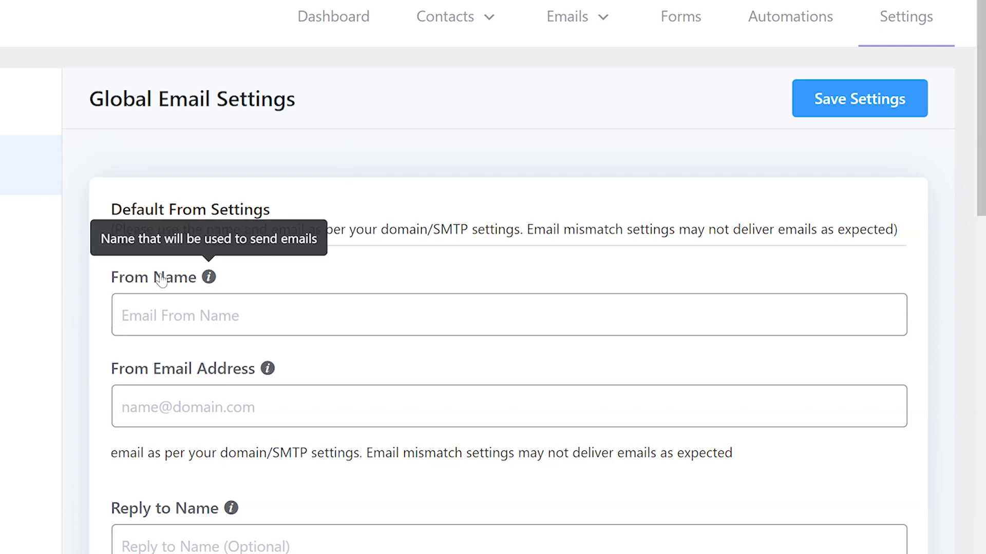
mouse_move(269, 367)
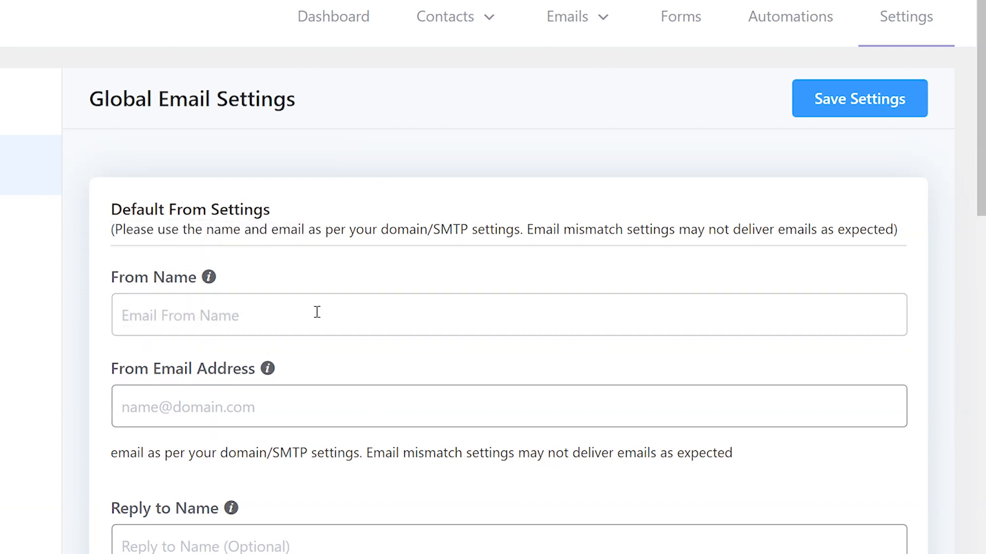
- Set the From Name to WPManageninja and begin the From Email Address with 'reply'
type("WPManageninja")
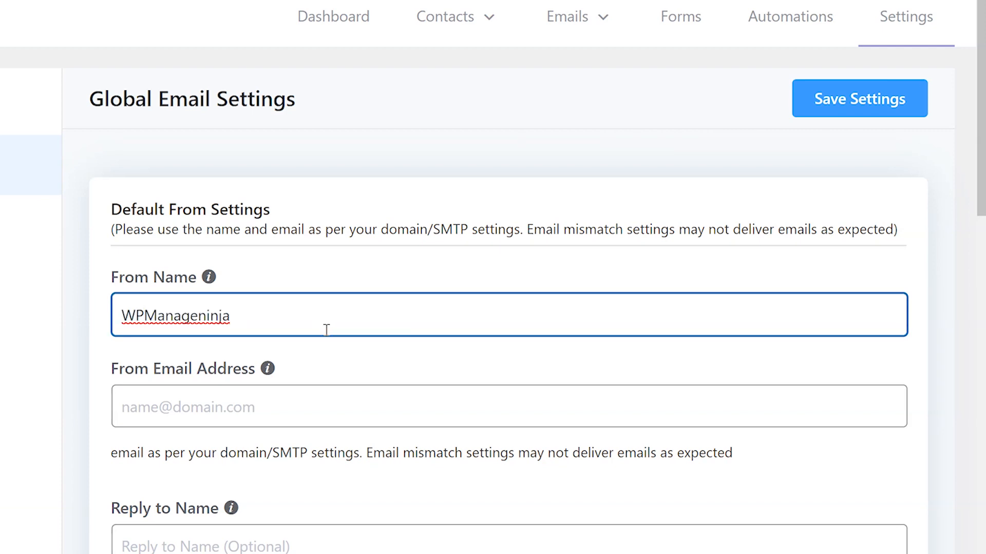
type("reply")
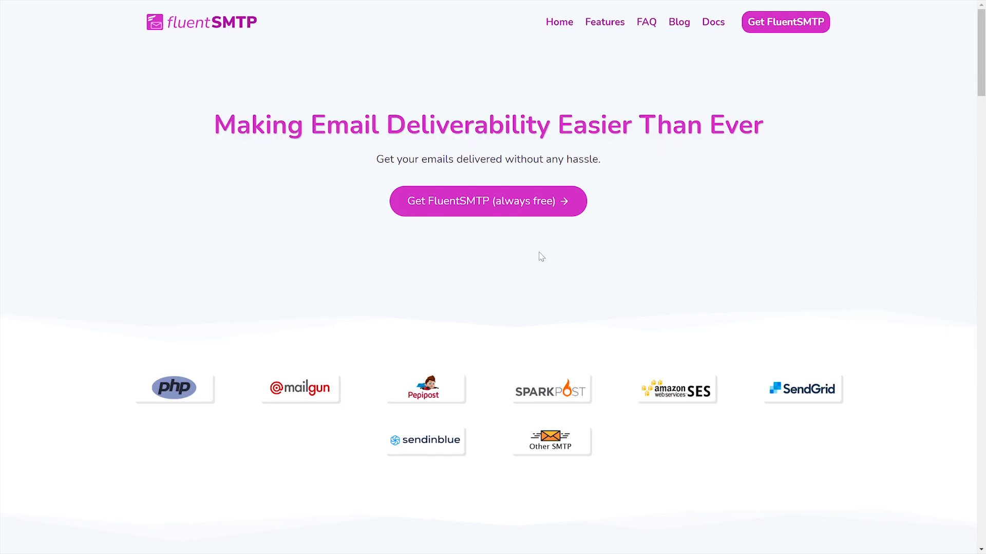
mouse_move(488, 201)
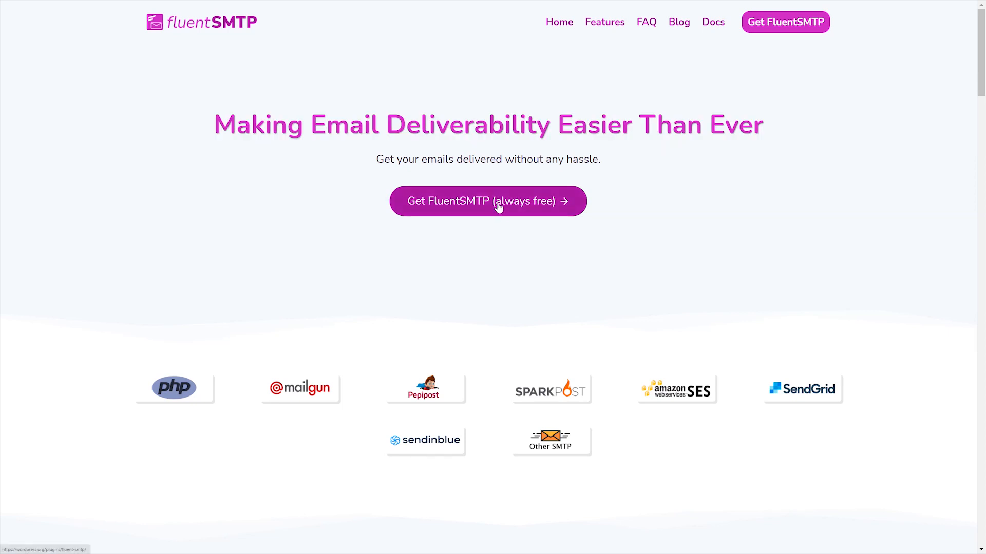
- Scroll the fluentsmtp.com homepage past the provider logos to the Email Logs section
scroll("down", 3)
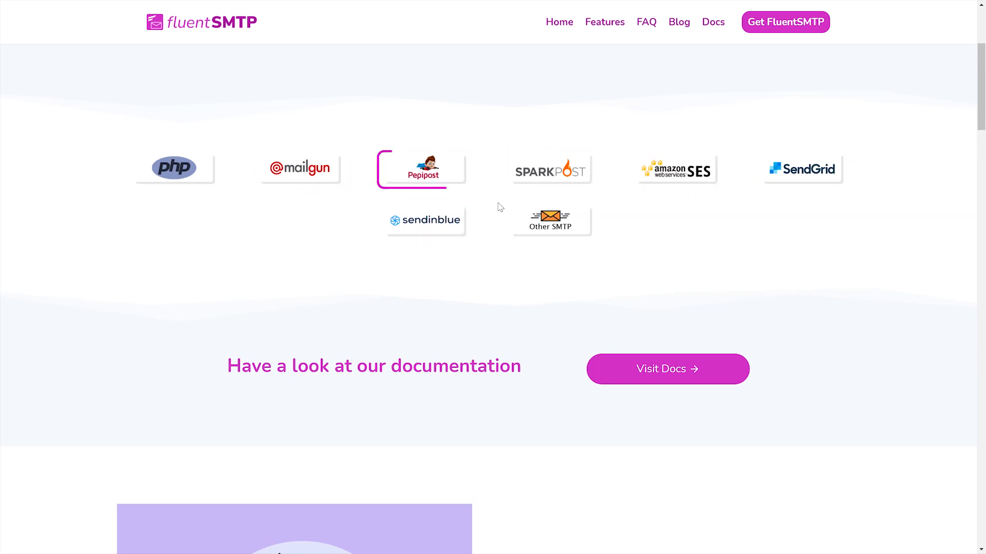
scroll("down", 3)
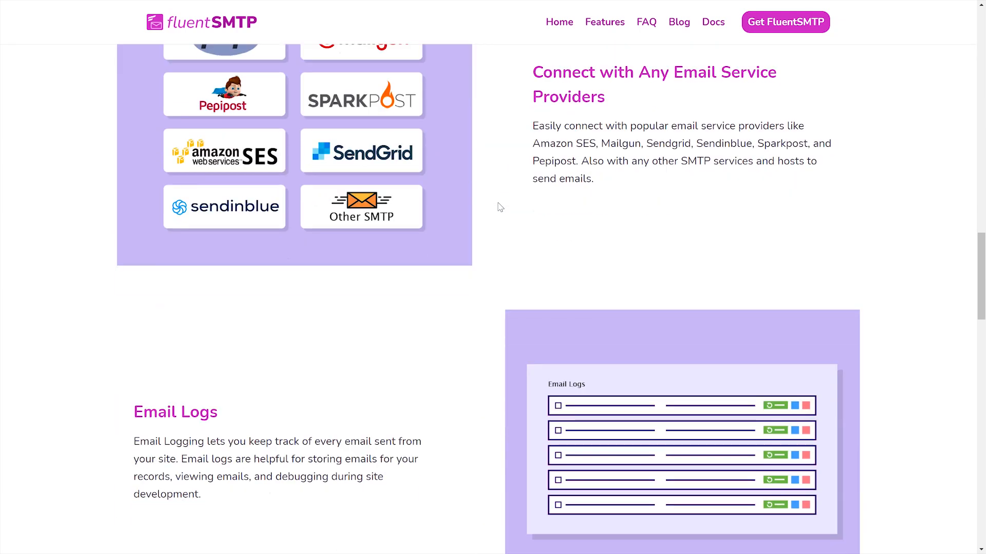
scroll("down", 3)
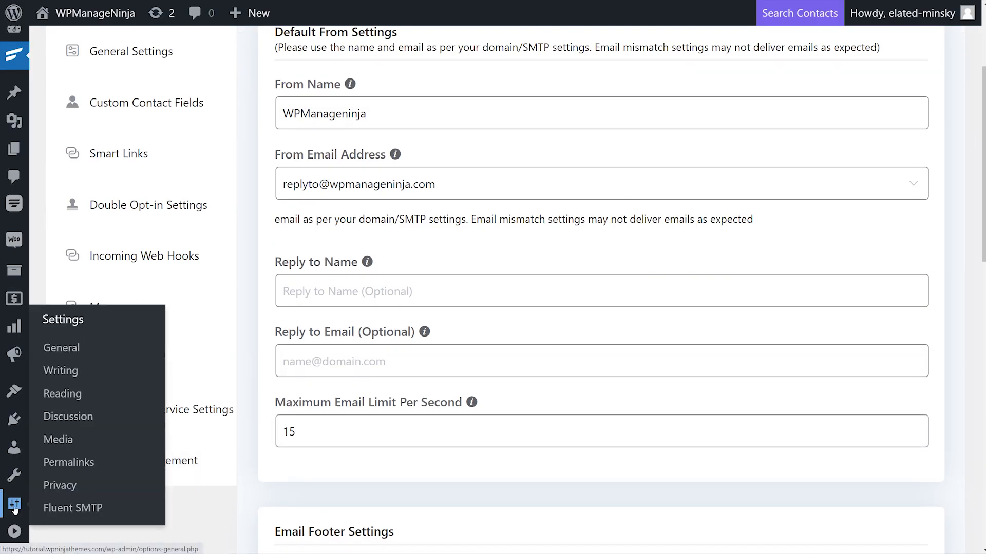
- View Fluent SMTP's Settings tab showing the PHP Mail connection and email logging options
left_click(72, 507)
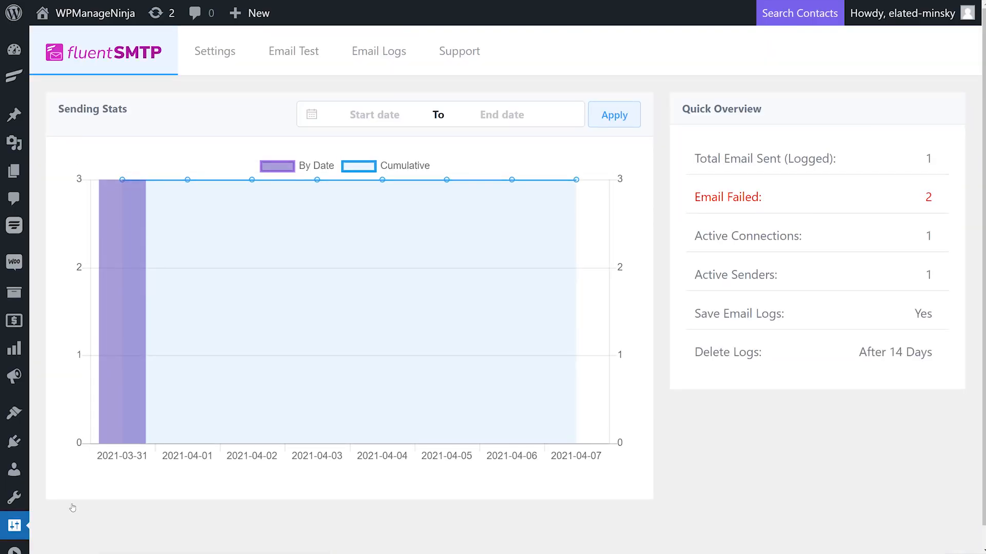
left_click(214, 51)
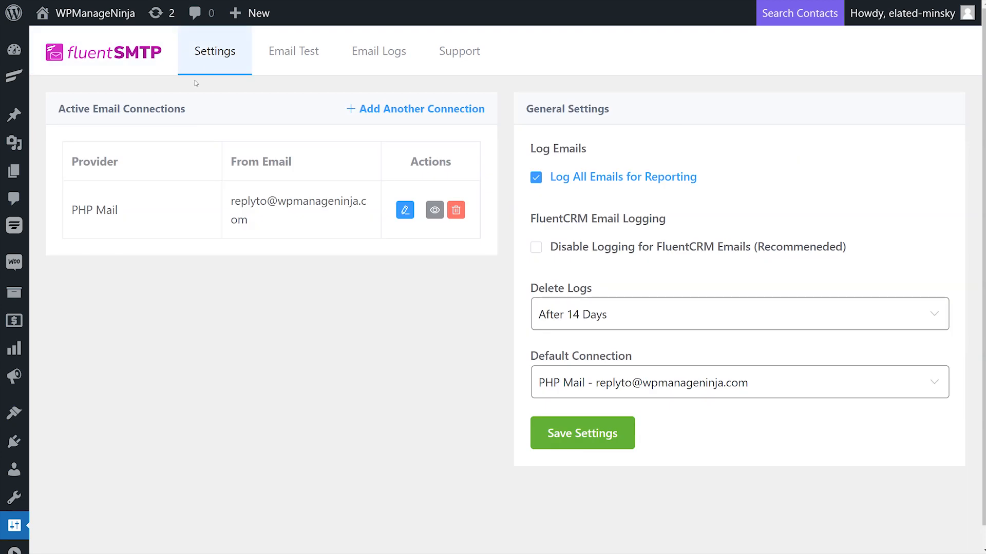
double_click(121, 108)
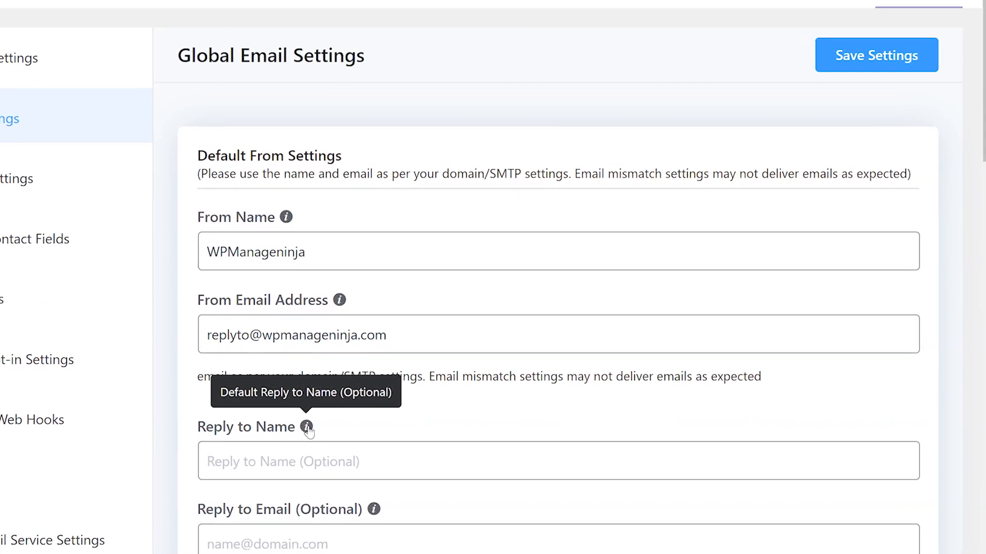
mouse_move(364, 510)
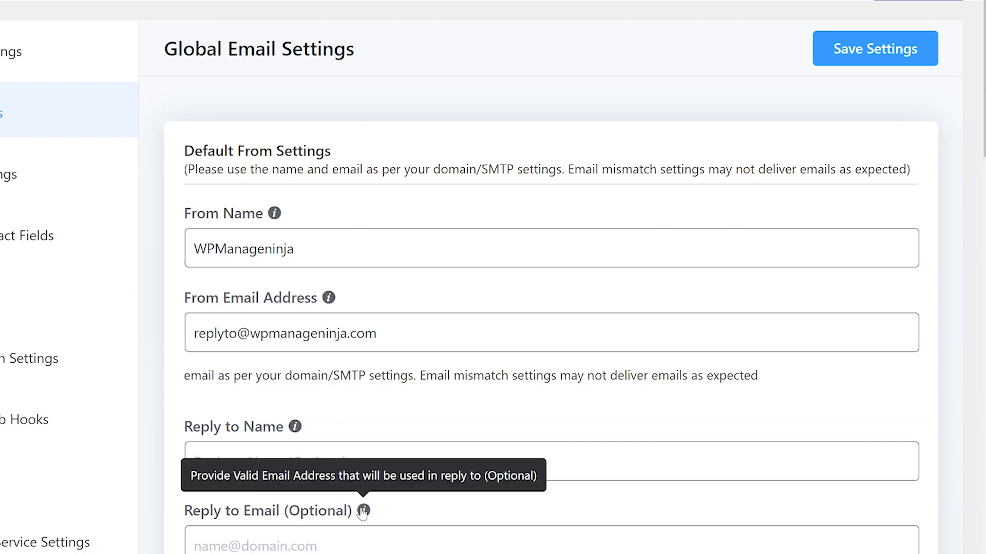
mouse_move(271, 468)
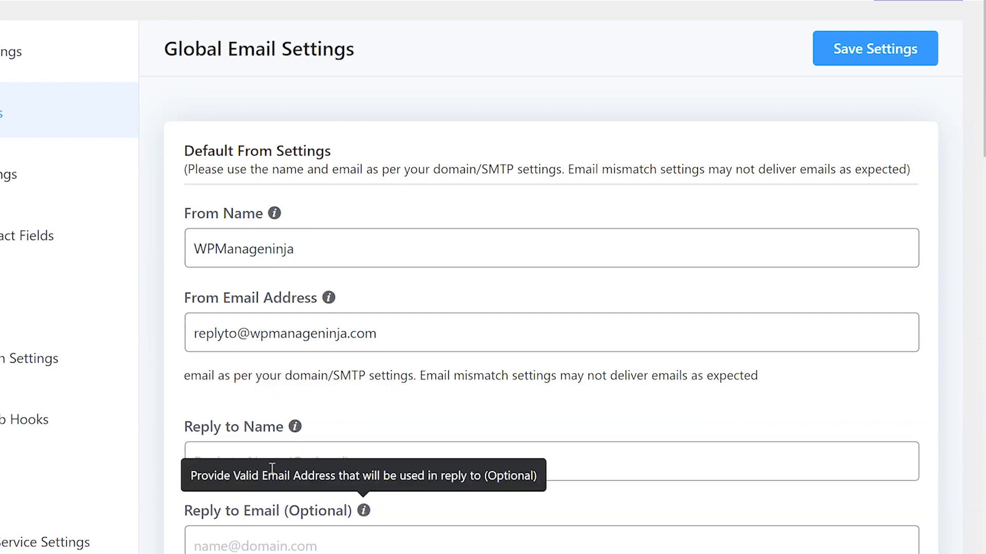
- Set Reply to Name WPManageninja, a replyto email address, and Maximum Email Limit Per Second 10
type("WPMana")
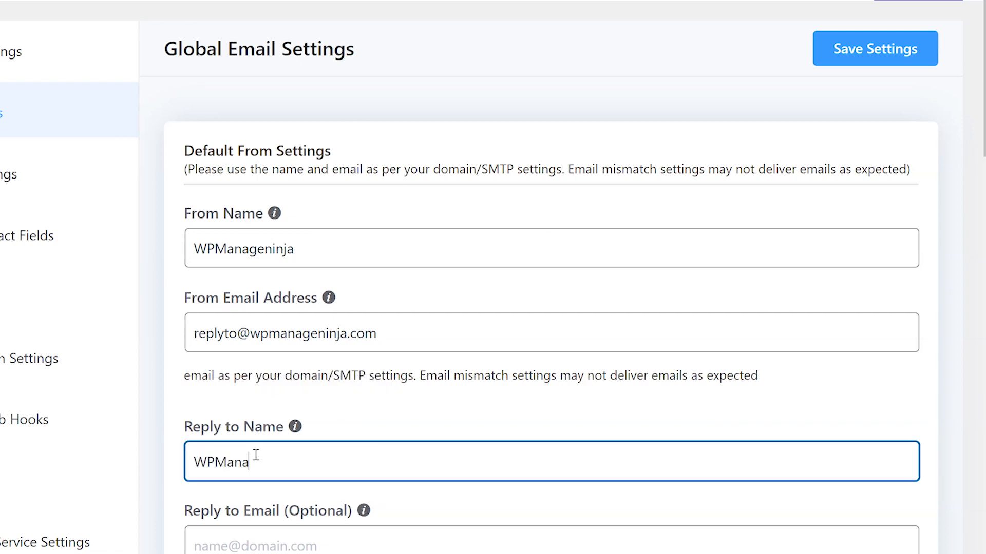
type("geninja")
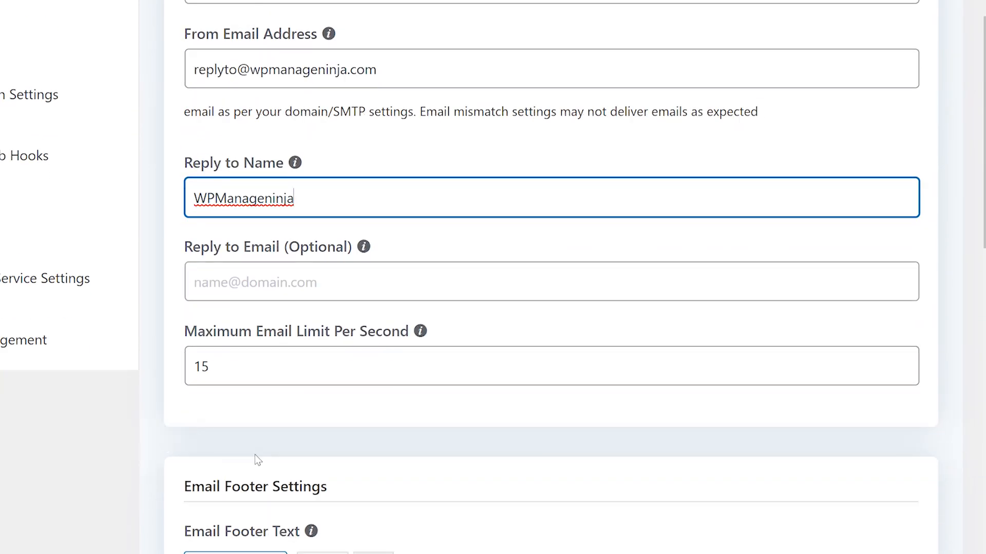
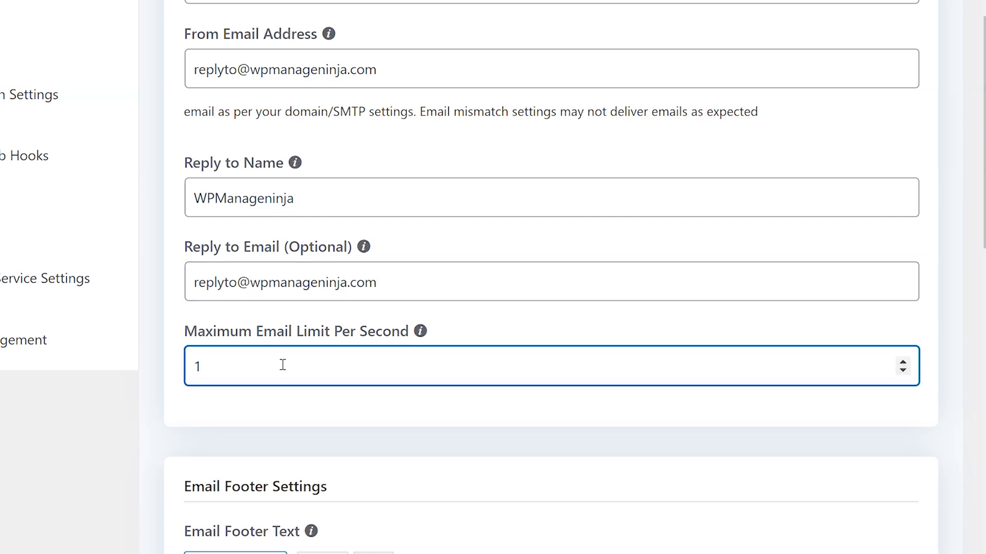
type("0")
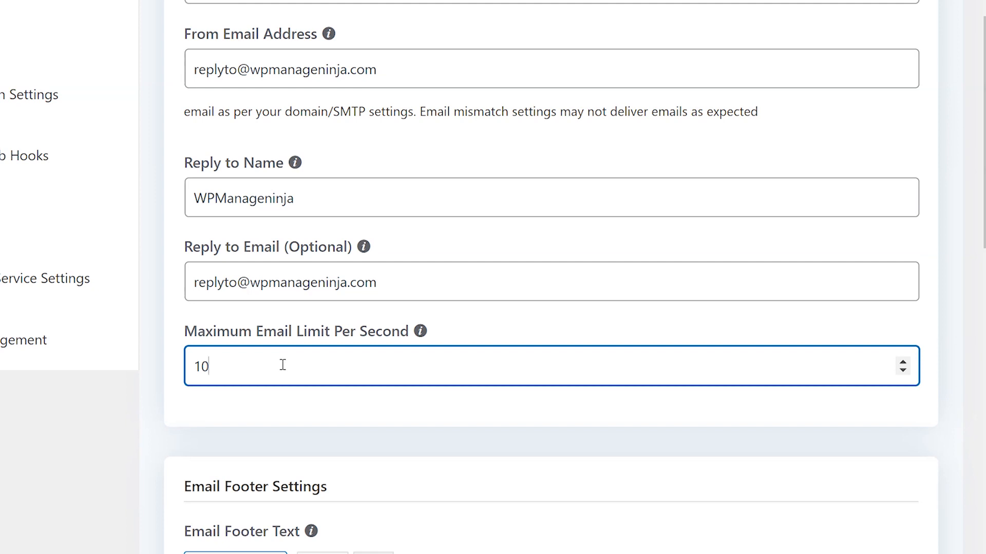
scroll("down", 3)
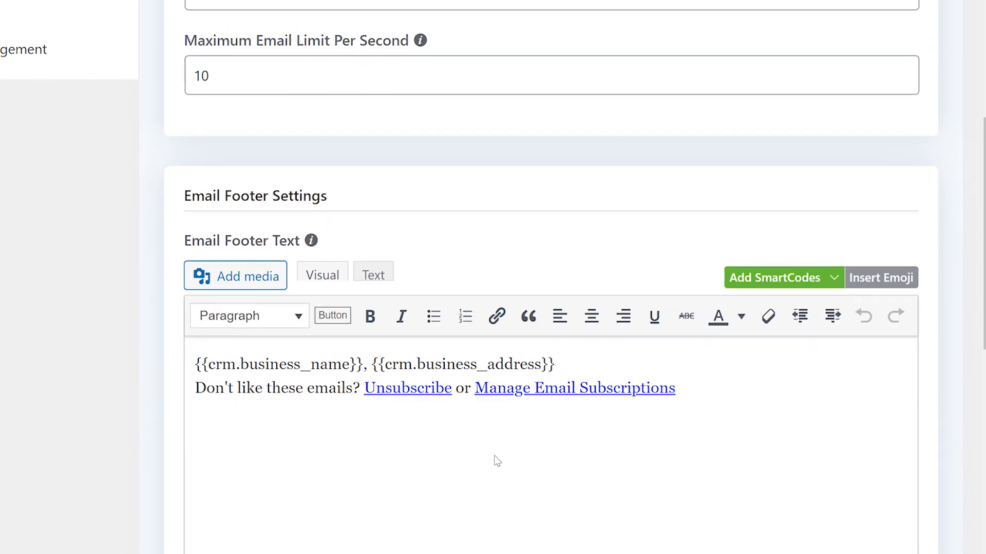
- Insert ninja-logo-01 via Add media beneath the unsubscribe line in the Email Footer Text
scroll("down", 3)
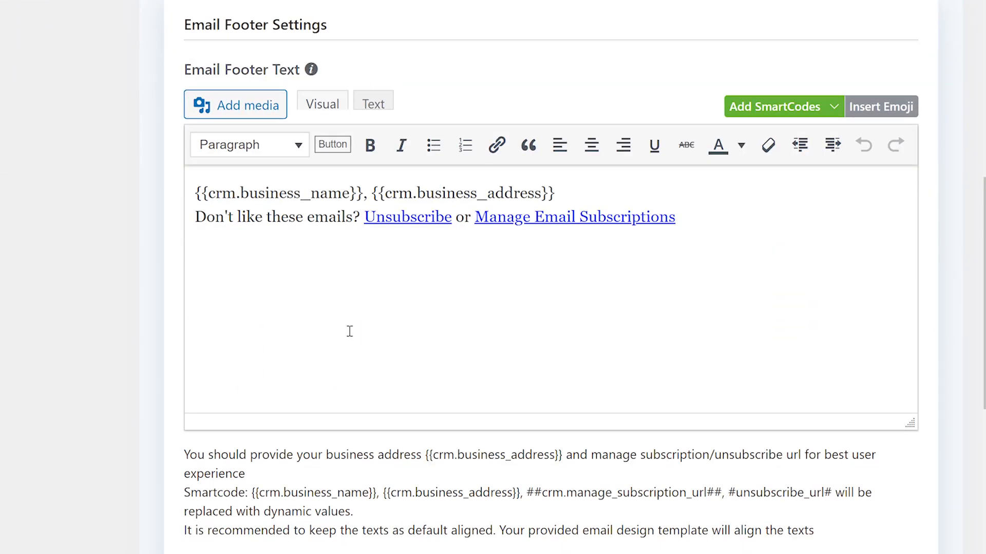
double_click(254, 25)
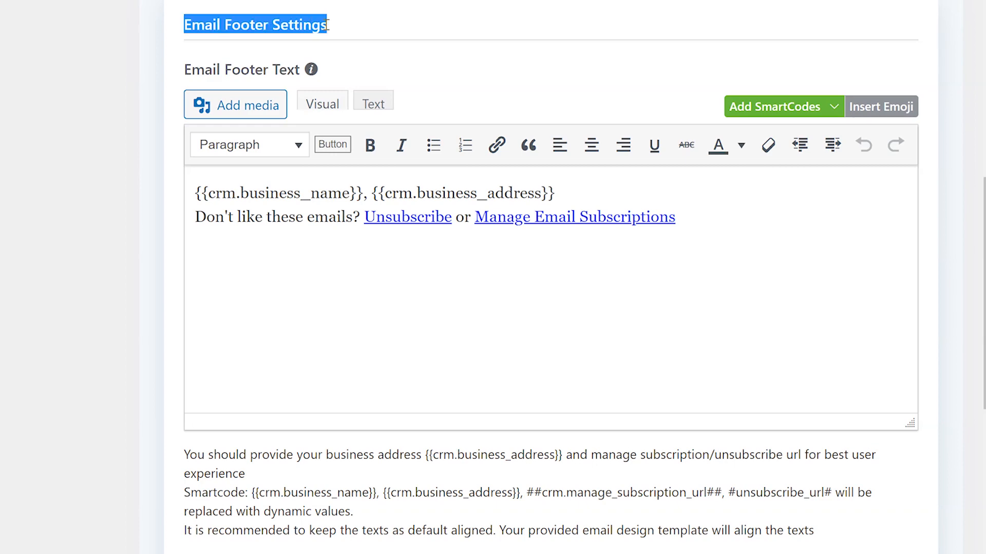
left_click(235, 104)
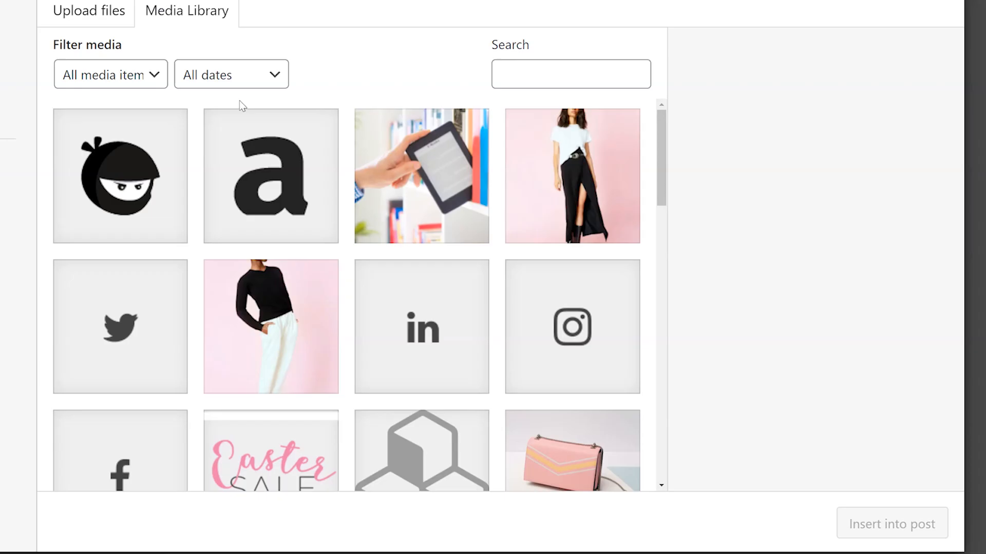
left_click(120, 176)
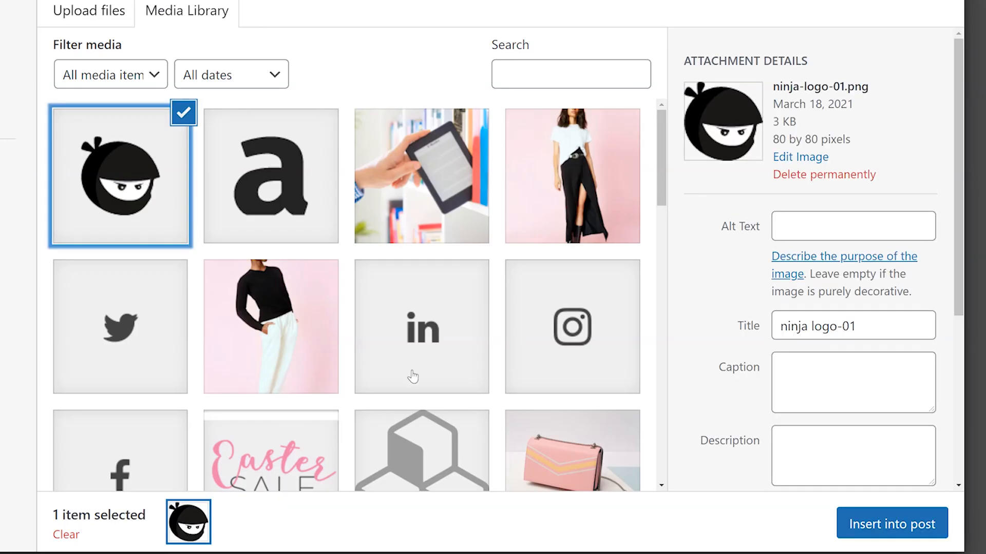
left_click(892, 523)
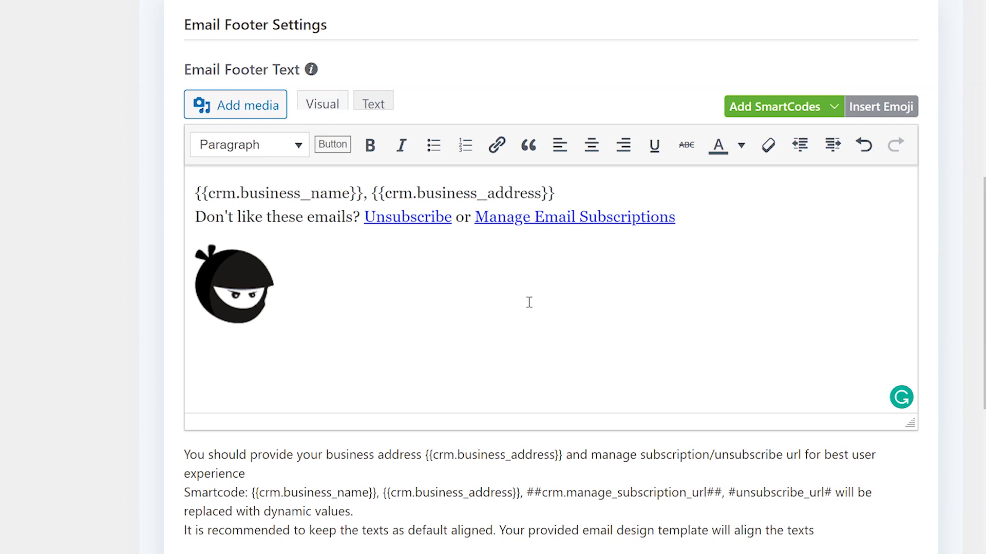
- Select 'Contact can see all lists and manage subscriptions' under Email Preference Settings and save
scroll("down", 3)
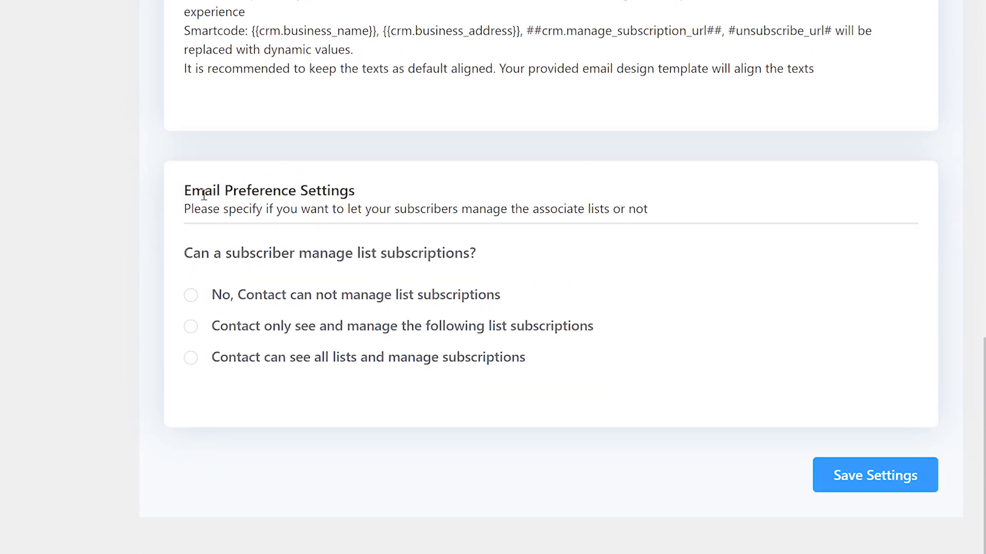
mouse_move(355, 190)
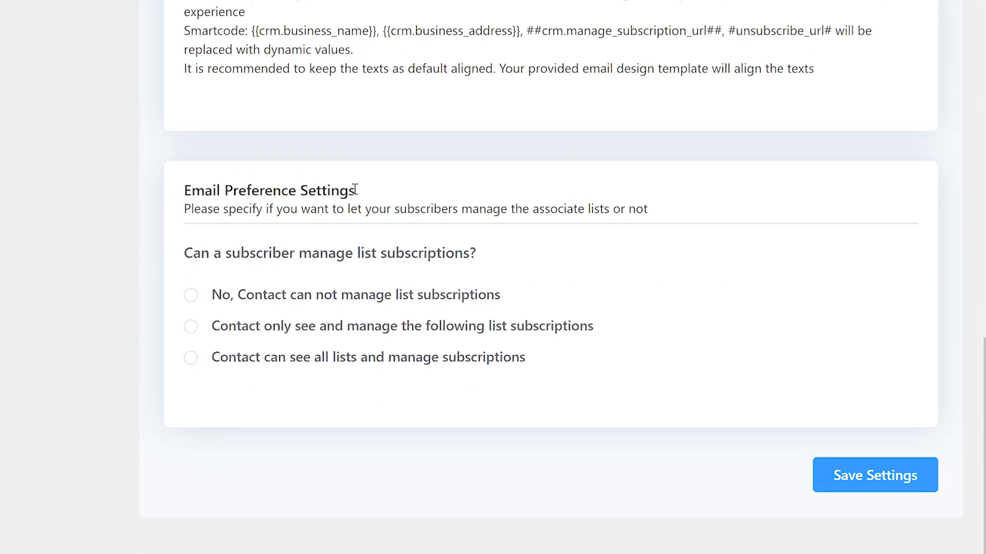
mouse_move(434, 213)
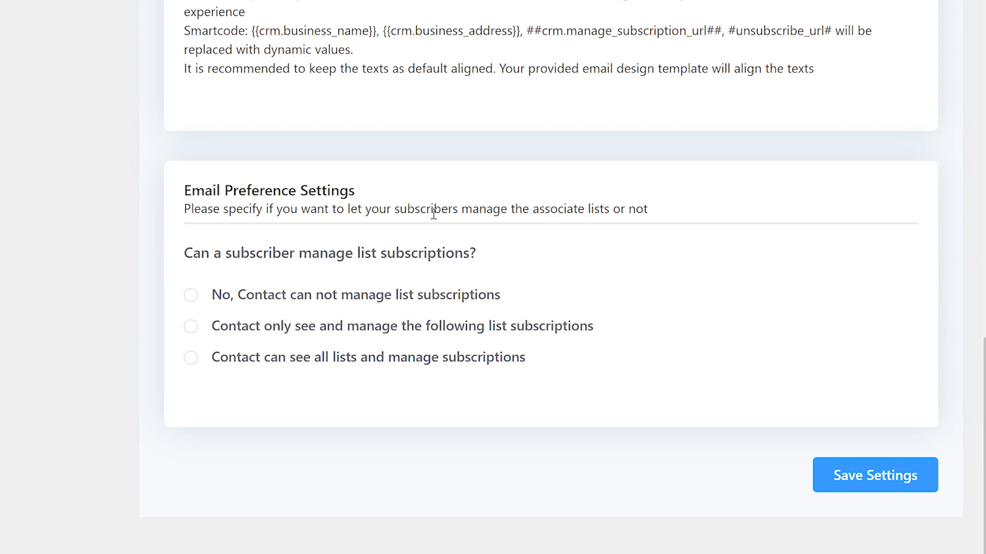
mouse_move(467, 231)
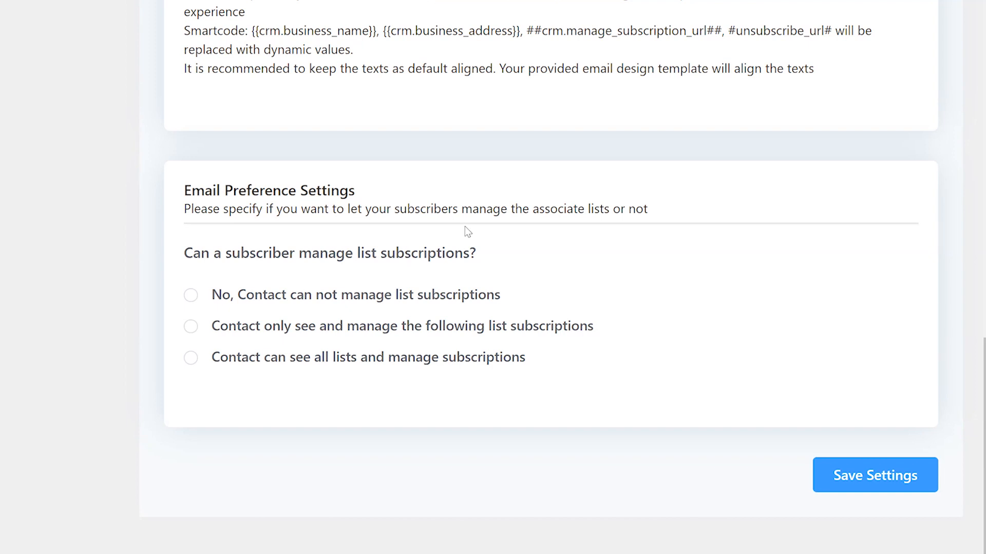
mouse_move(295, 302)
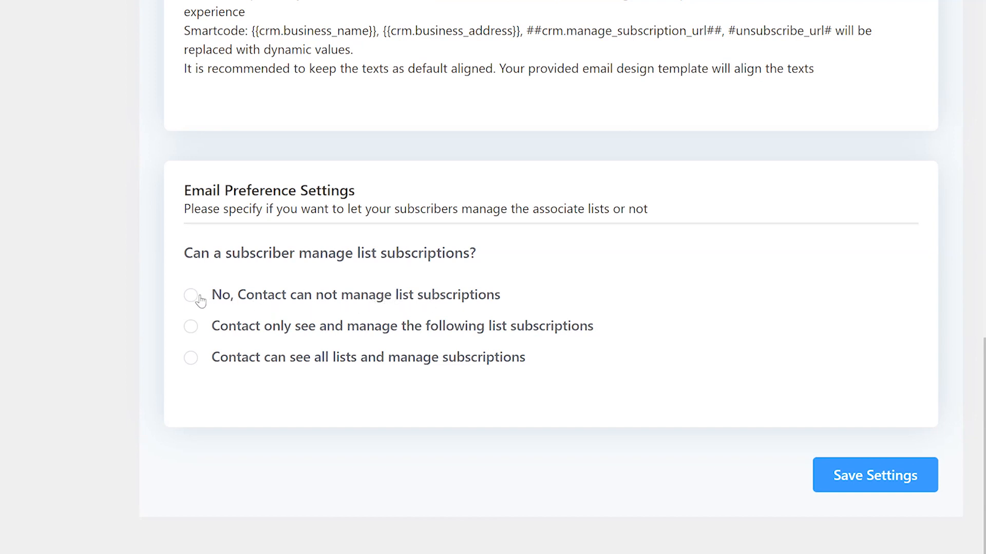
left_click(191, 294)
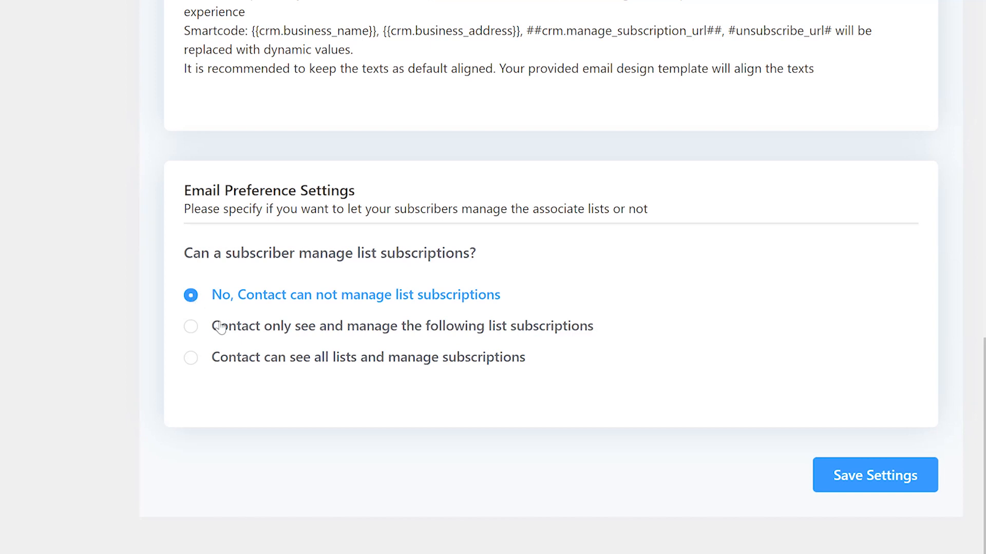
mouse_move(497, 345)
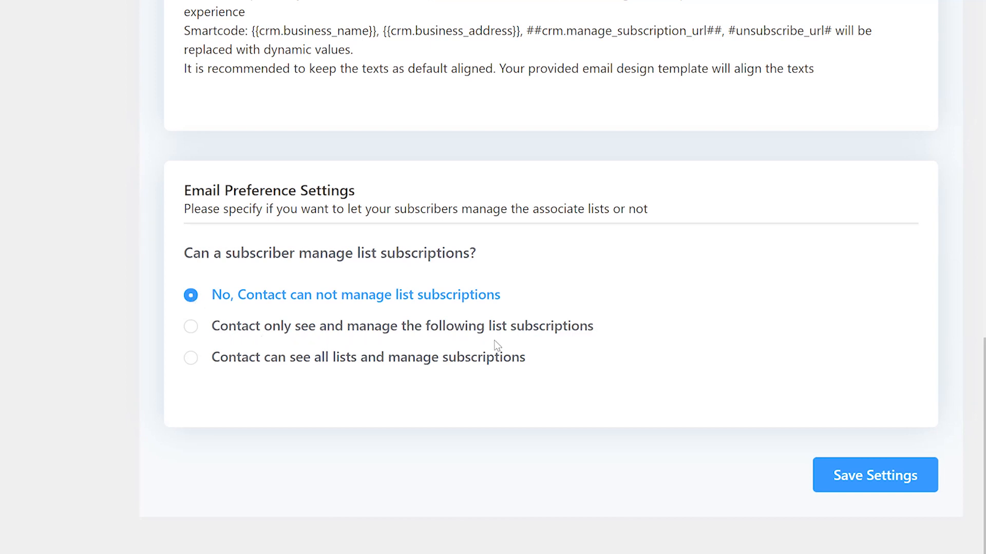
mouse_move(380, 364)
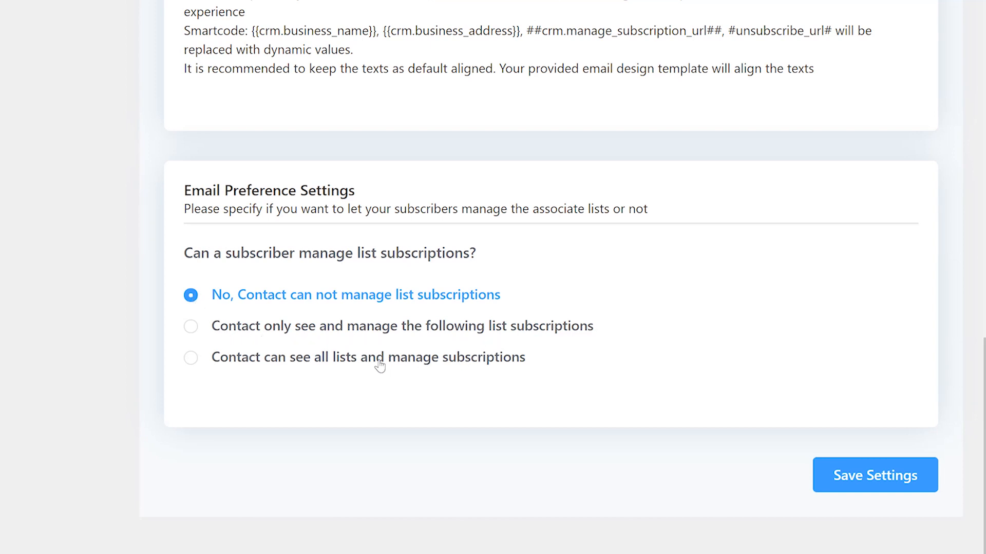
left_click(191, 358)
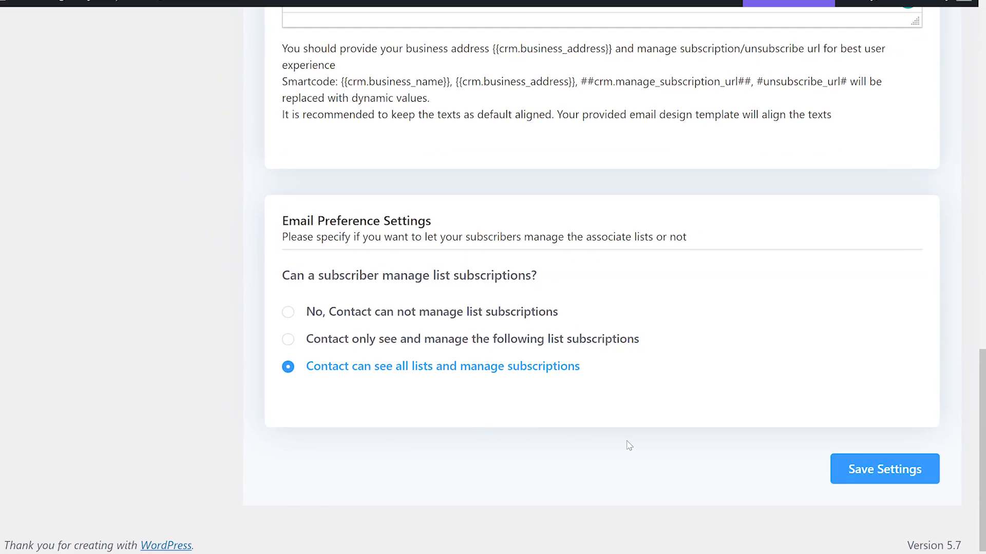
left_click(884, 469)
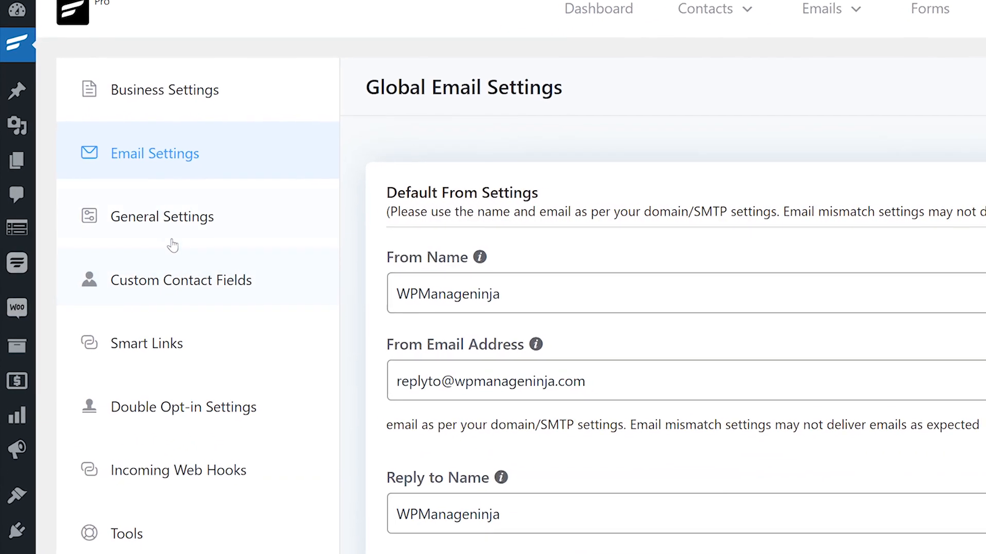
- In General Settings, enable creating contacts when users register in WordPress
left_click(162, 216)
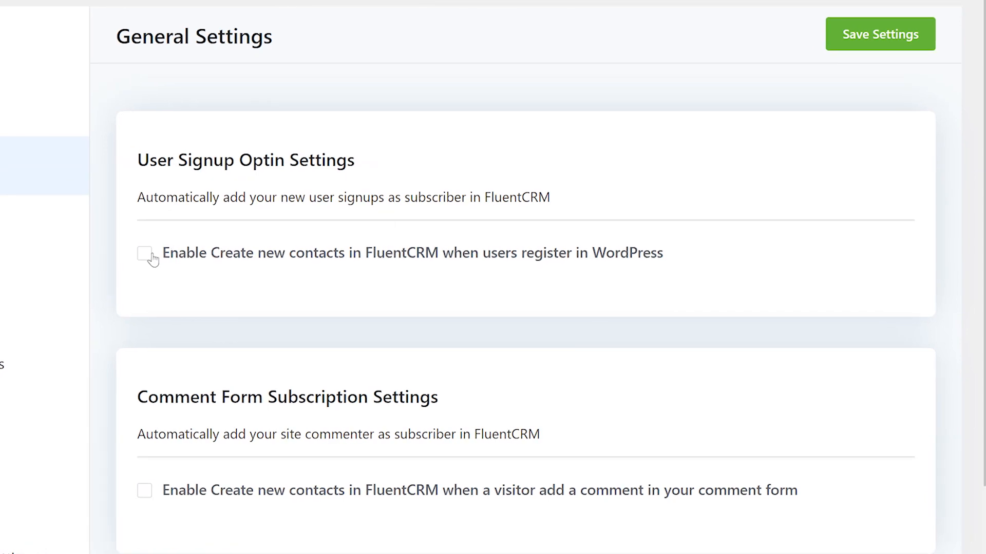
left_click(145, 253)
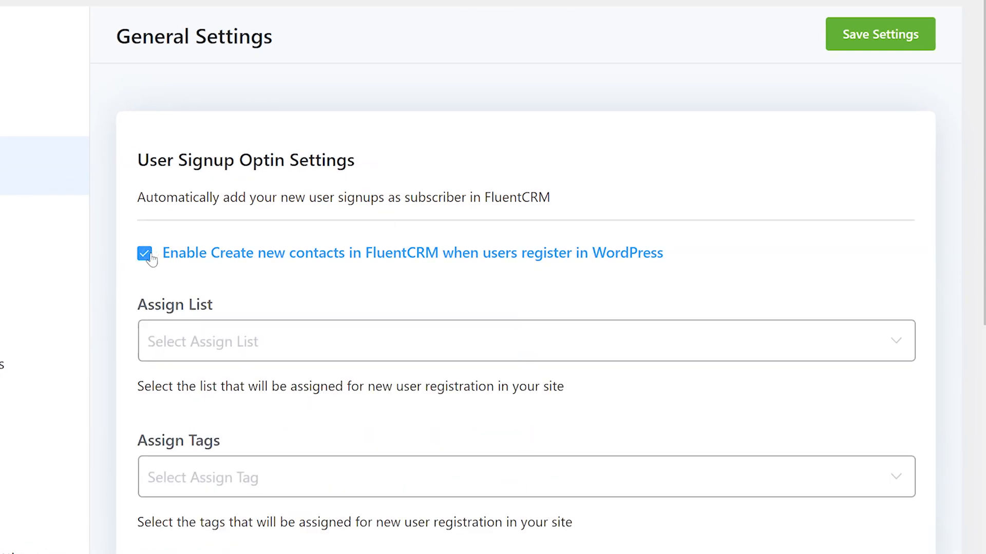
scroll("down", 3)
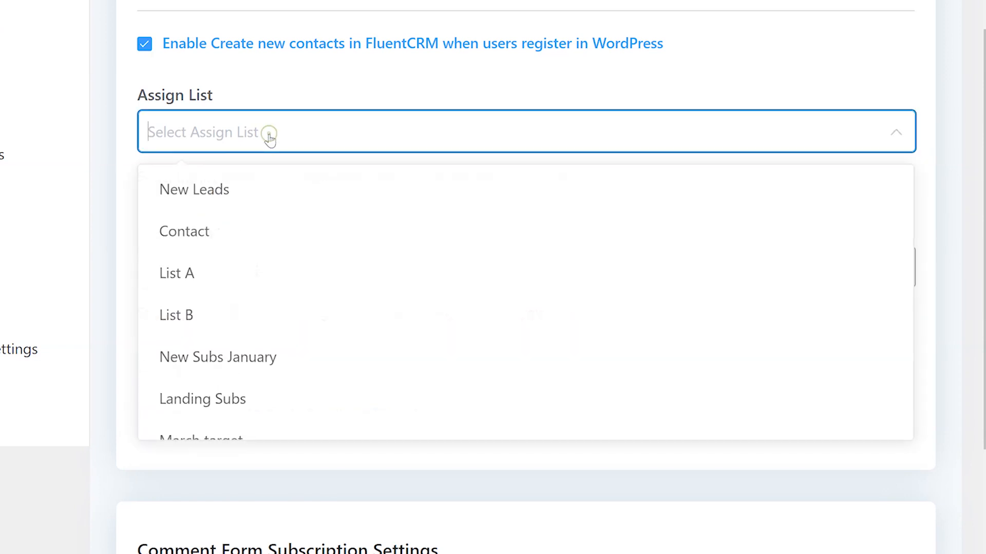
- Assign registrants to the Contact list, add the Potential tag, and enable double opt-in confirmation
left_click(184, 231)
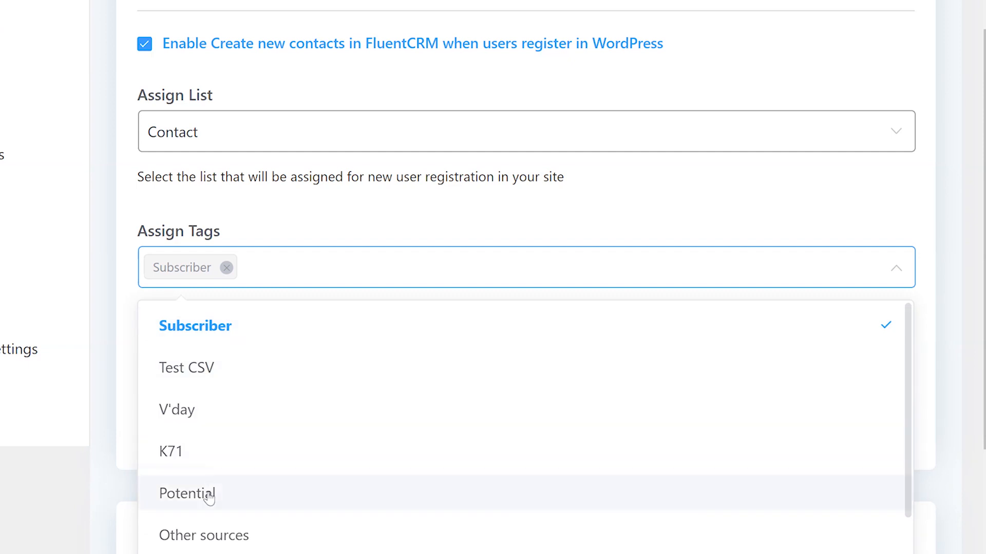
left_click(187, 494)
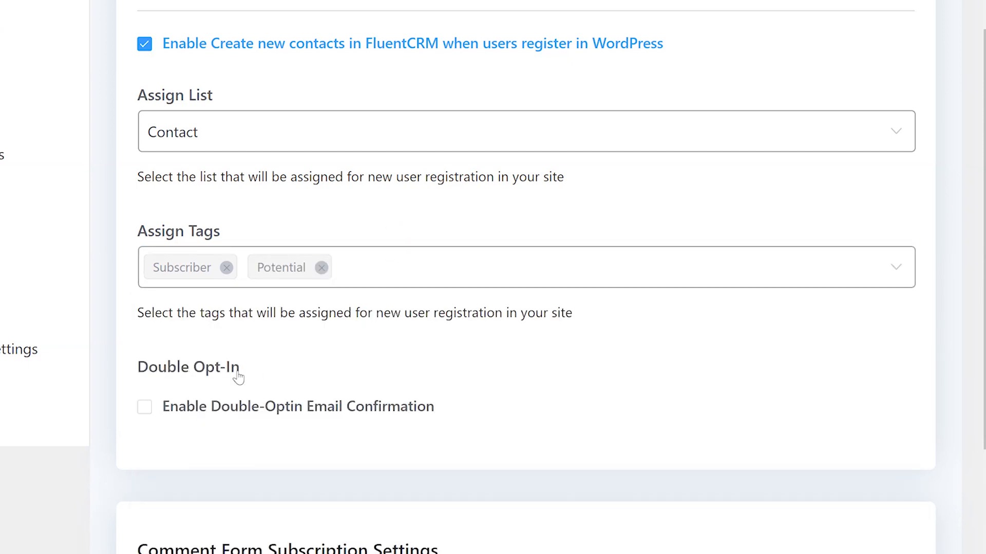
left_click(145, 406)
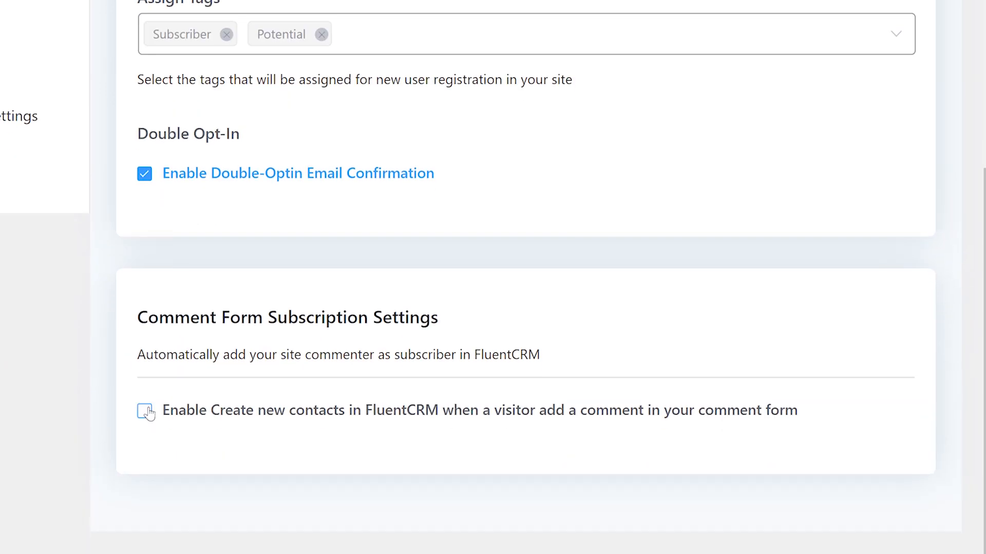
- Enable creating contacts from the comment form subscription checkbox
double_click(286, 317)
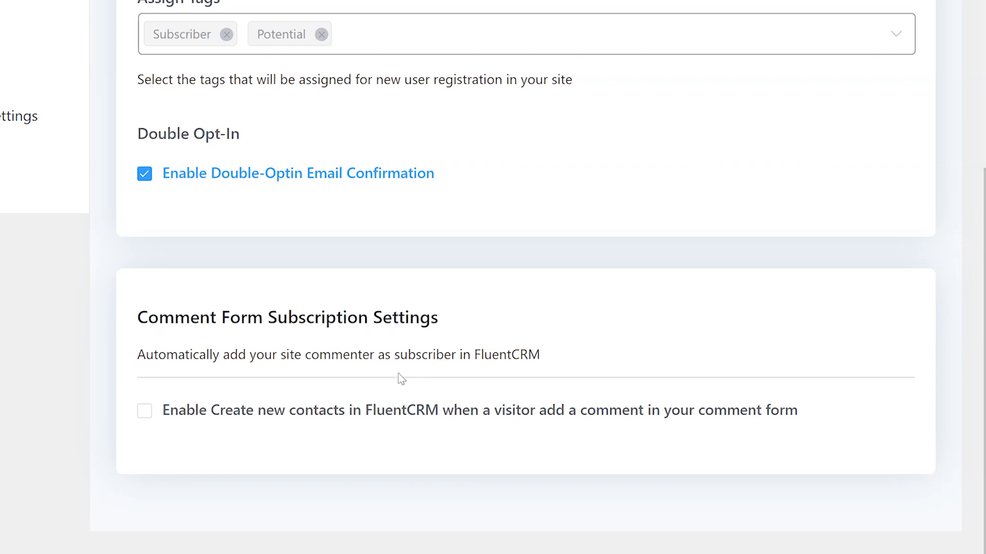
mouse_move(186, 373)
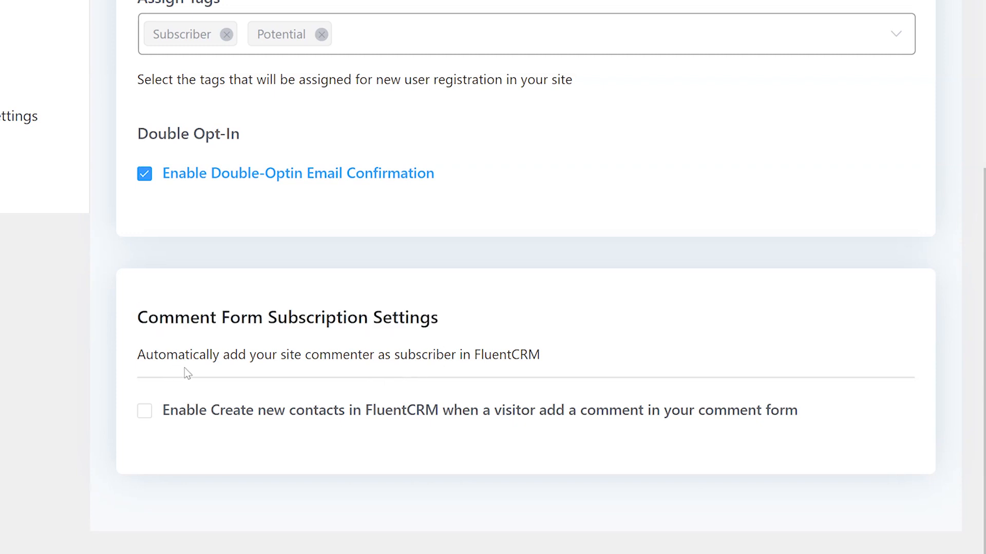
mouse_move(521, 375)
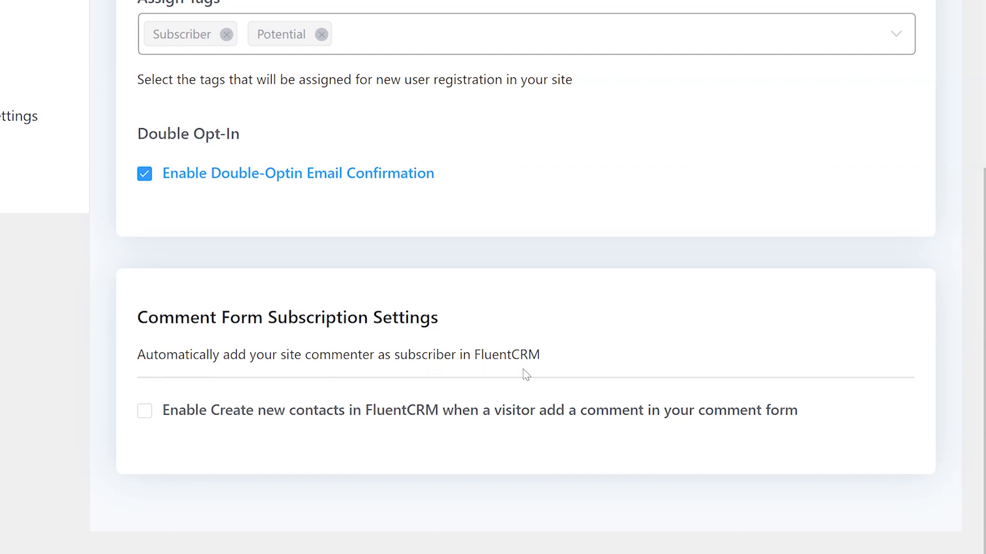
mouse_move(309, 429)
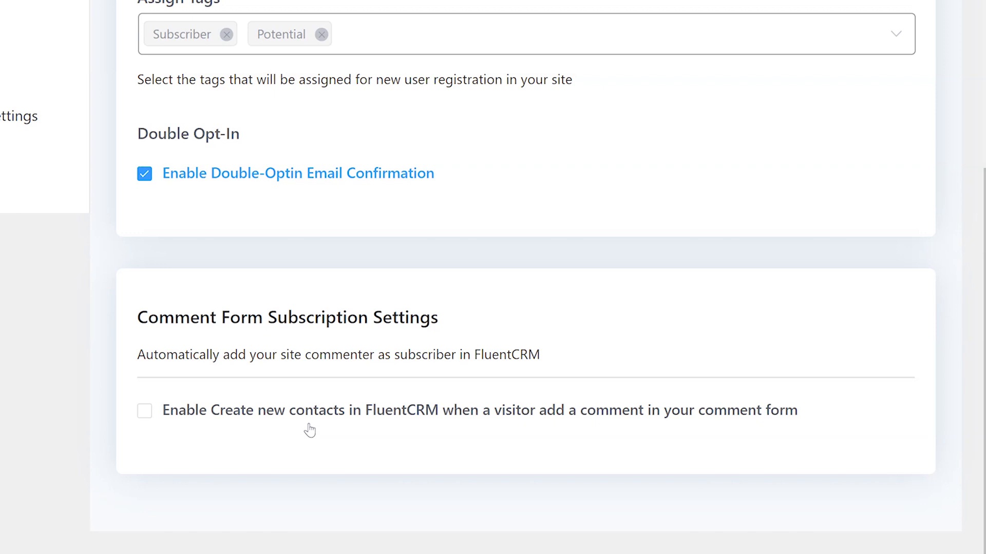
left_click(143, 411)
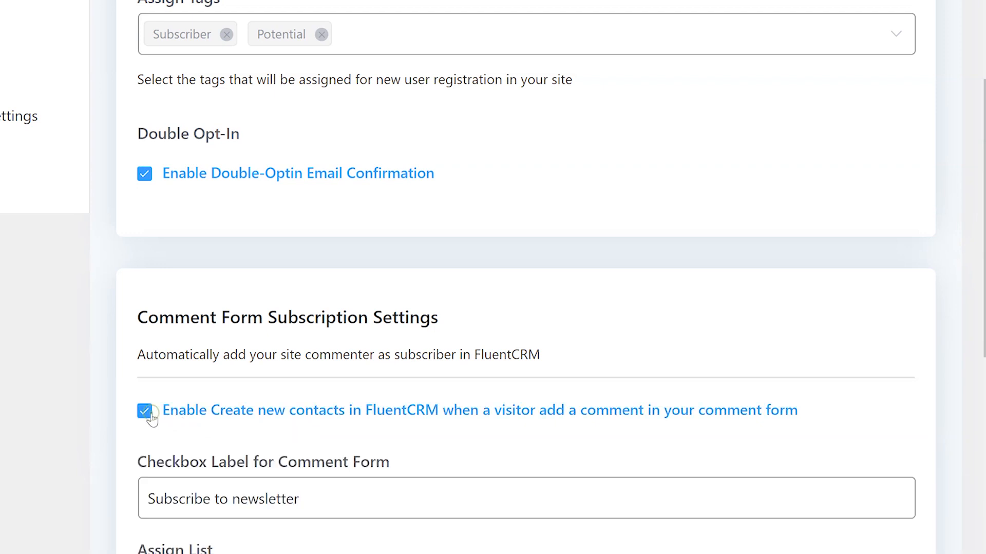
scroll("down", 3)
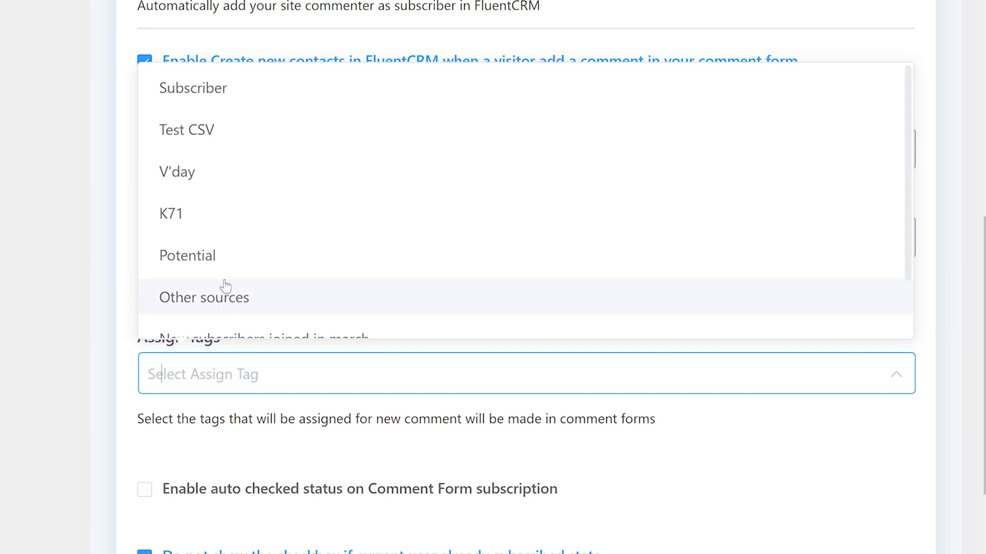
- Tag commenters Potential and Other sources in the Contact list with auto-checked subscribe status
left_click(203, 297)
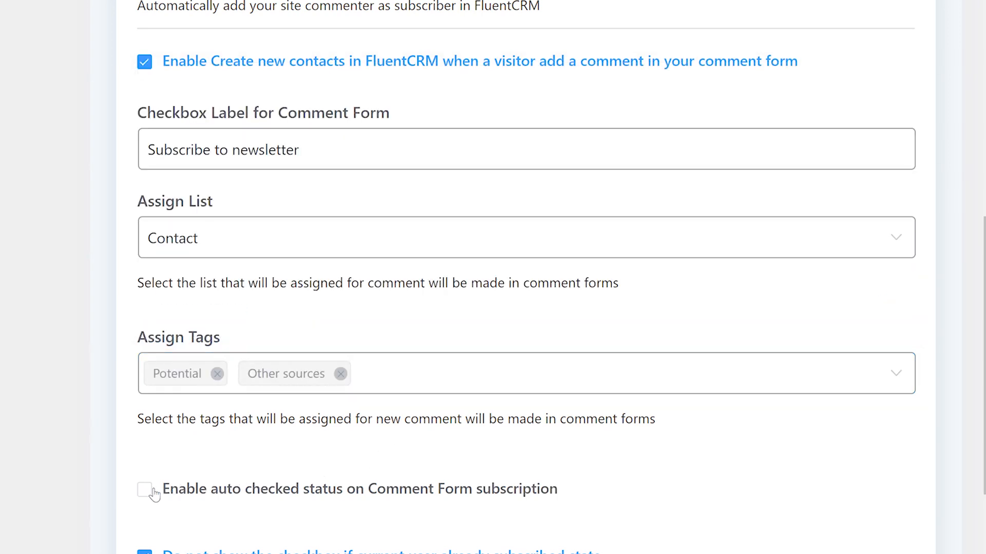
left_click(145, 489)
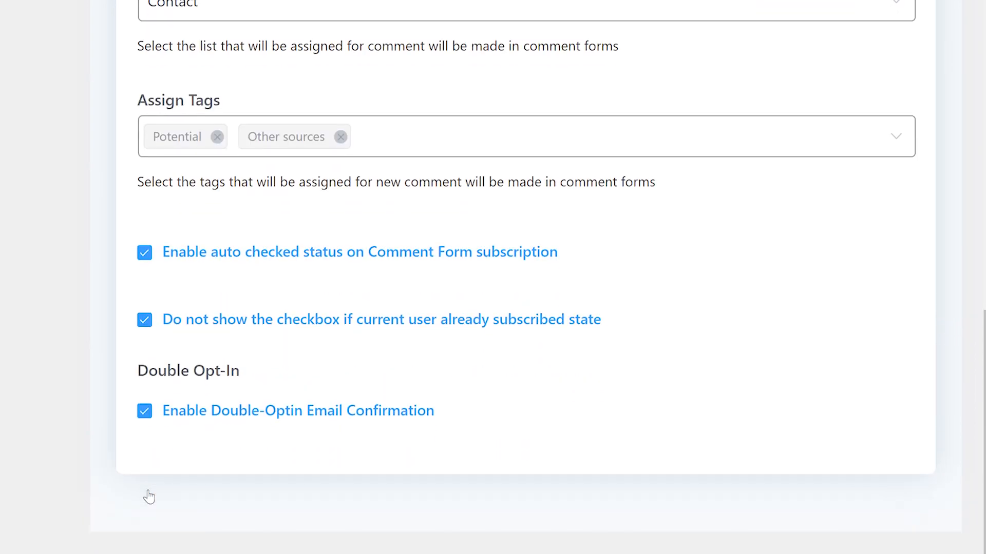
mouse_move(206, 368)
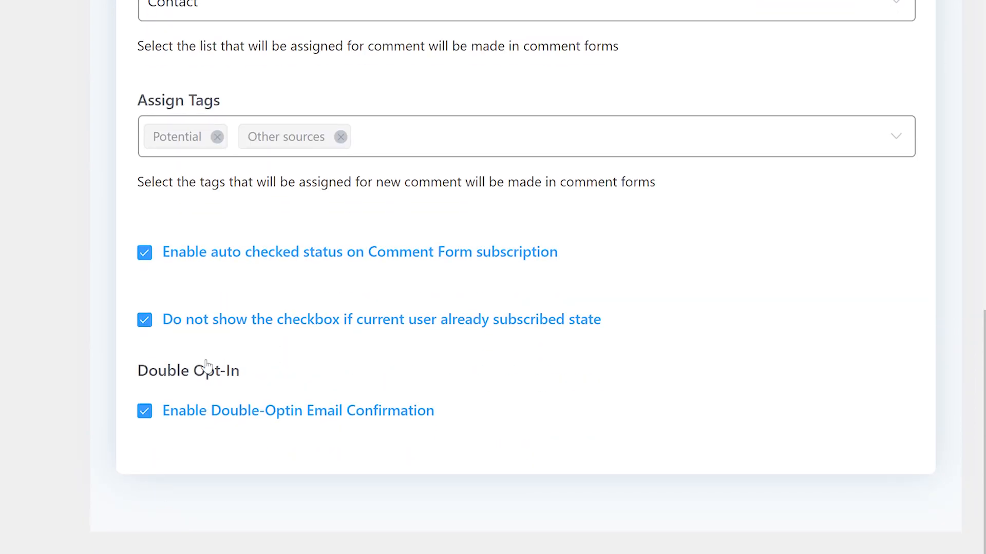
mouse_move(445, 346)
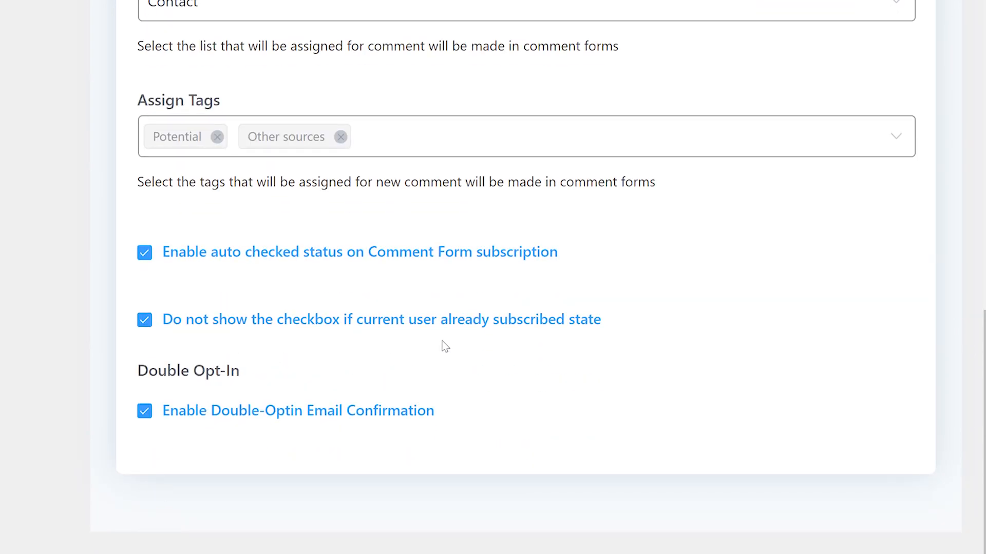
mouse_move(499, 353)
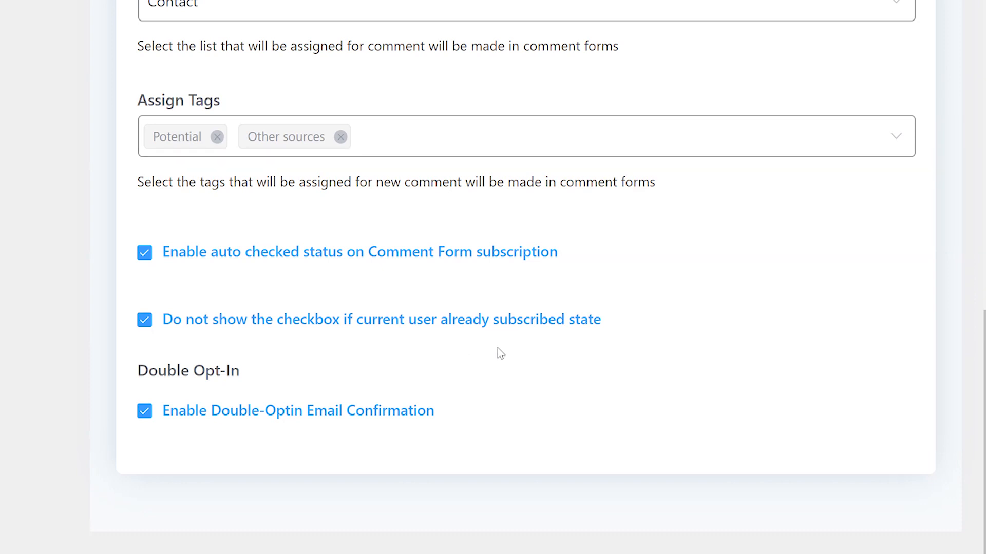
mouse_move(216, 393)
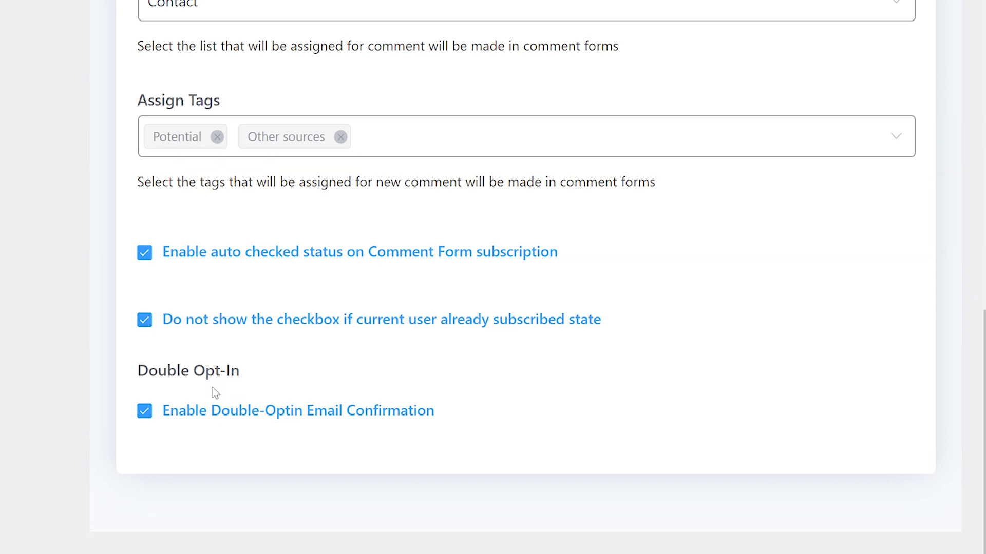
left_click(144, 410)
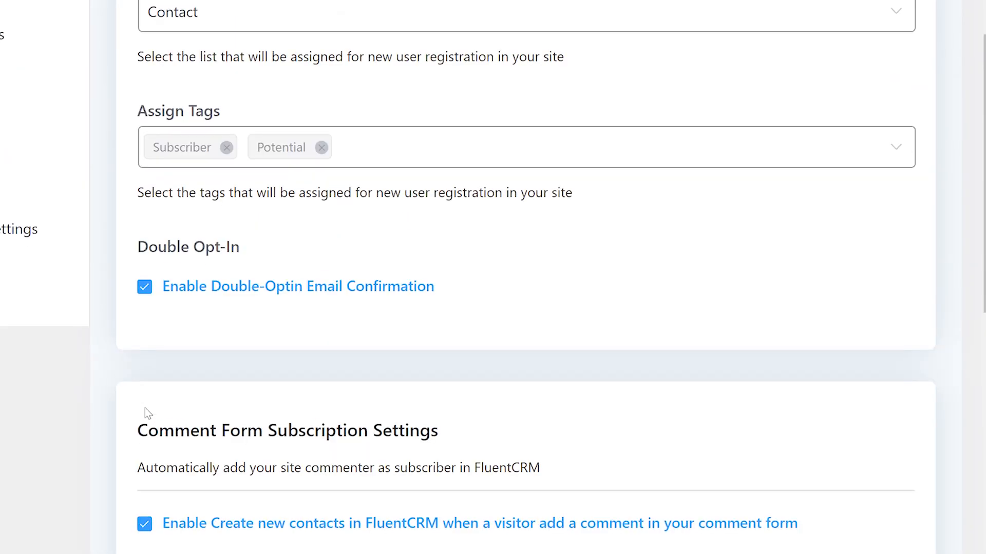
- Go to the empty Custom Contact Fields page from the settings sidebar
scroll("up", 3)
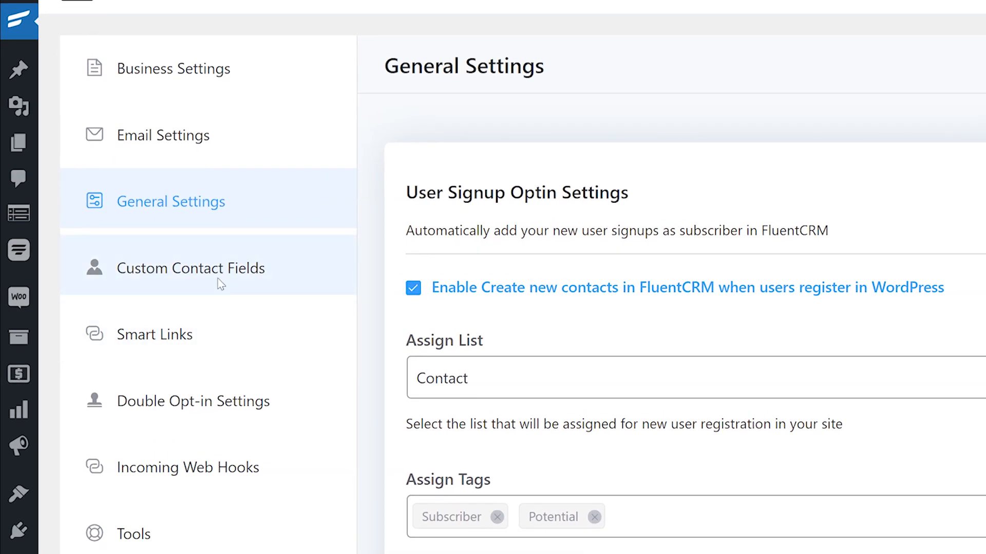
left_click(191, 268)
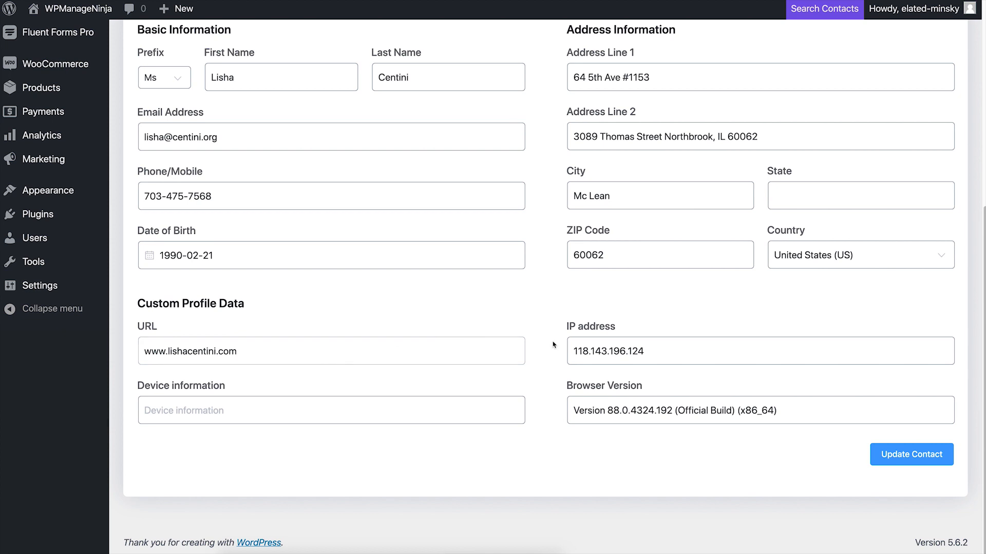
mouse_move(317, 365)
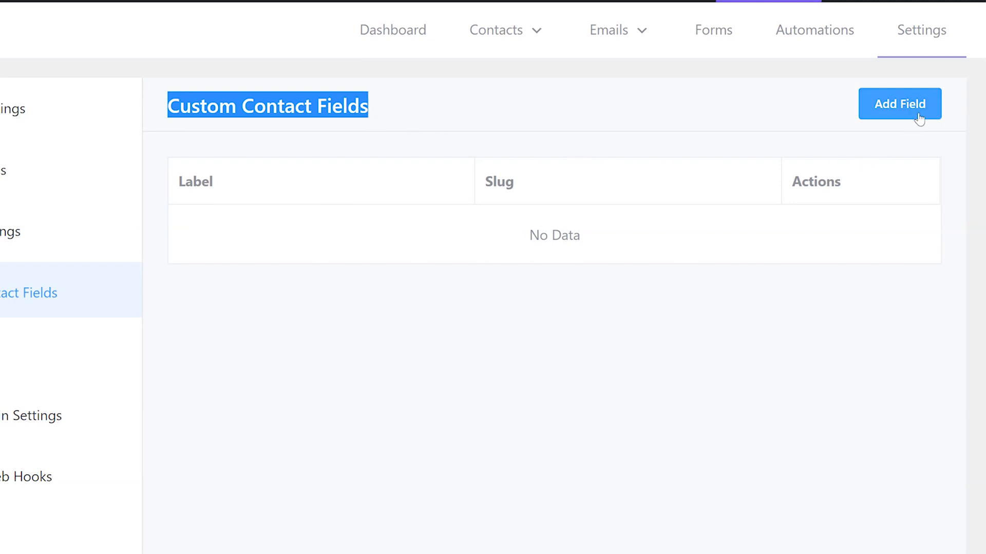
- Add a Single Line Text custom contact field labelled URL
left_click(900, 104)
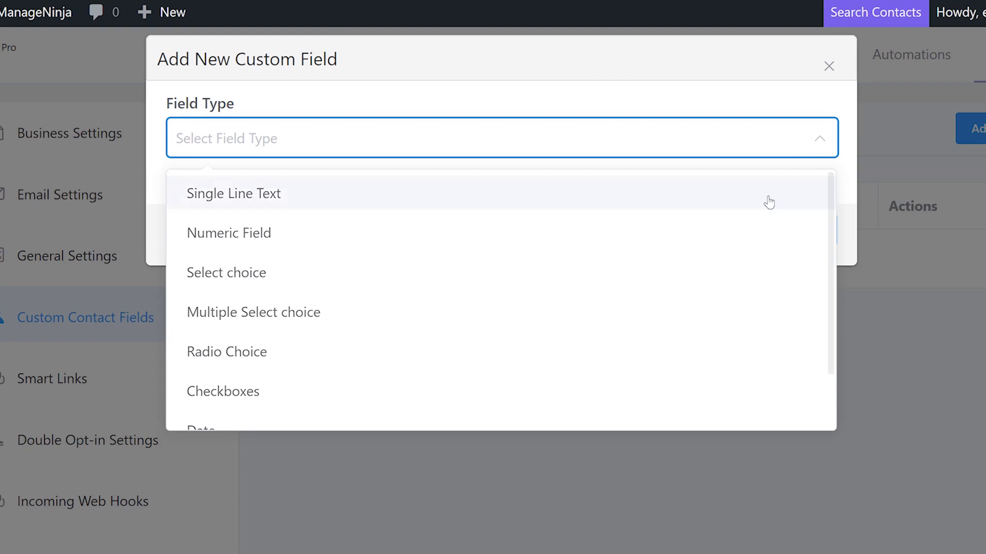
scroll("down", 3)
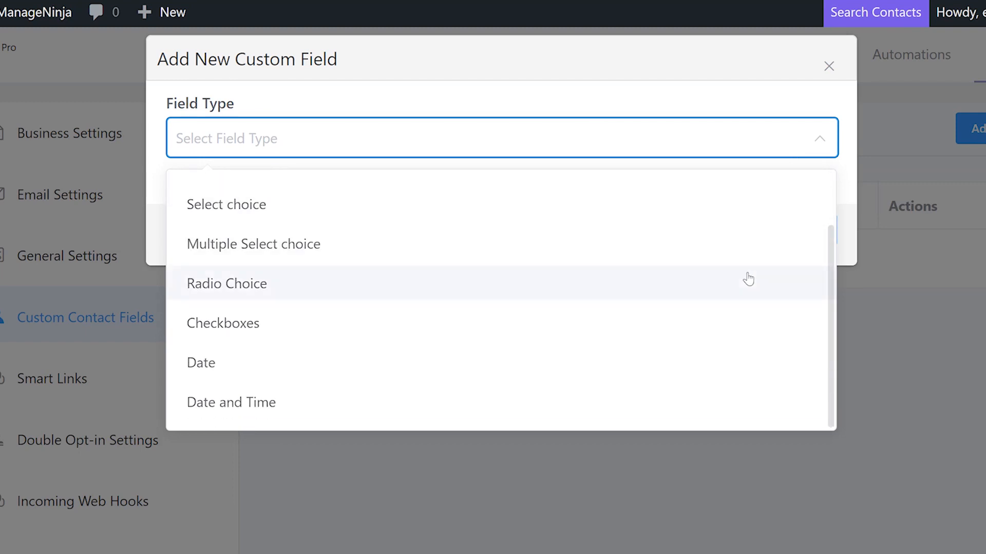
mouse_move(731, 403)
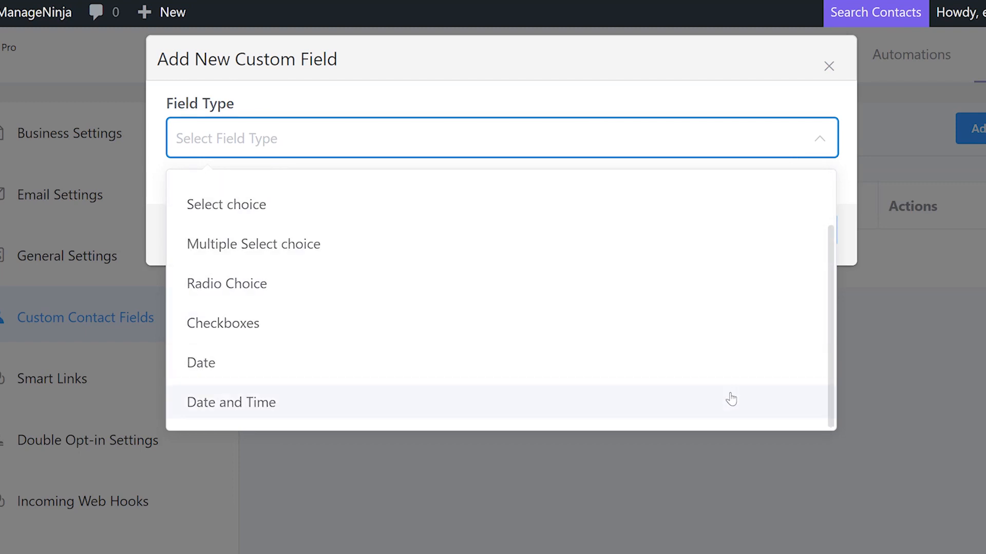
scroll("up", 3)
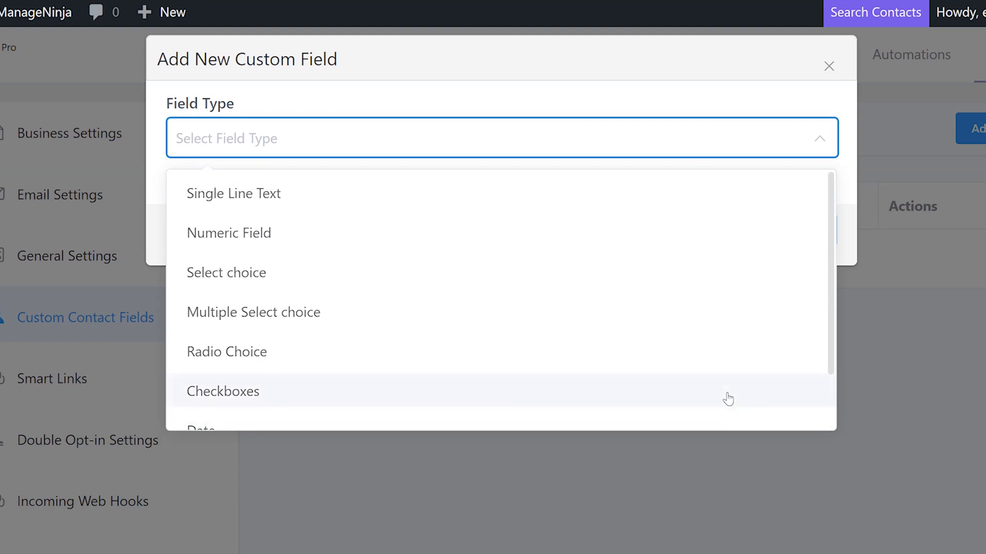
left_click(233, 194)
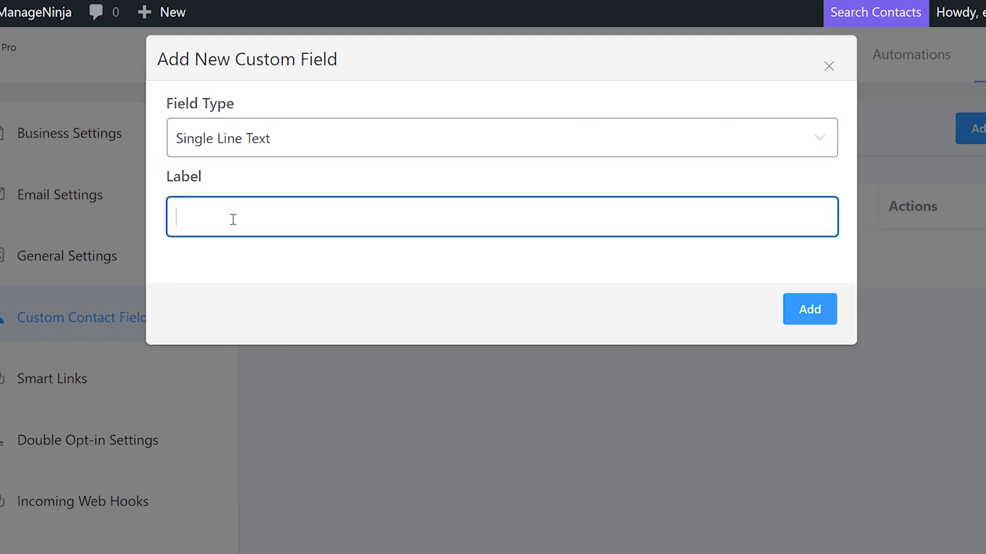
type("URL")
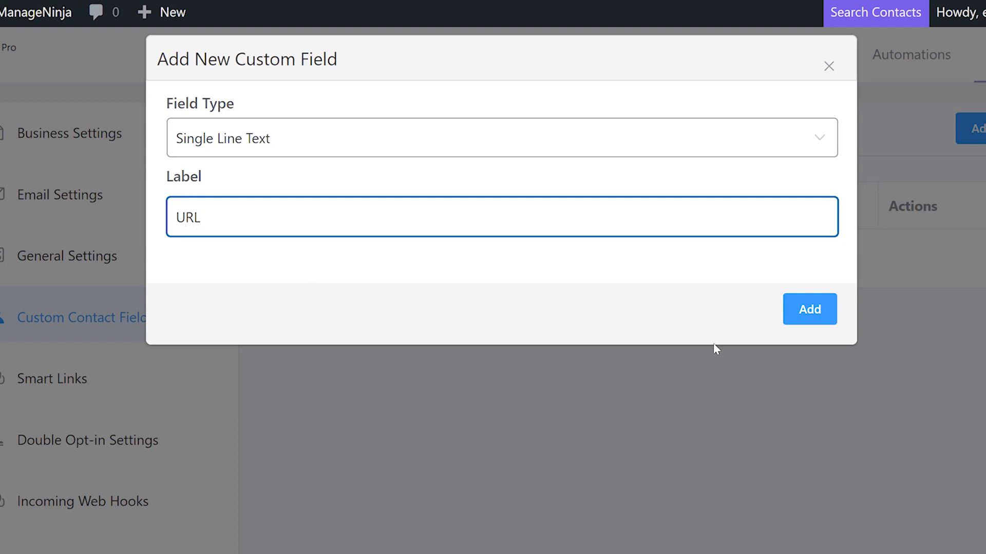
left_click(808, 310)
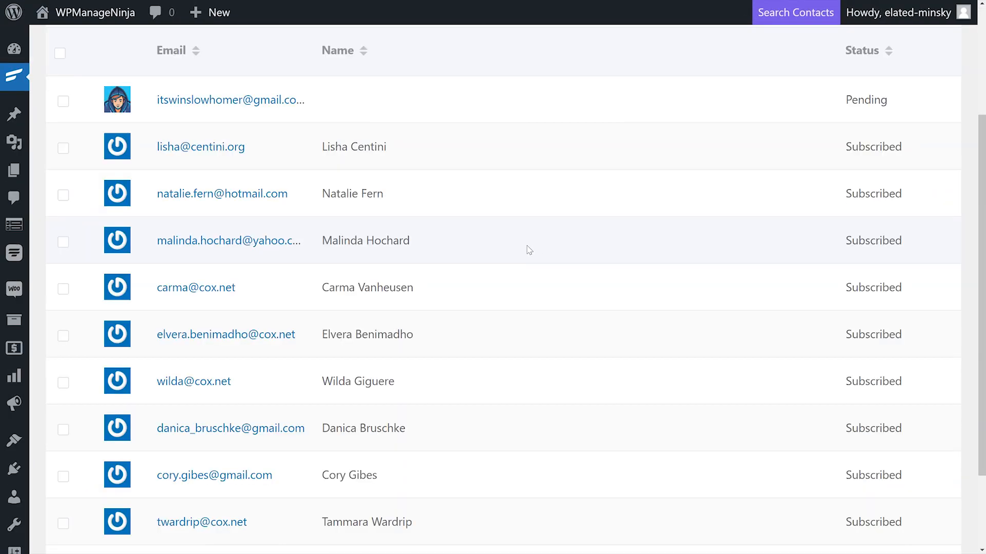
left_click(200, 147)
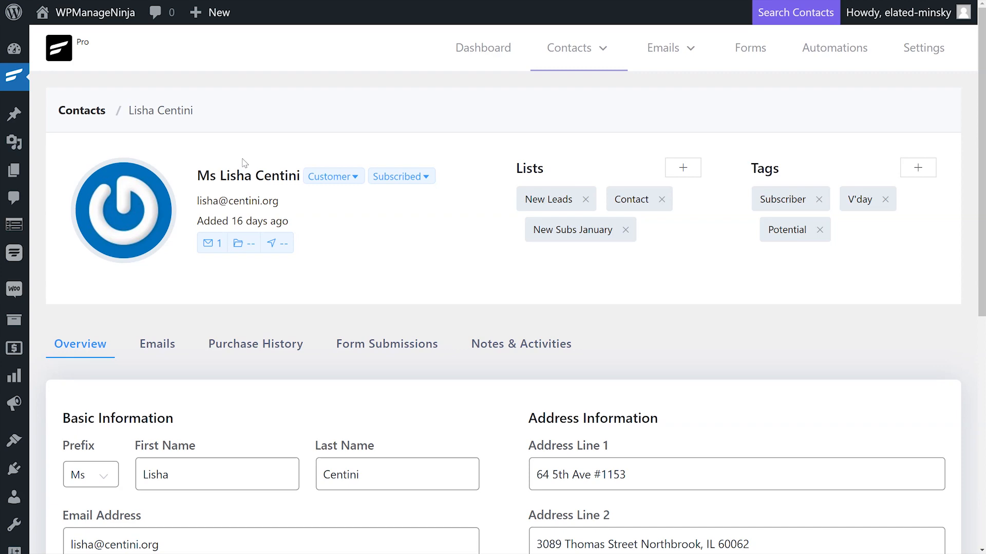
scroll("down", 3)
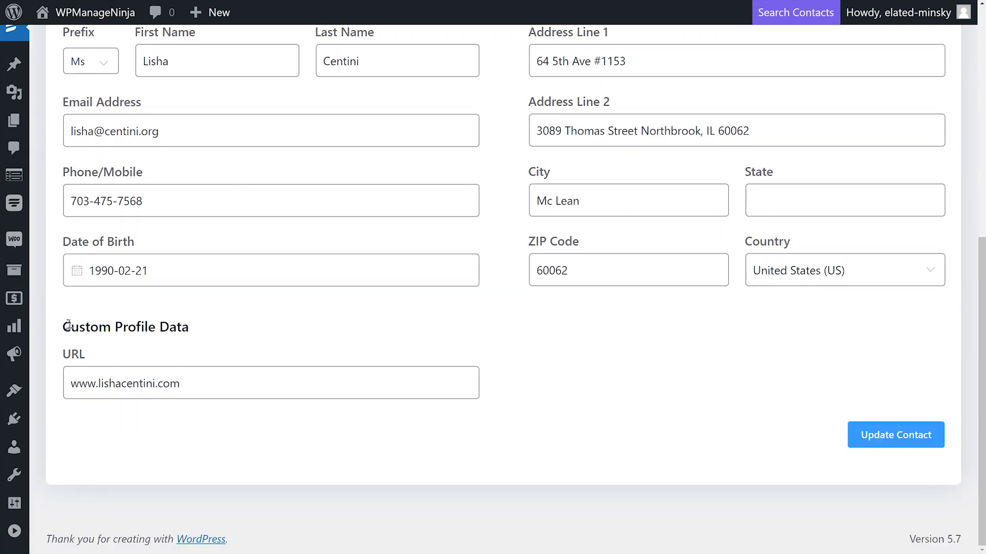
mouse_move(75, 365)
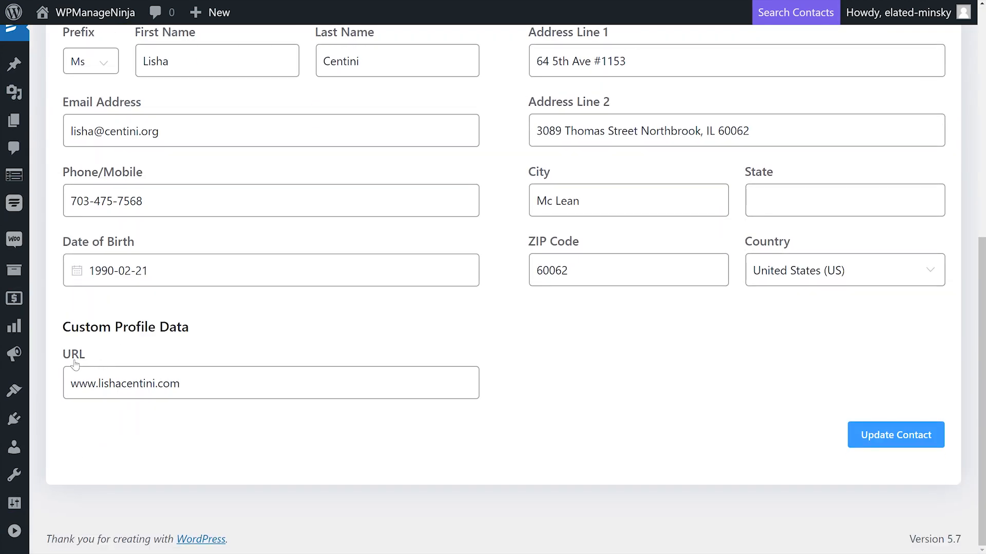
left_click(154, 317)
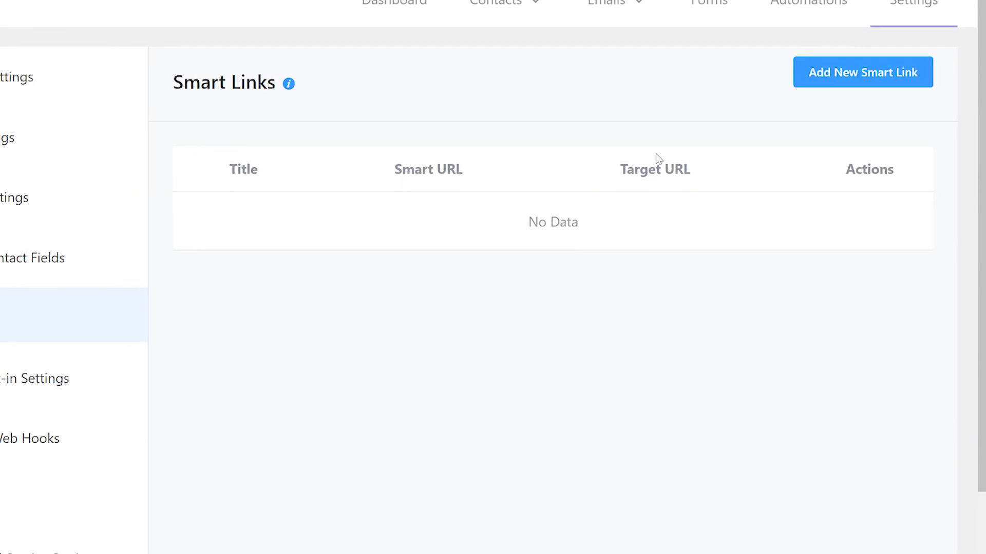
- Start a smart link titled 'Ninja Tables Discount' targeting the Ninja Tables Pro add-on URL
left_click(862, 72)
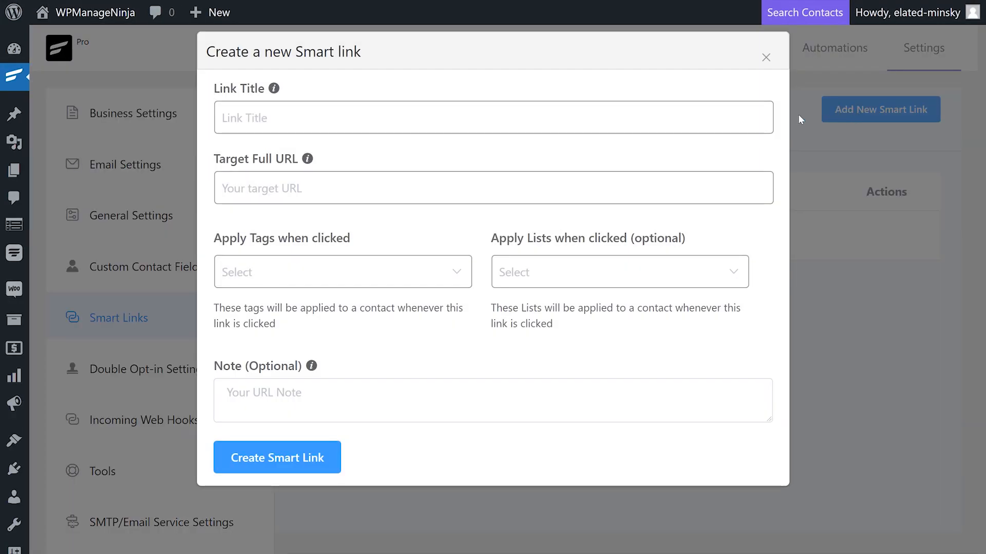
type("Ninja")
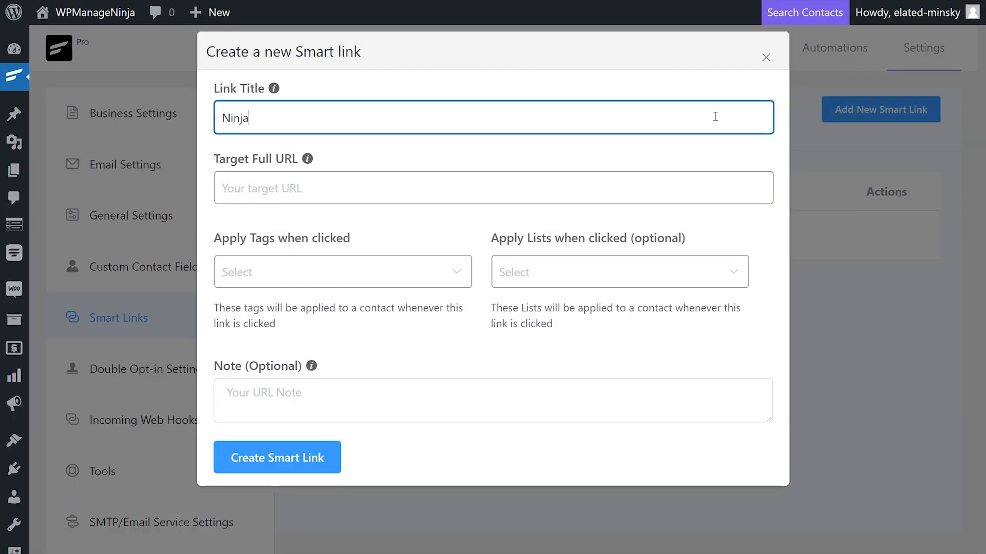
type("Tables Discount")
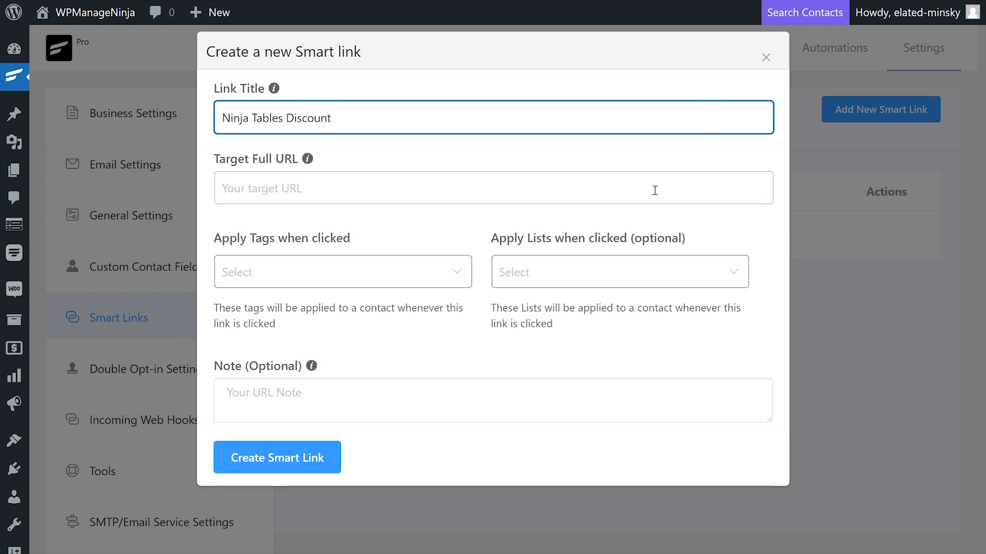
type("https://wpmanageninja.com/downloads/ninja-tables-pro-add-on/")
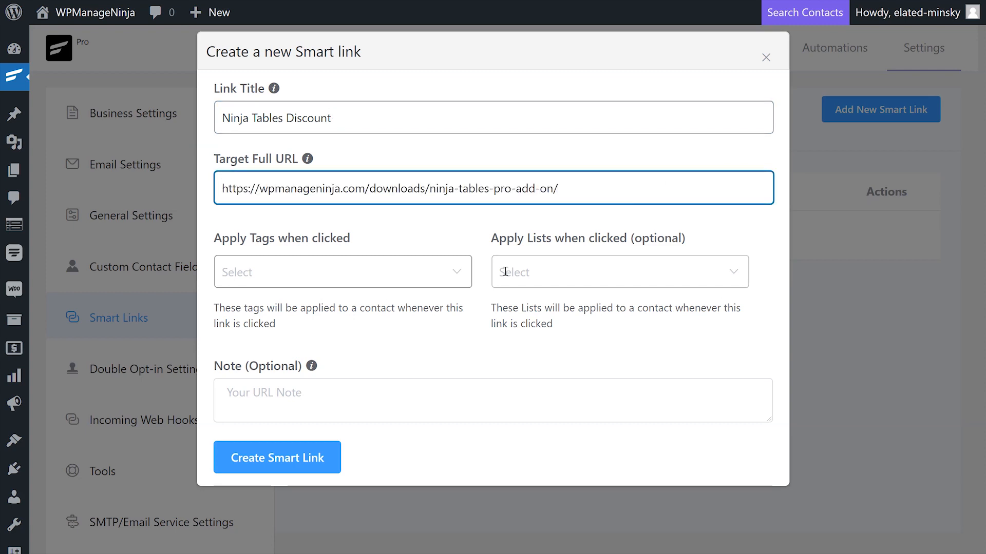
- Tag clickers Potential, add them to New Leads and Contact, note 'Leads From Ninja Tables', and create it
left_click(341, 271)
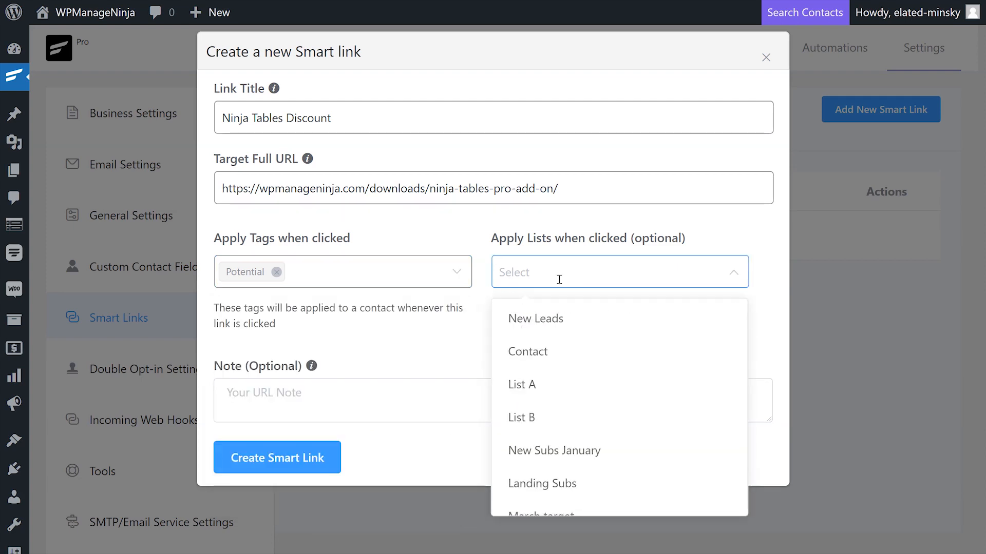
left_click(535, 318)
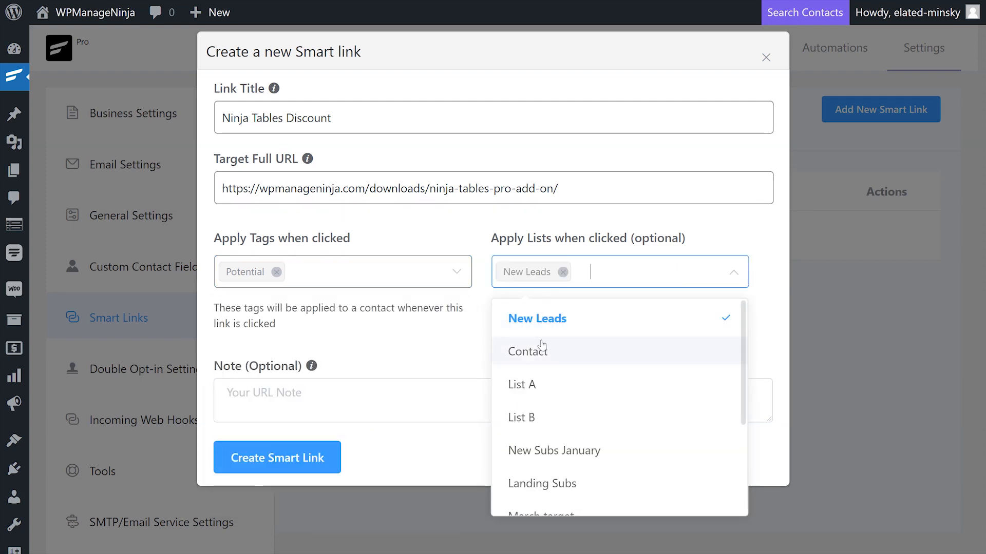
left_click(528, 351)
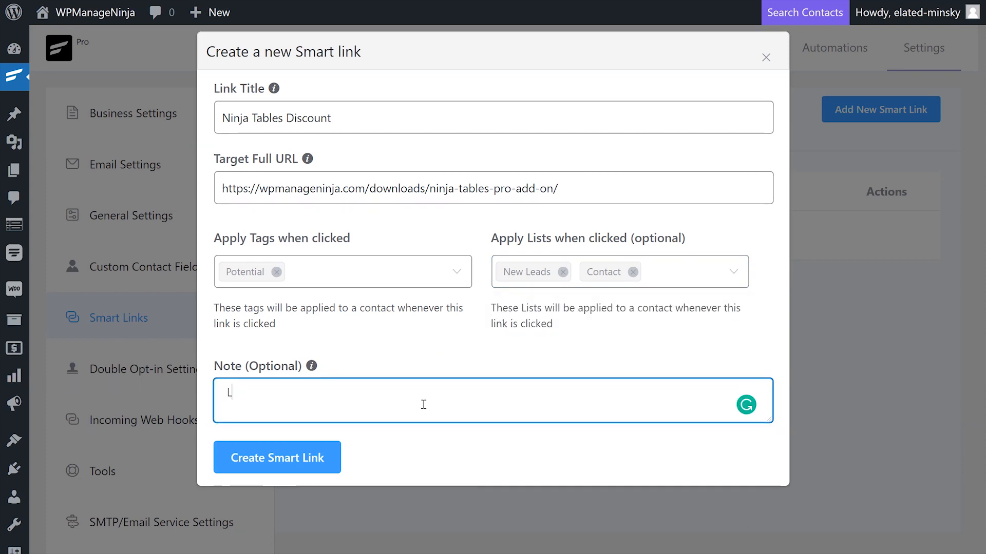
type("eads From Ninja Tables.")
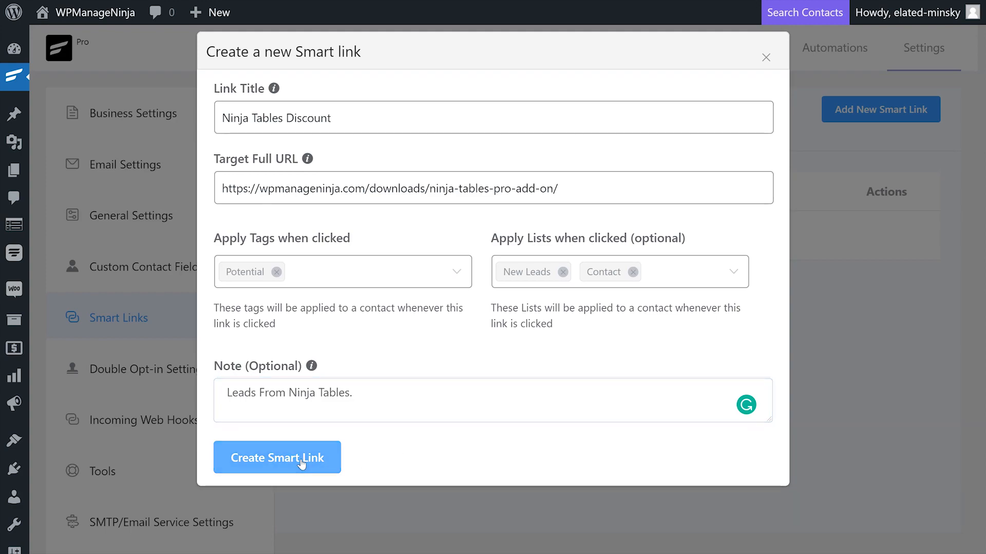
left_click(276, 457)
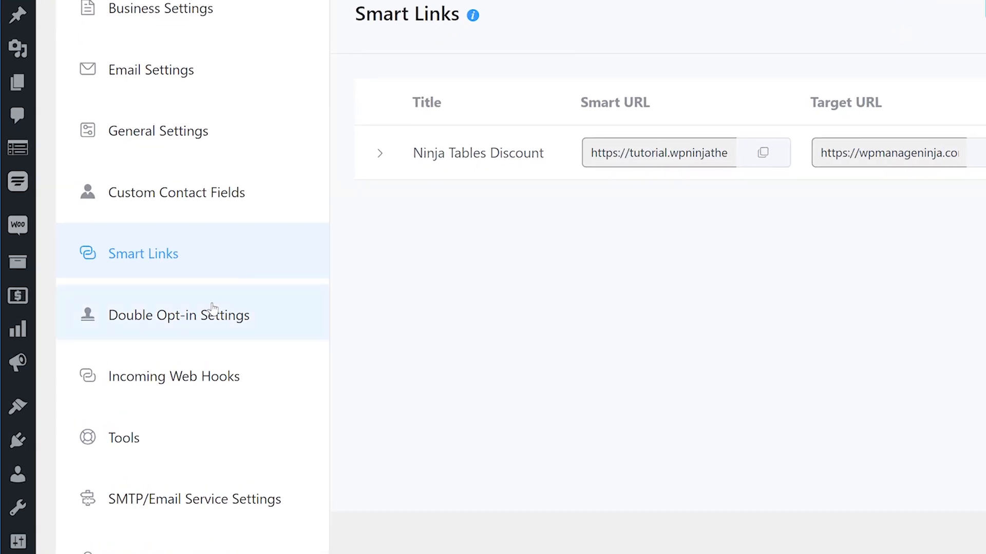
left_click(178, 315)
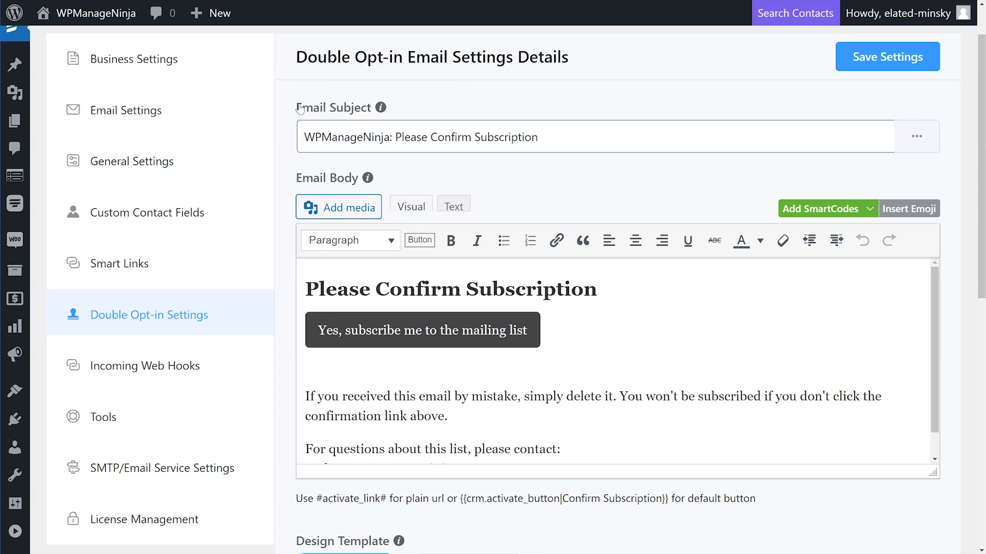
double_click(332, 107)
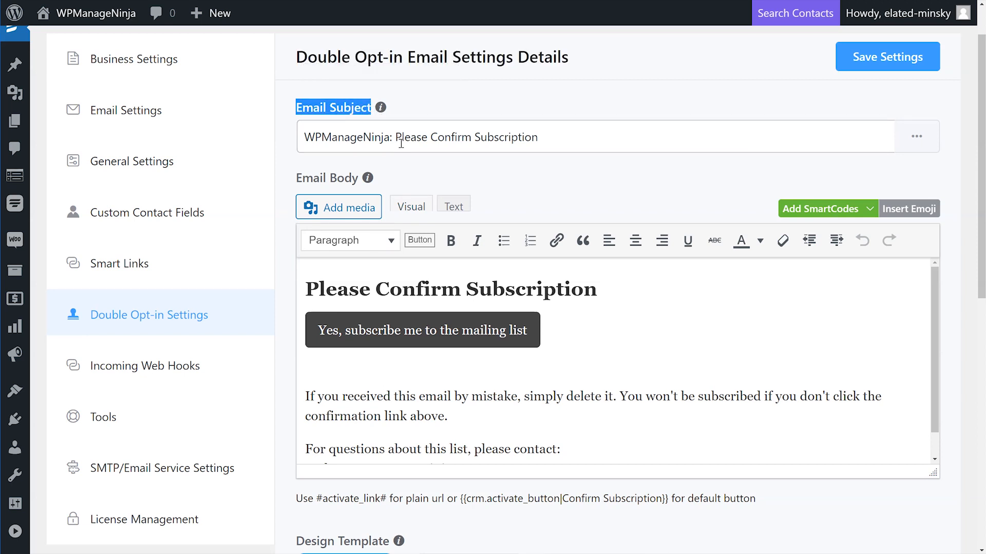
double_click(346, 136)
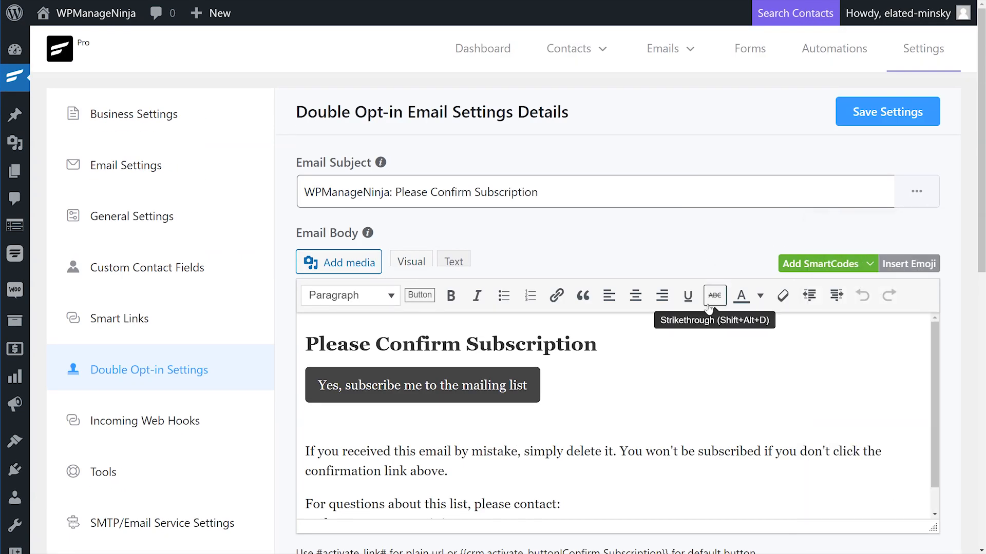
scroll("down", 3)
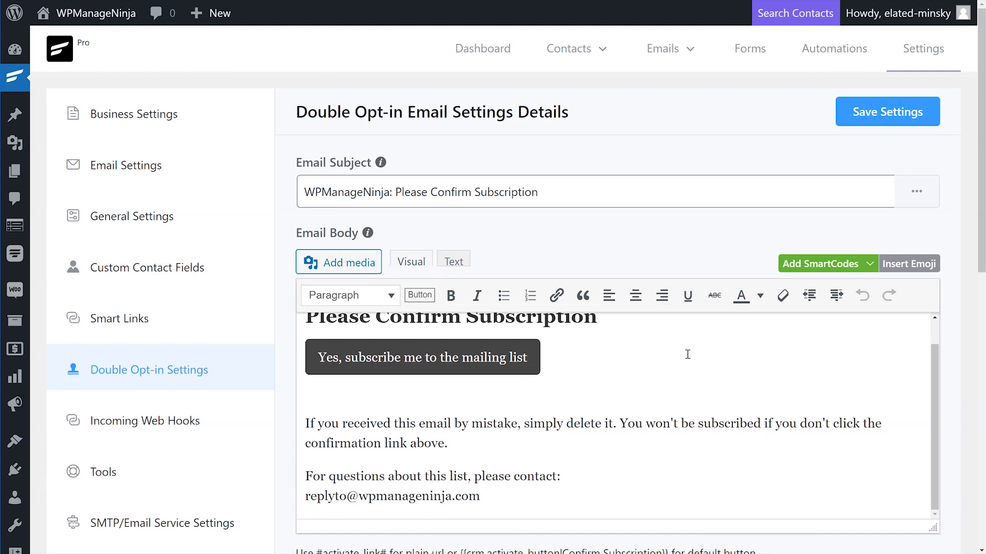
scroll("down", 3)
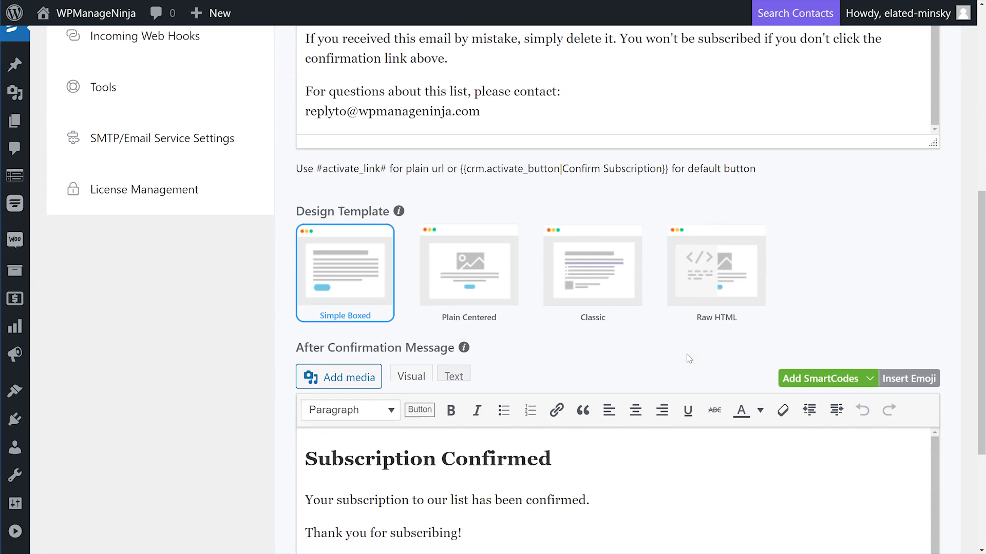
scroll("down", 3)
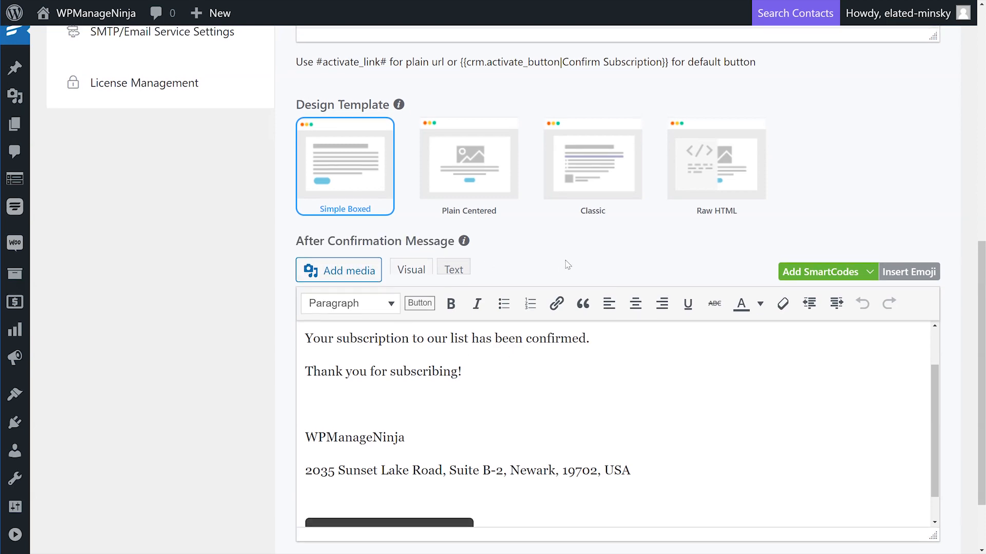
scroll("up", 3)
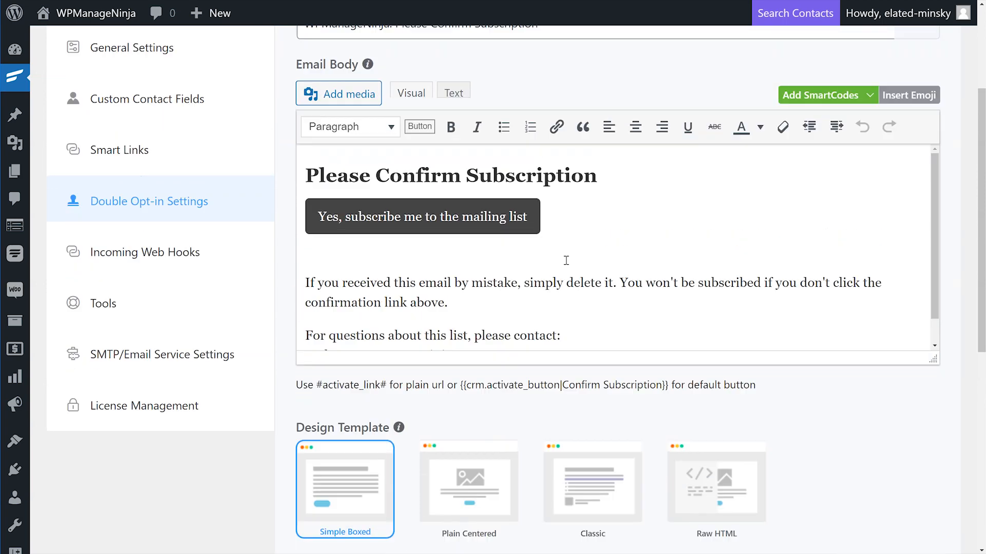
scroll("up", 3)
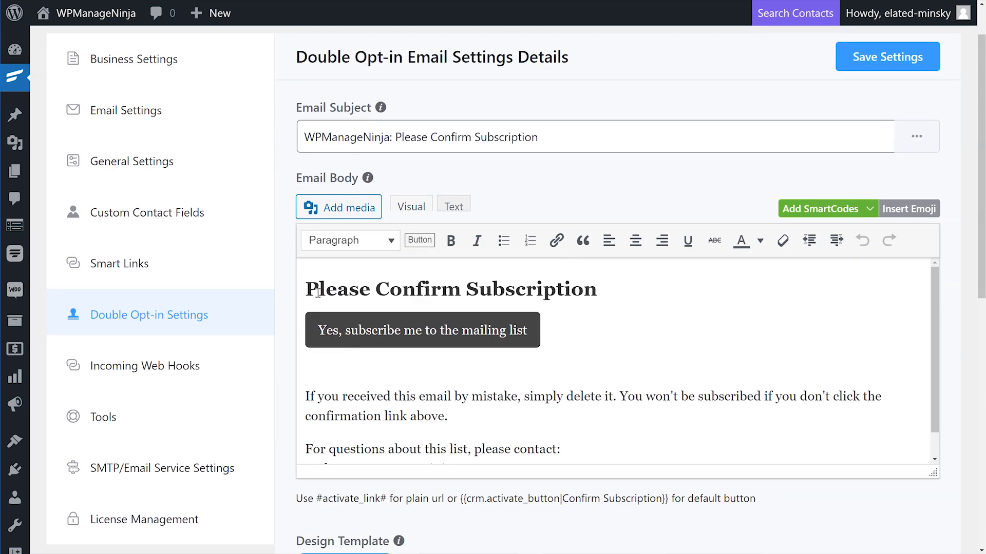
type("Hello,")
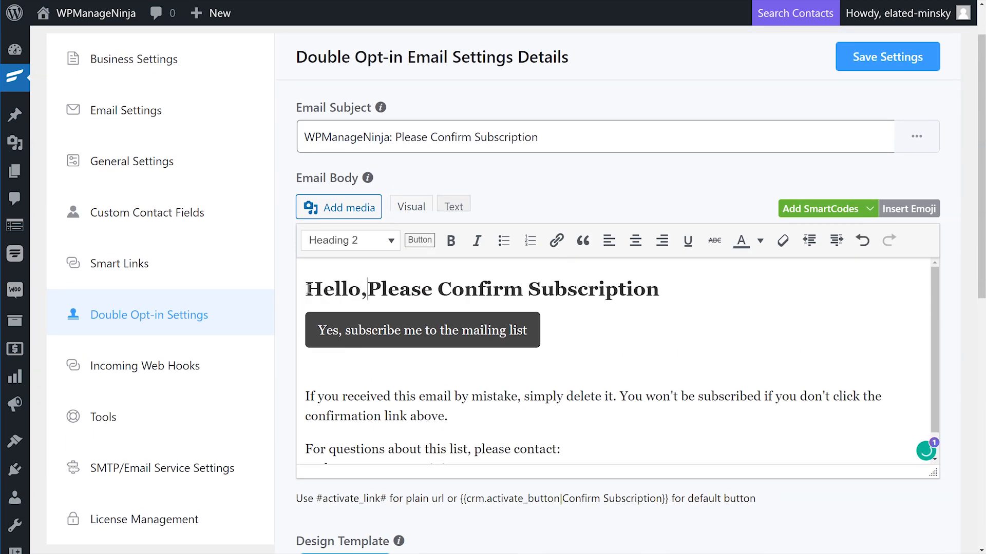
type("{{contact.first_name}}")
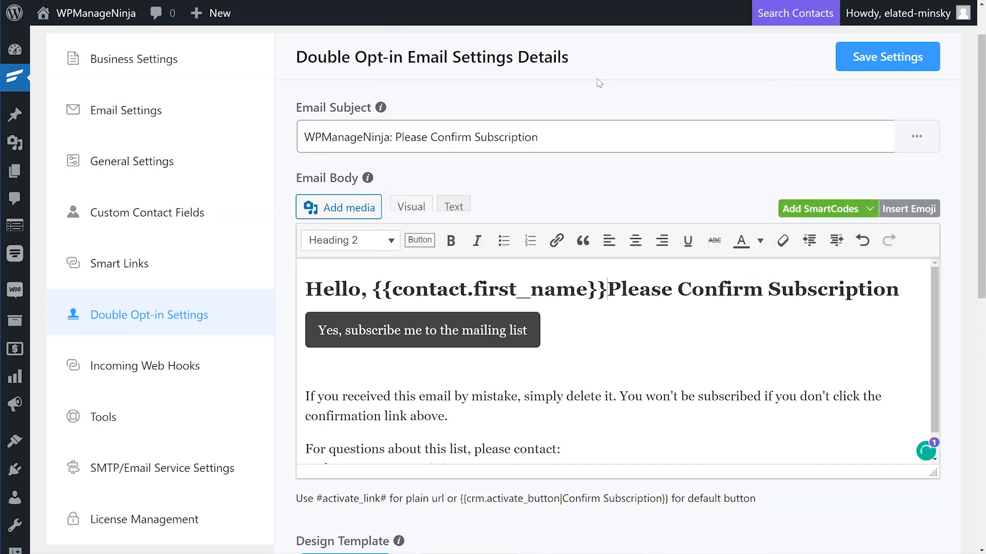
left_click(348, 241)
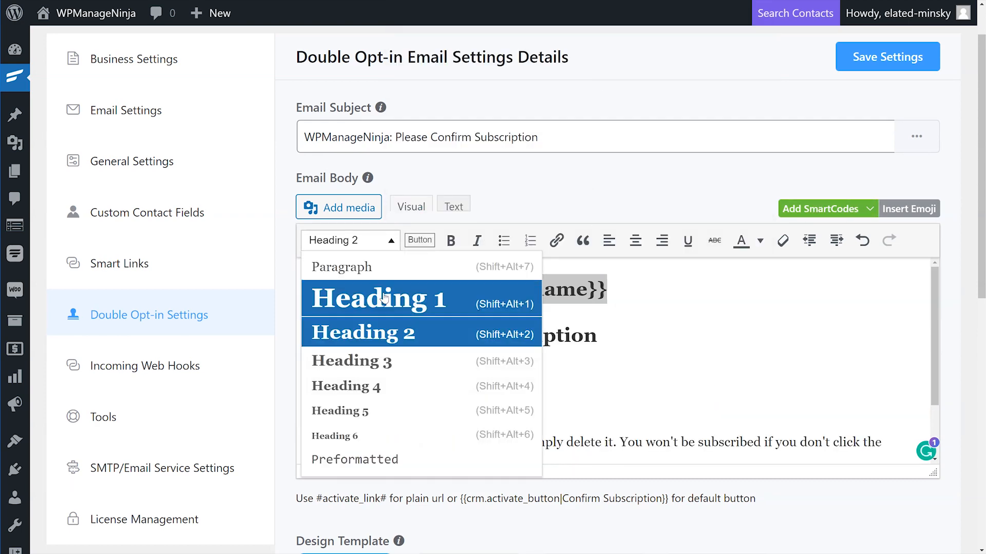
left_click(341, 267)
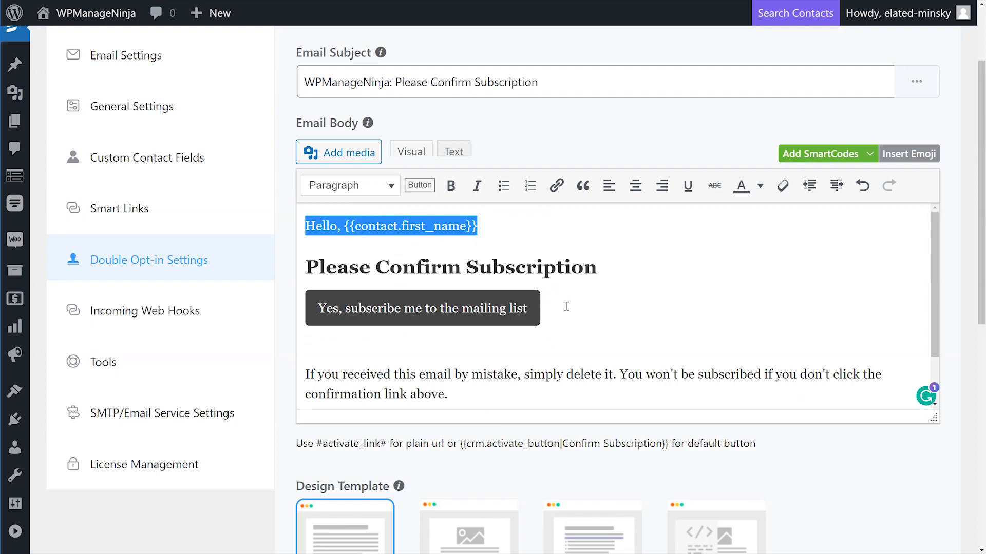
scroll("down", 3)
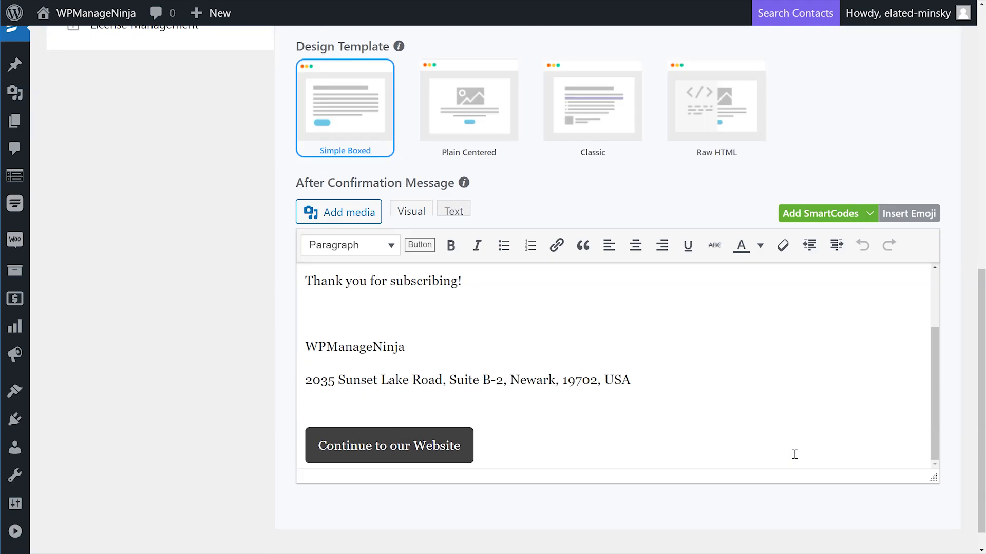
scroll("up", 3)
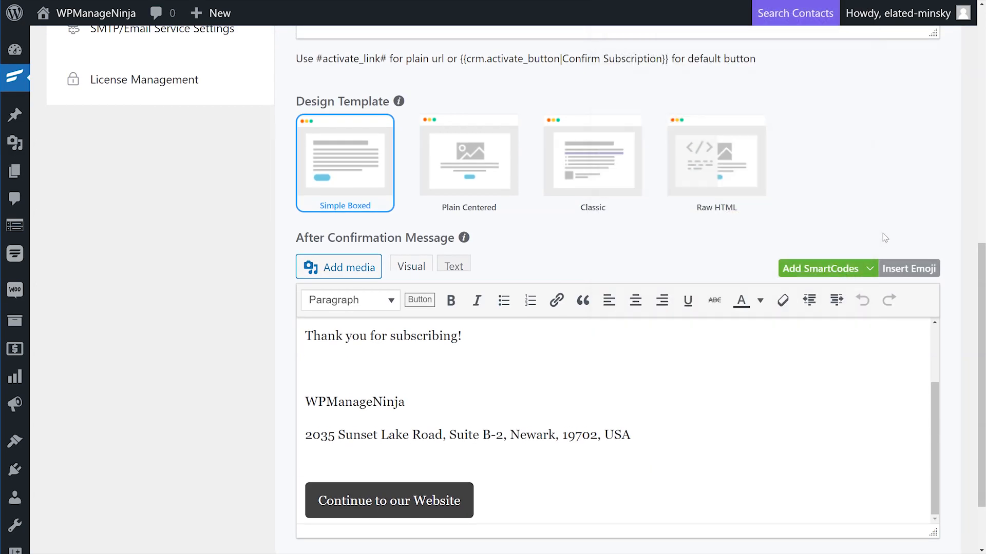
scroll("up", 3)
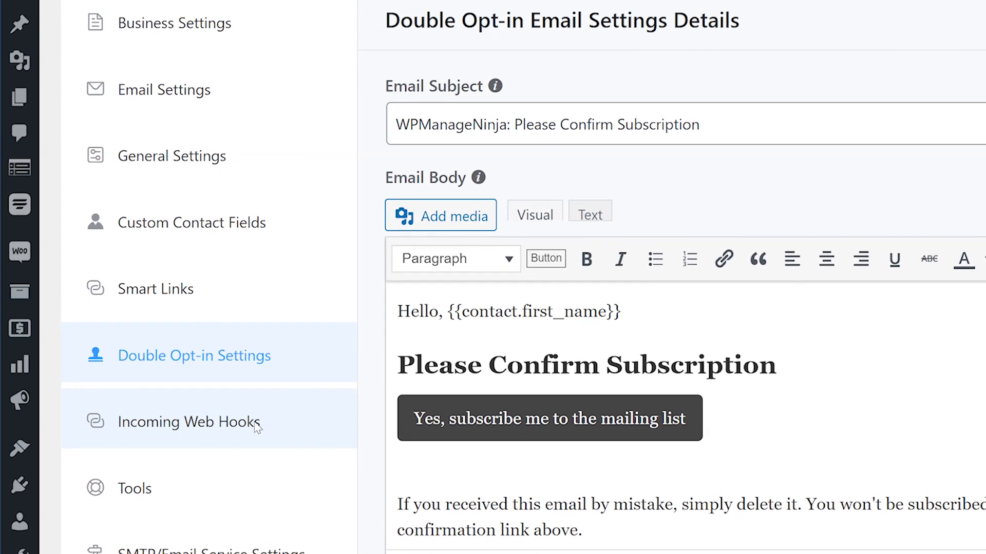
left_click(190, 422)
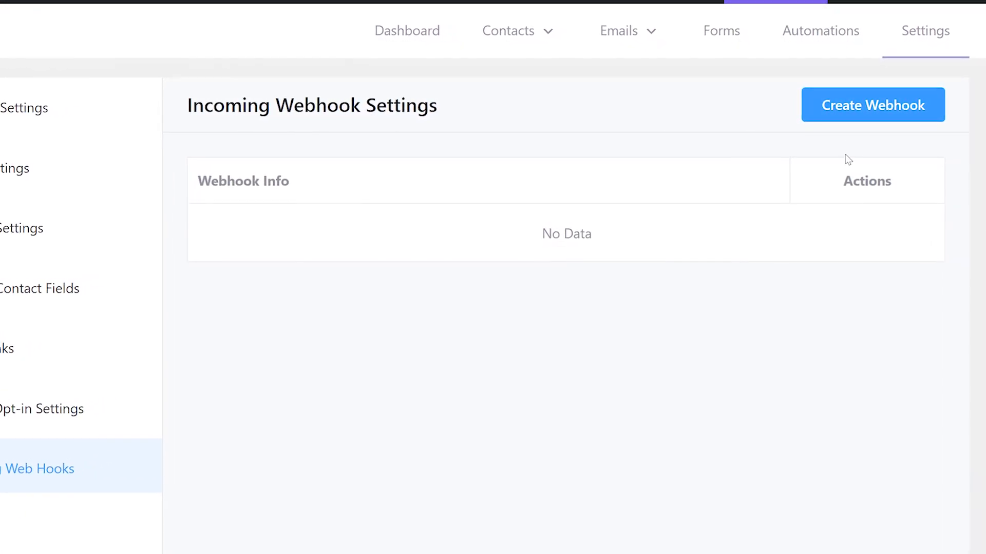
- Start creating a new incoming webhook from the empty webhook list
left_click(873, 105)
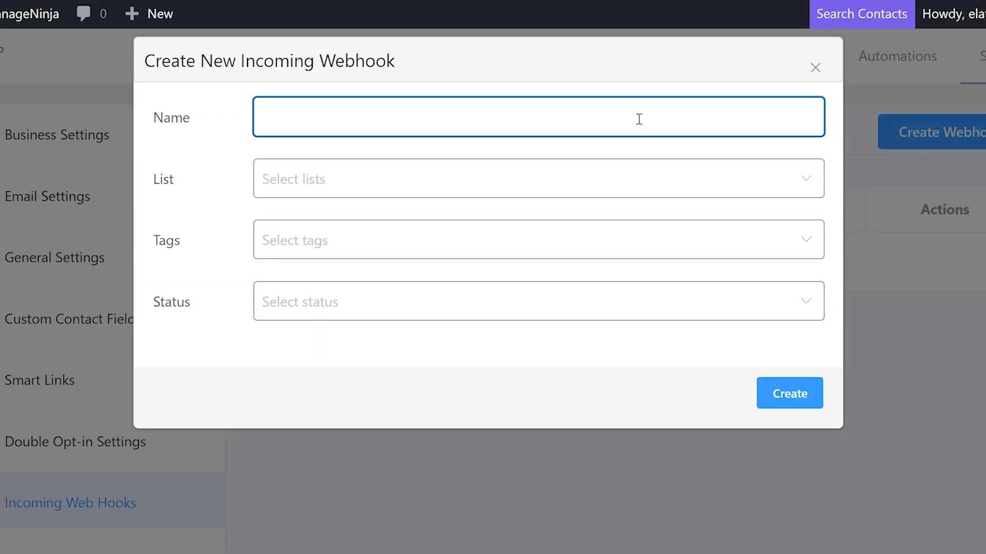
- Create webhook FluentForms: list New subscribers, tag Potential, status Subscribed
type("FluentForms")
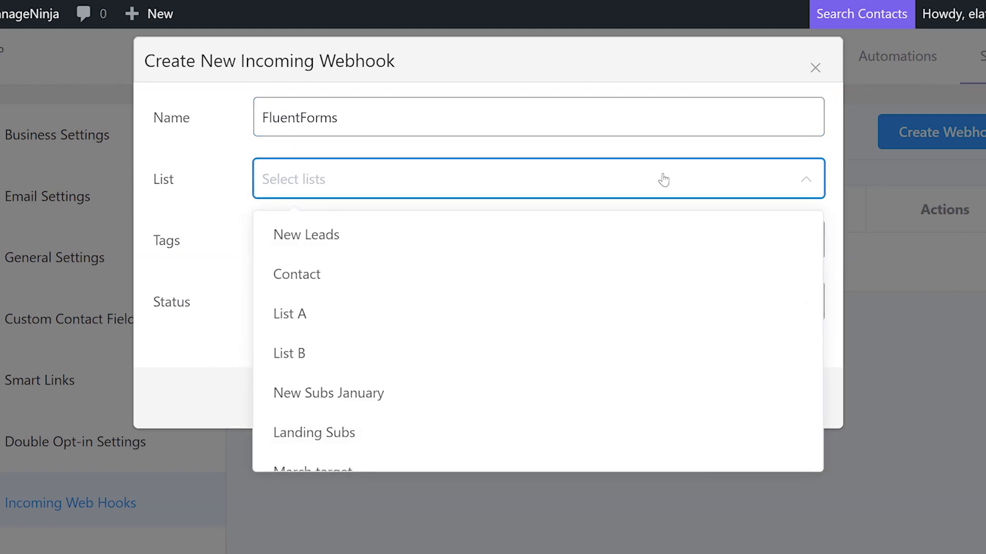
scroll("down", 3)
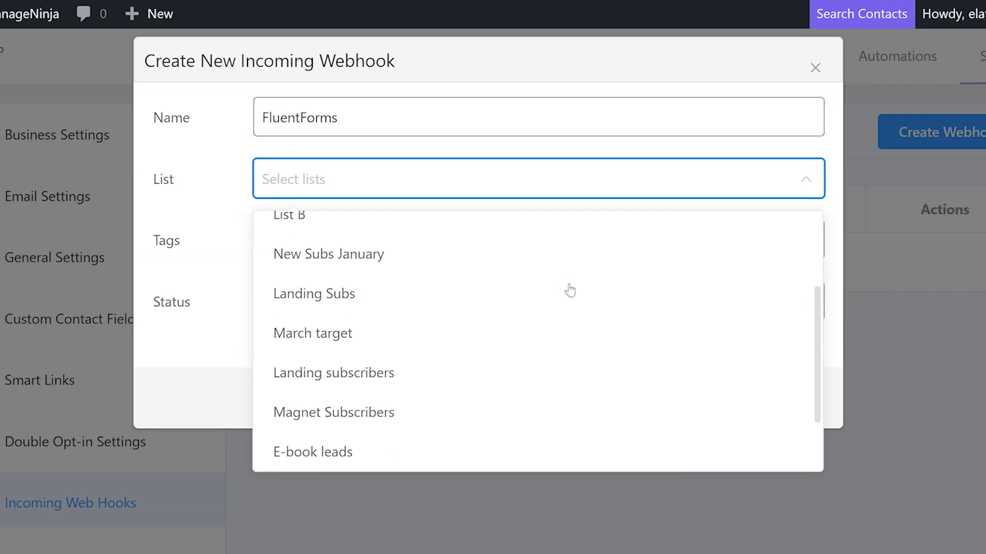
scroll("down", 3)
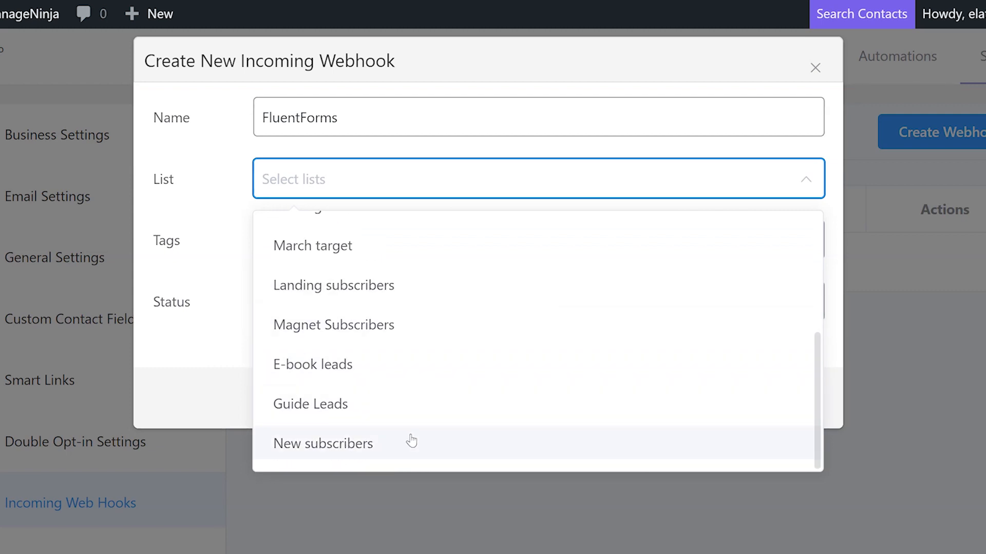
left_click(323, 444)
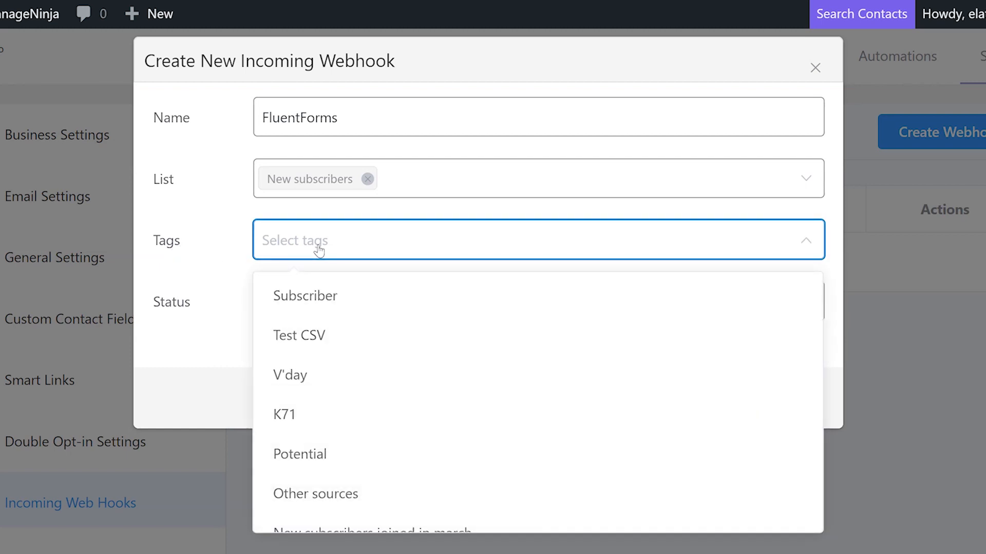
left_click(300, 454)
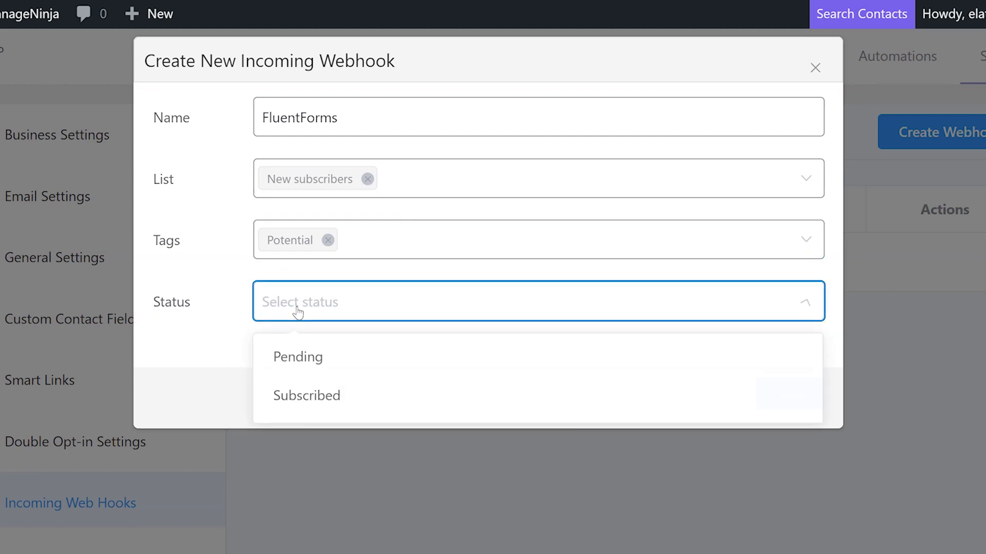
left_click(305, 396)
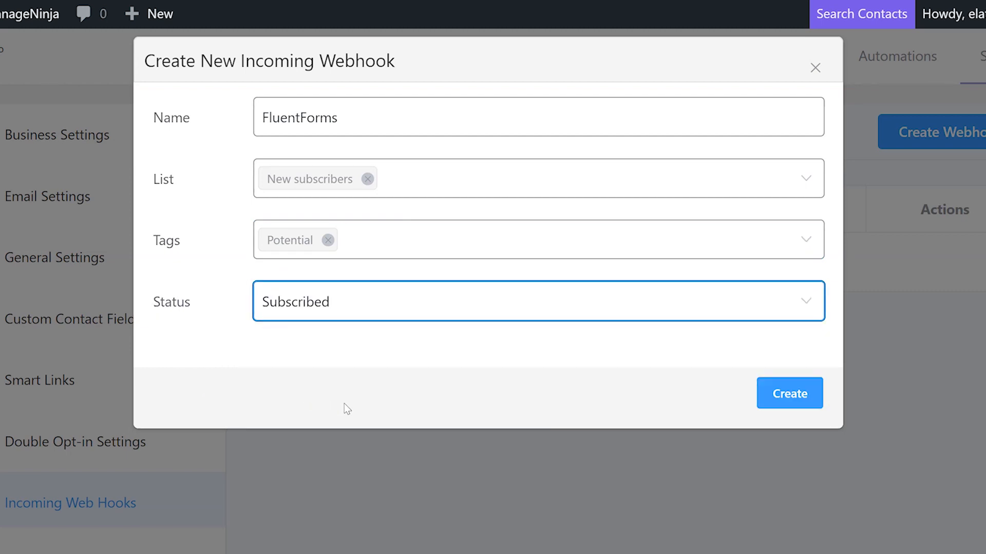
left_click(789, 393)
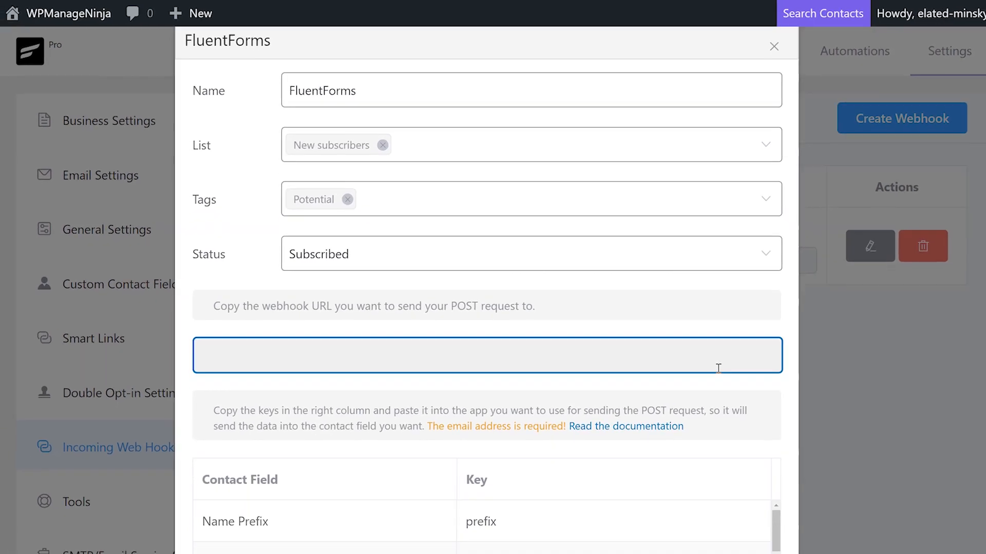
- Review the FluentForms webhook URL and field keys, then close its details dialog
scroll("down", 3)
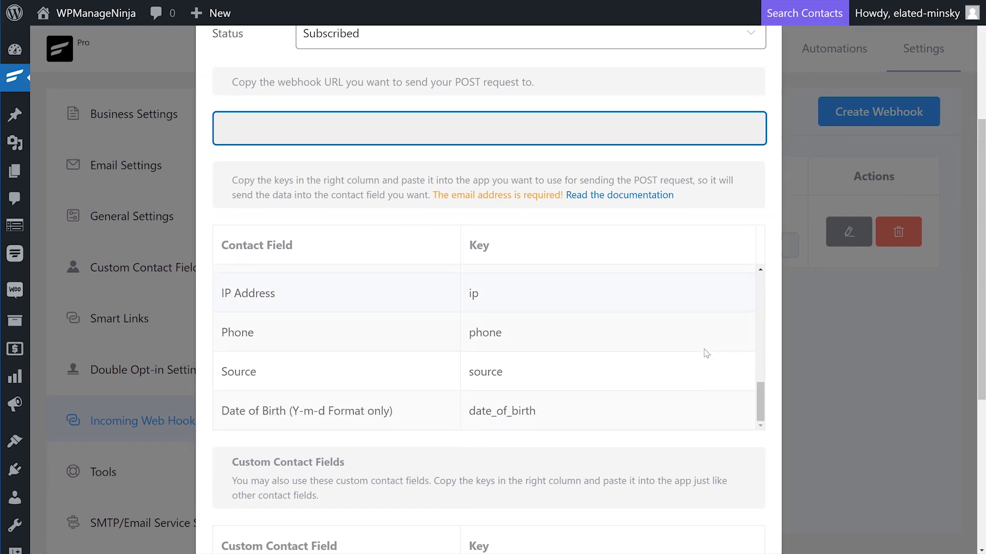
scroll("up", 3)
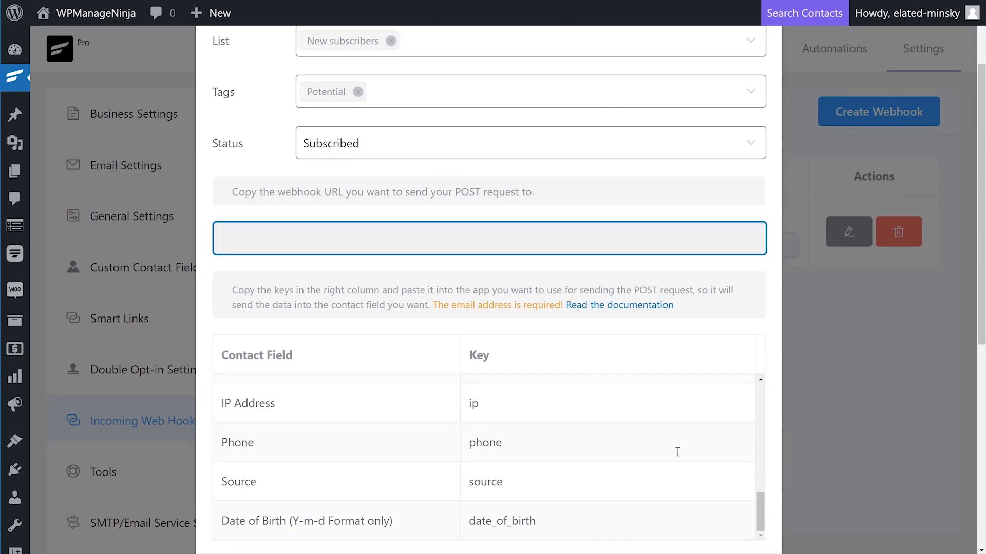
scroll("up", 3)
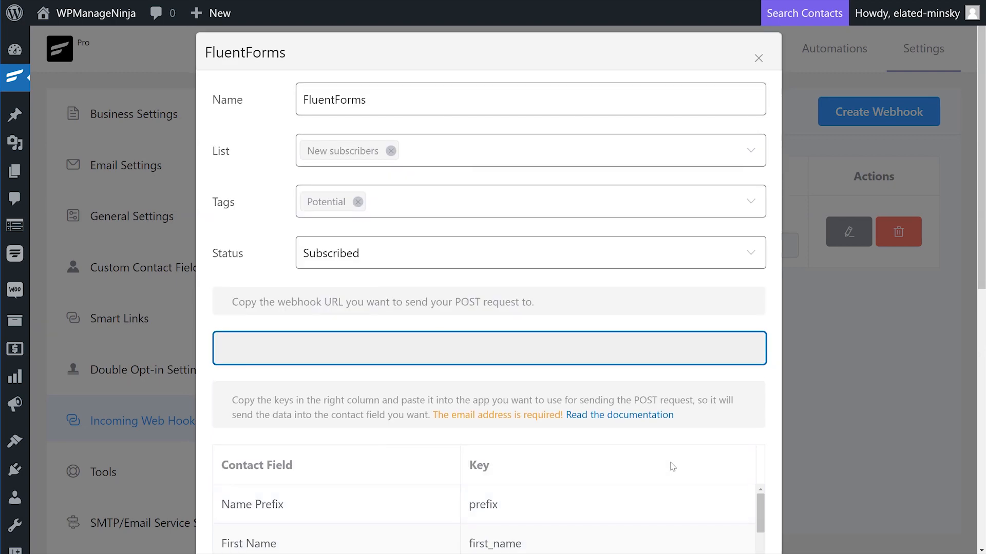
left_click(757, 58)
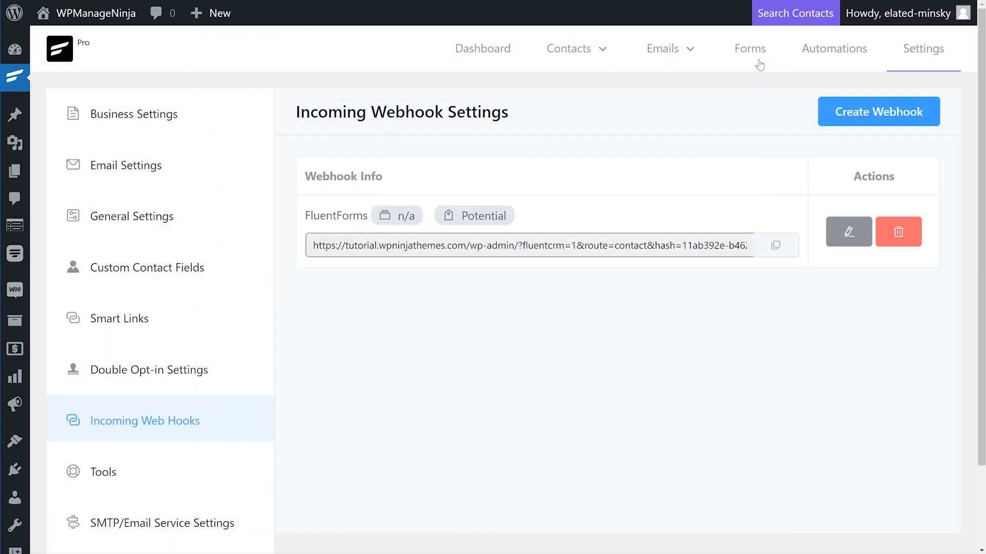
left_click(848, 231)
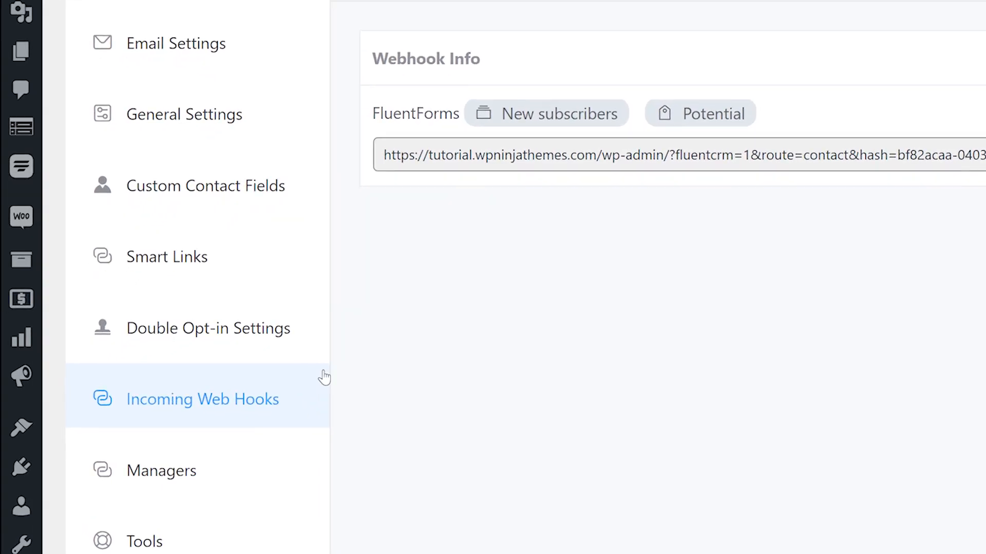
left_click(178, 470)
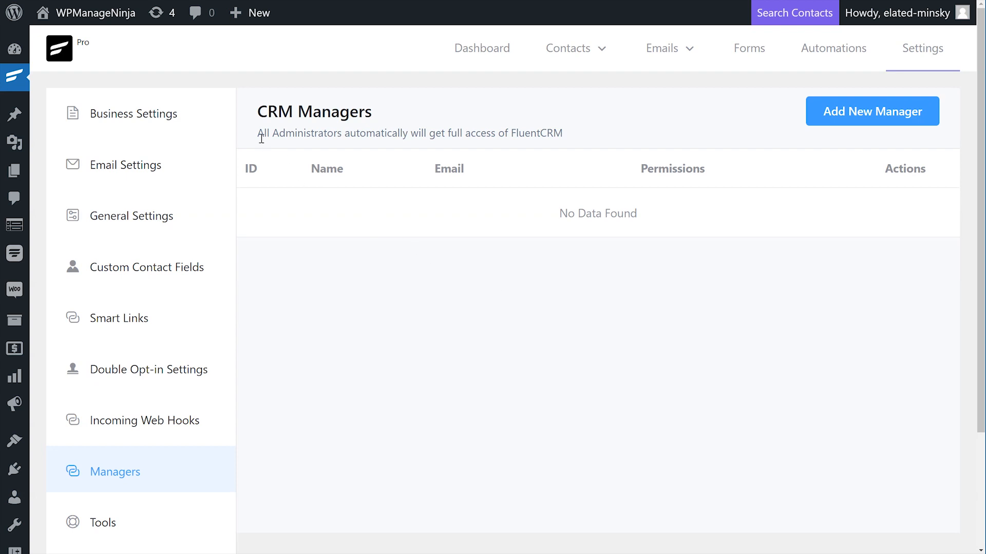
triple_click(409, 133)
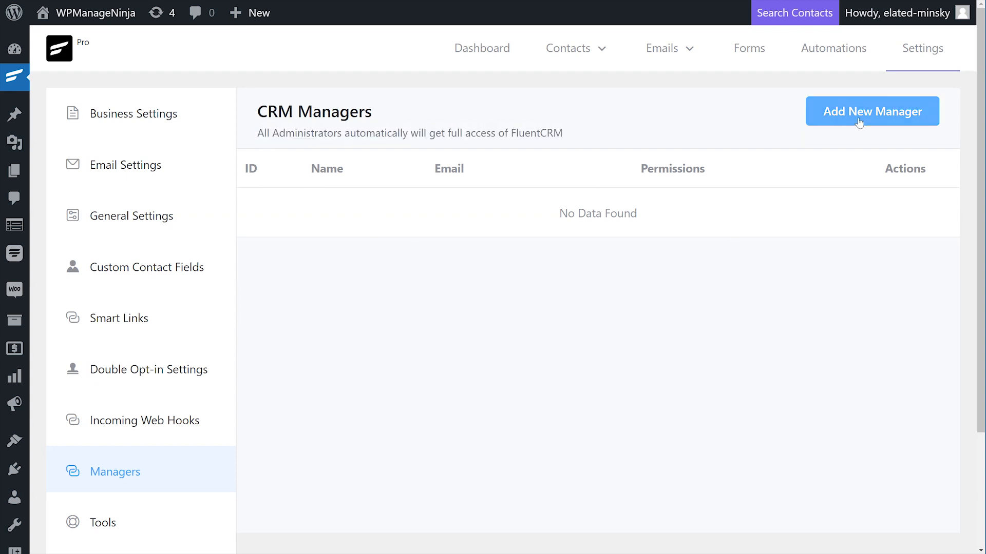
left_click(872, 111)
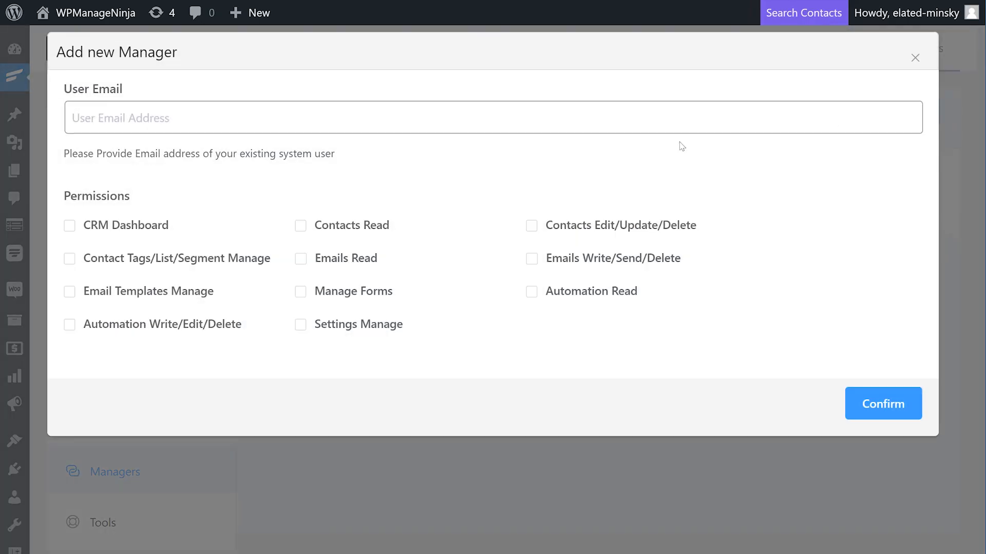
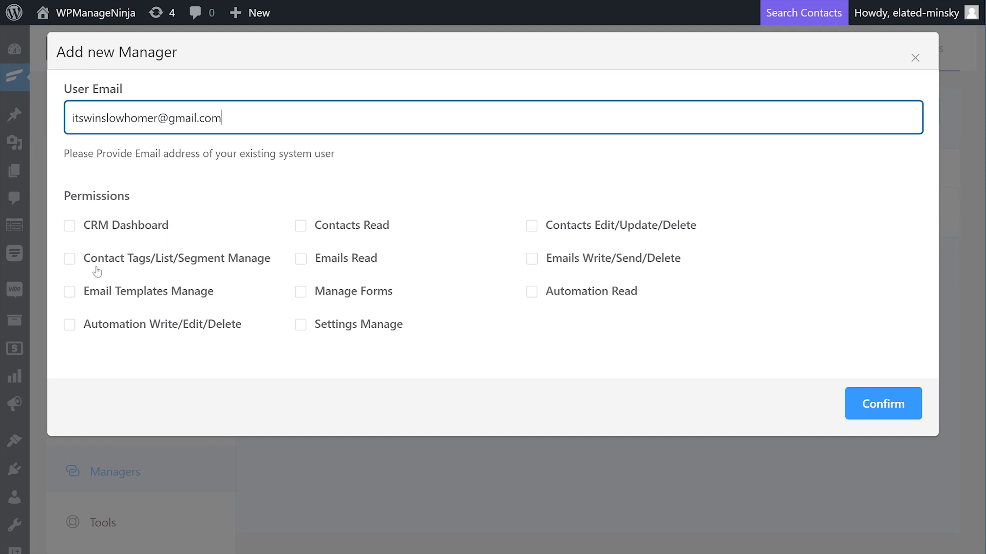
left_click(68, 291)
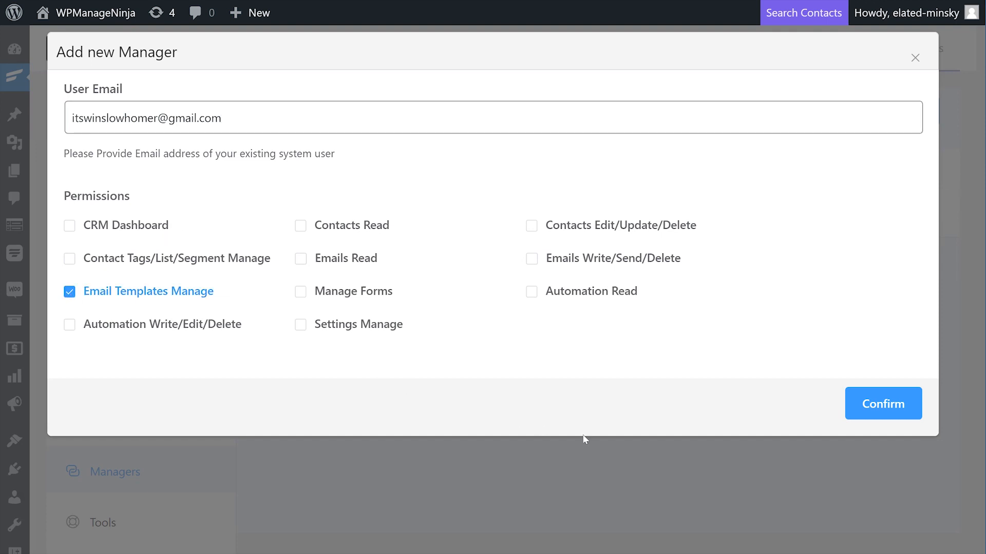
left_click(883, 403)
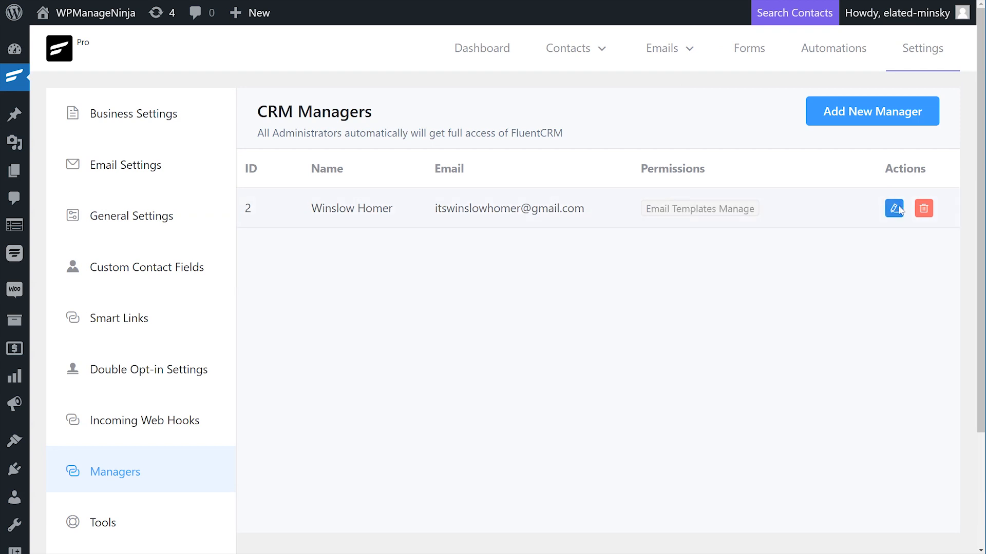
- Edit the manager to also grant CRM Dashboard and contacts read access, and save
left_click(893, 209)
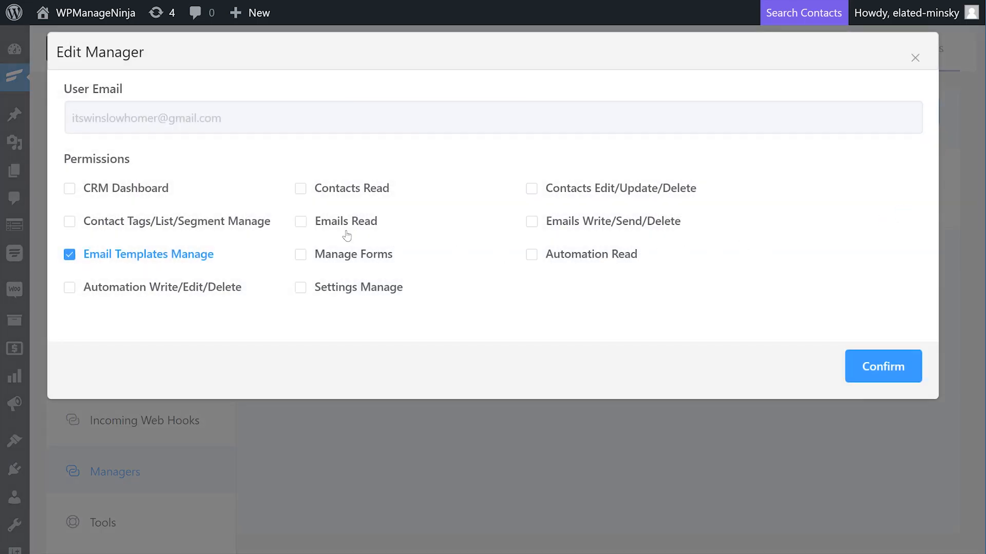
left_click(68, 189)
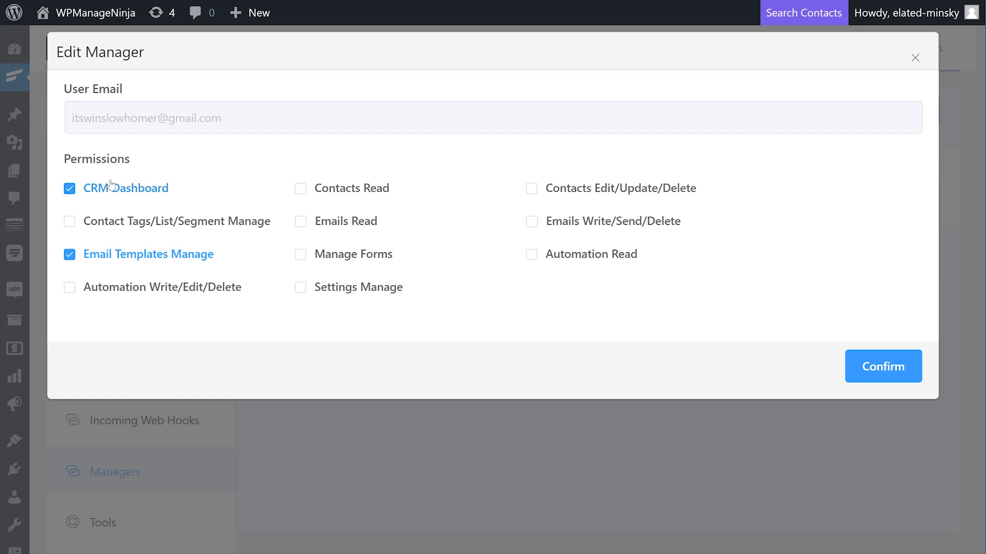
left_click(301, 188)
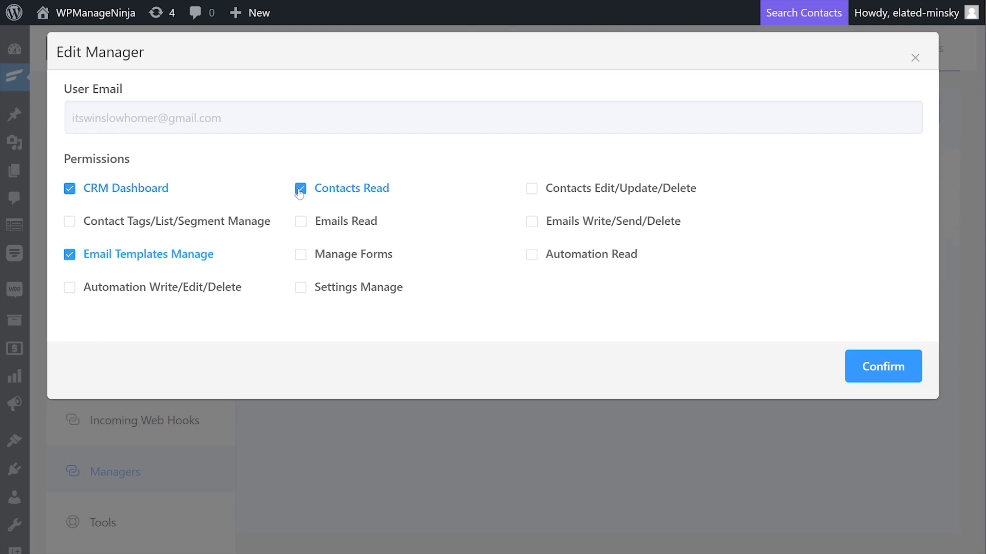
left_click(530, 222)
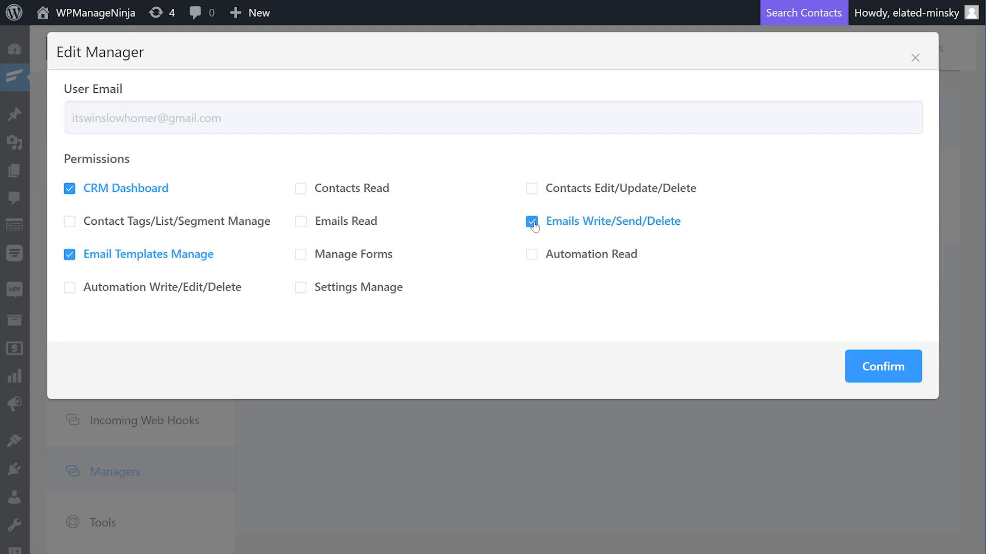
left_click(531, 220)
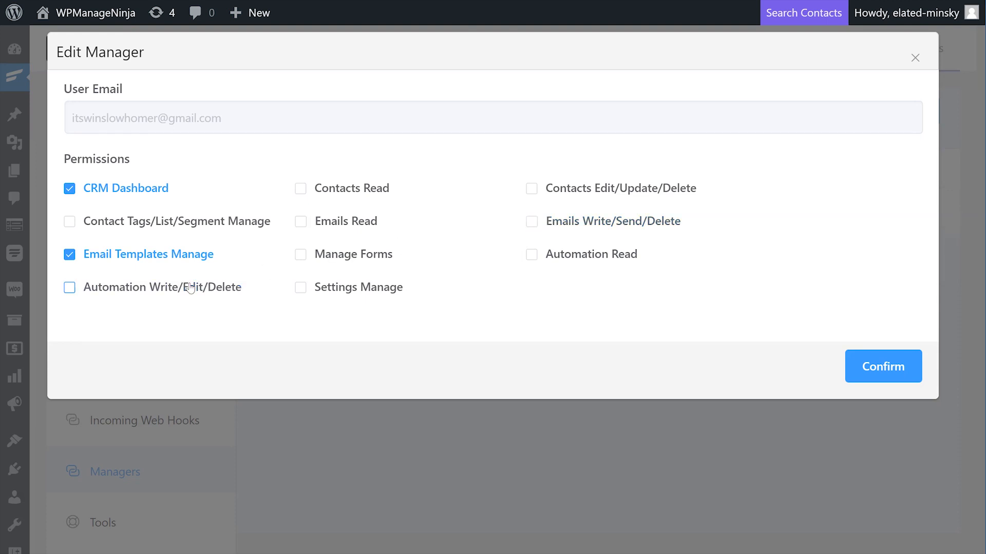
left_click(69, 287)
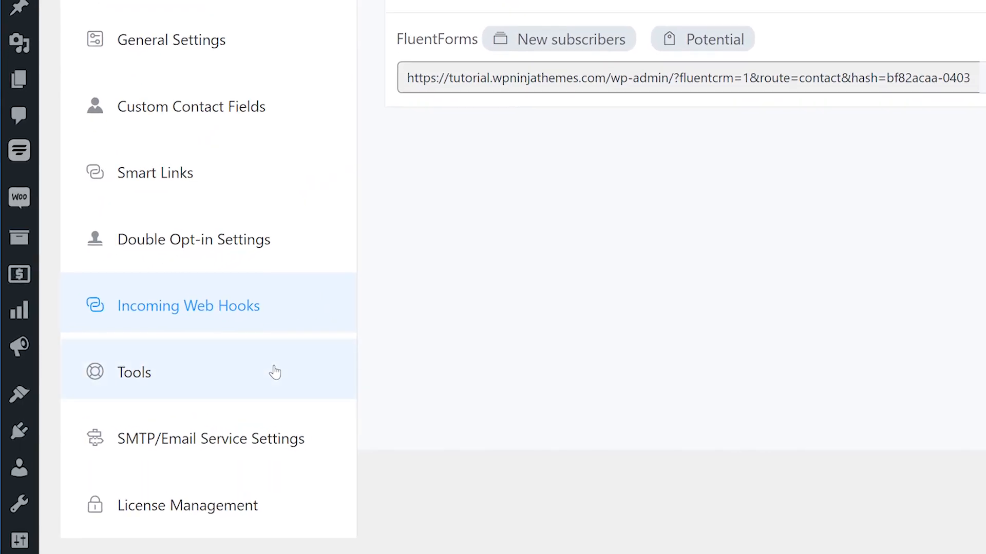
- Review the Rest API Status entries on the Tools page
left_click(134, 372)
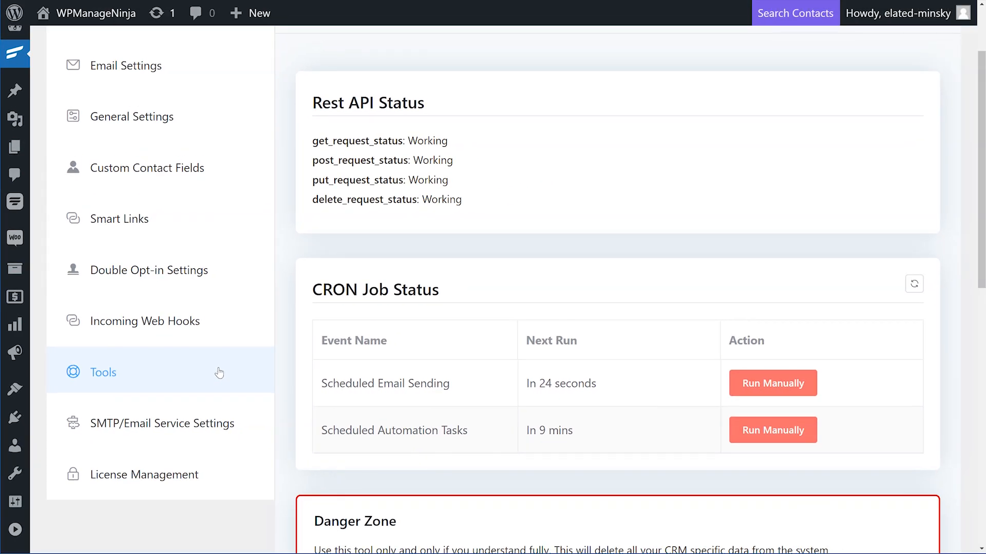
scroll("up", 3)
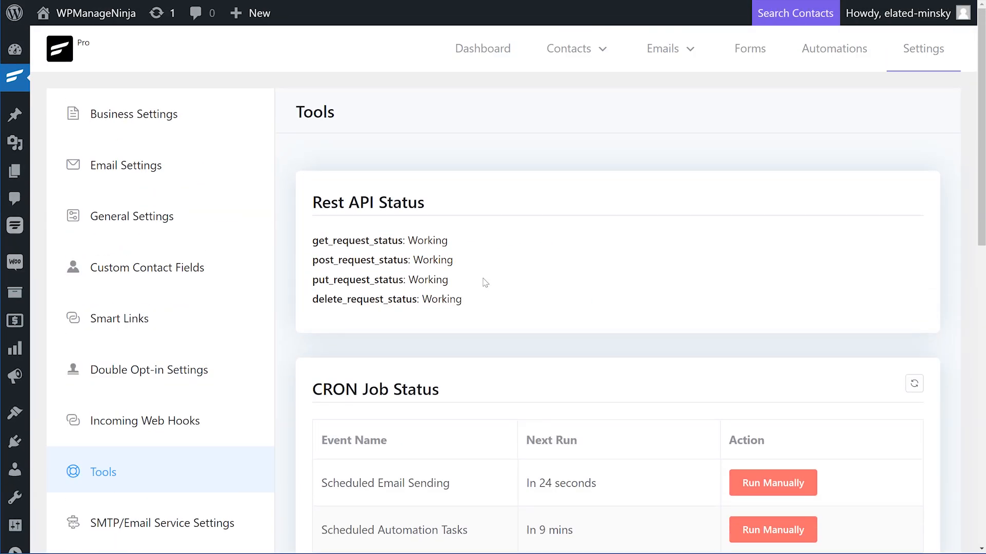
double_click(368, 202)
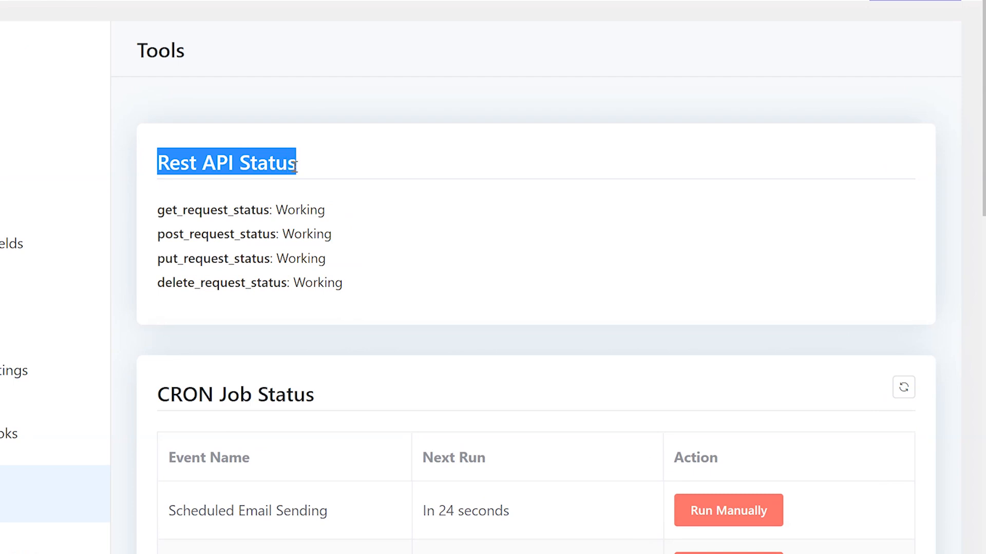
left_click(499, 245)
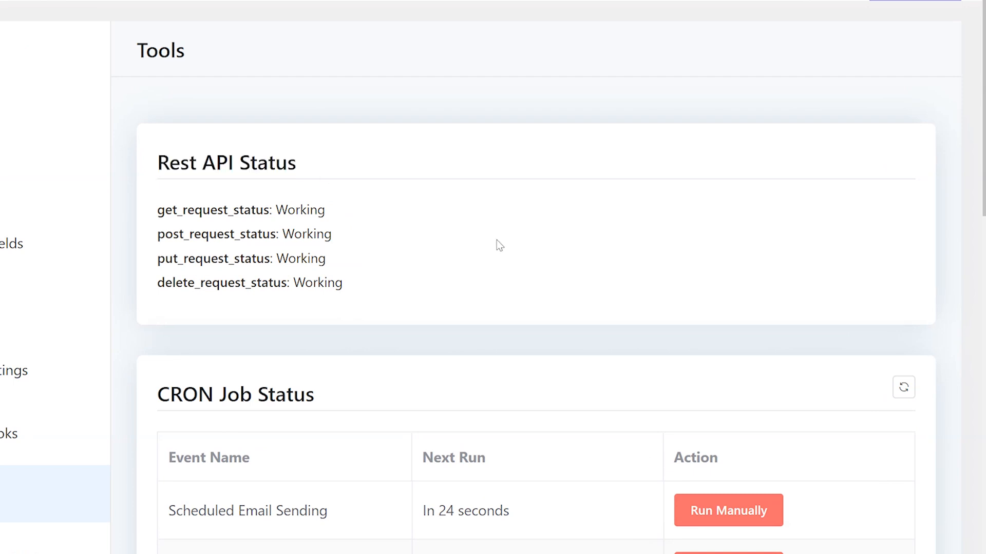
mouse_move(288, 226)
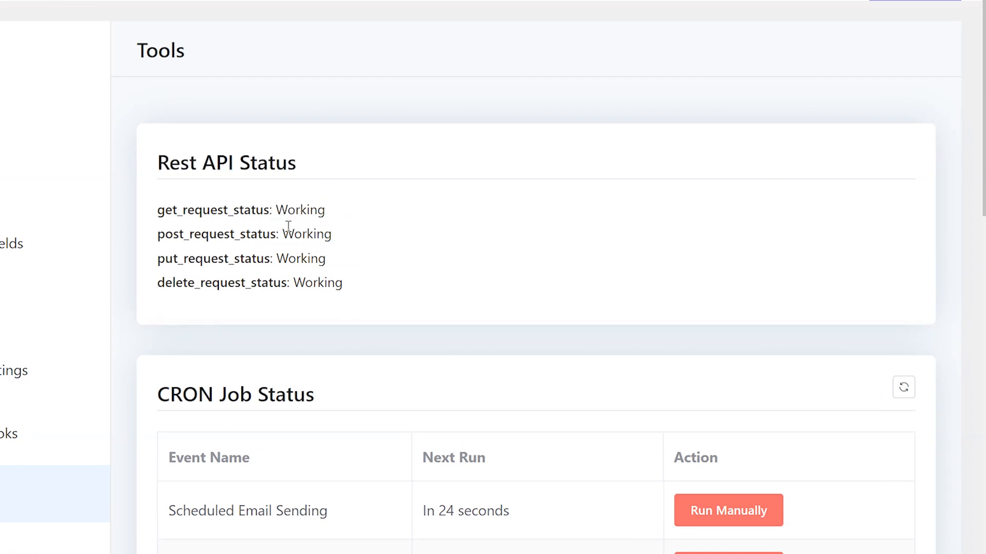
double_click(212, 282)
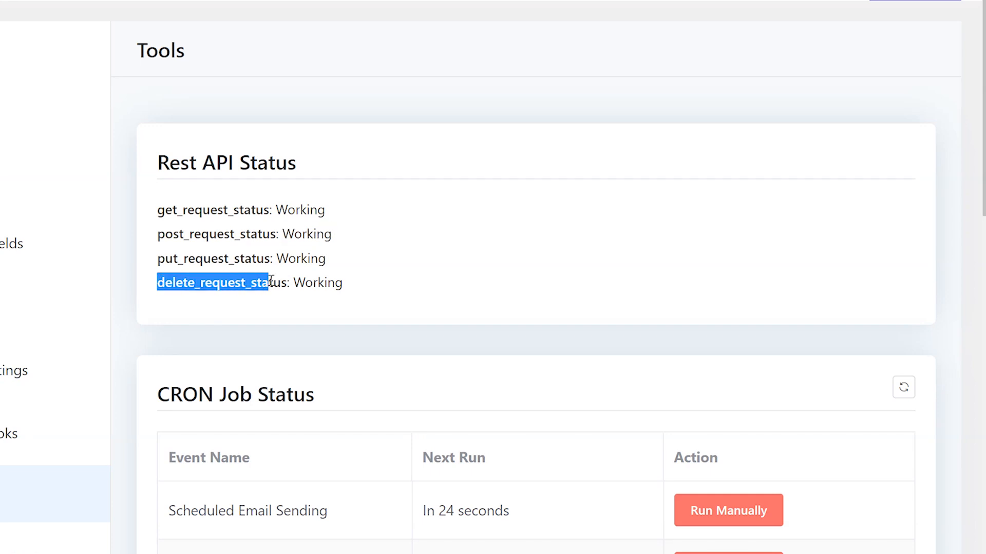
left_click(487, 295)
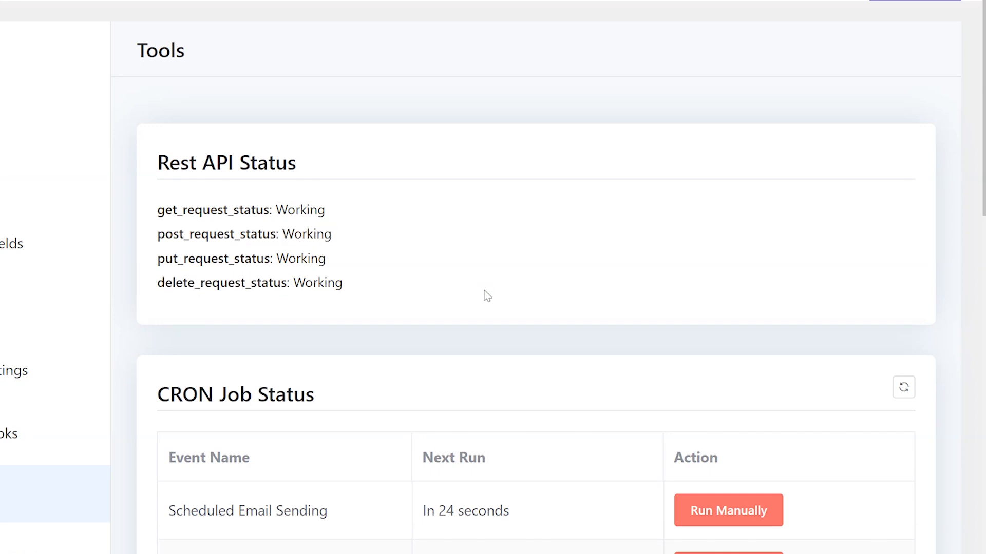
- Review CRON Job Status and run the Scheduled Automation Tasks job manually
scroll("down", 3)
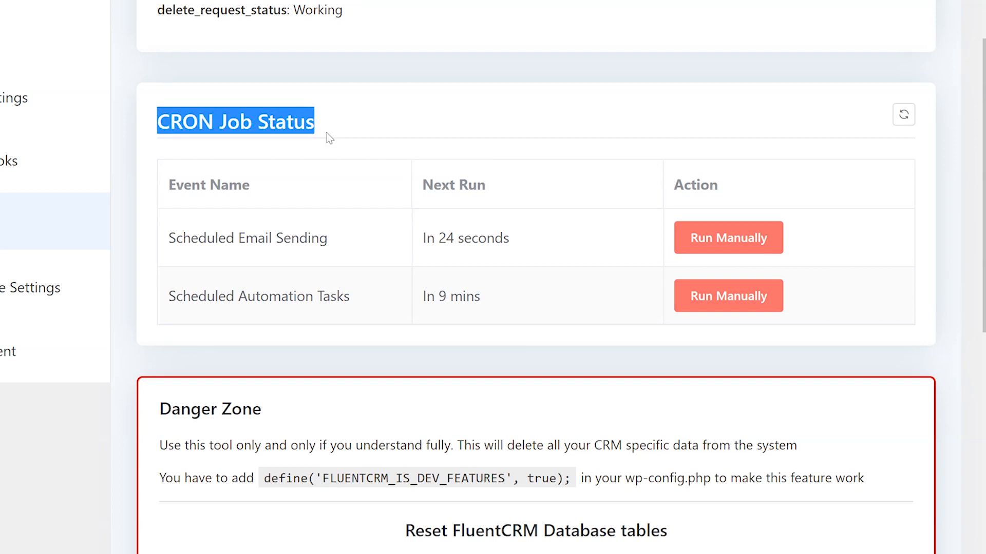
mouse_move(539, 206)
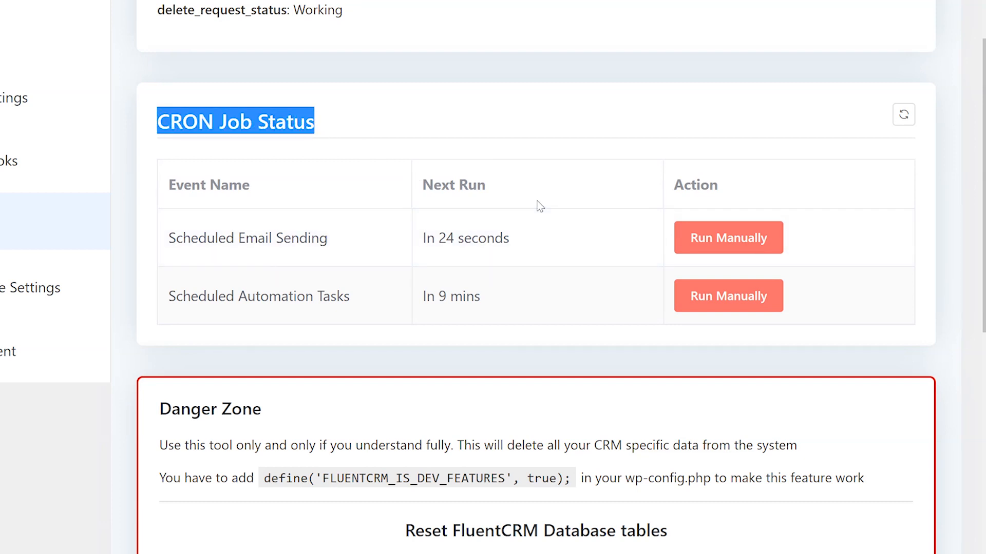
double_click(248, 237)
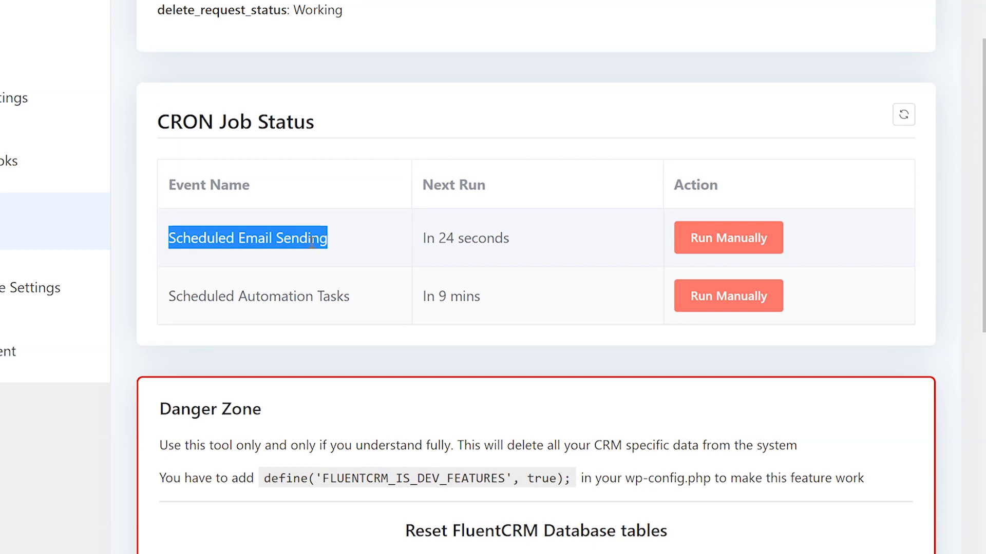
left_click(448, 328)
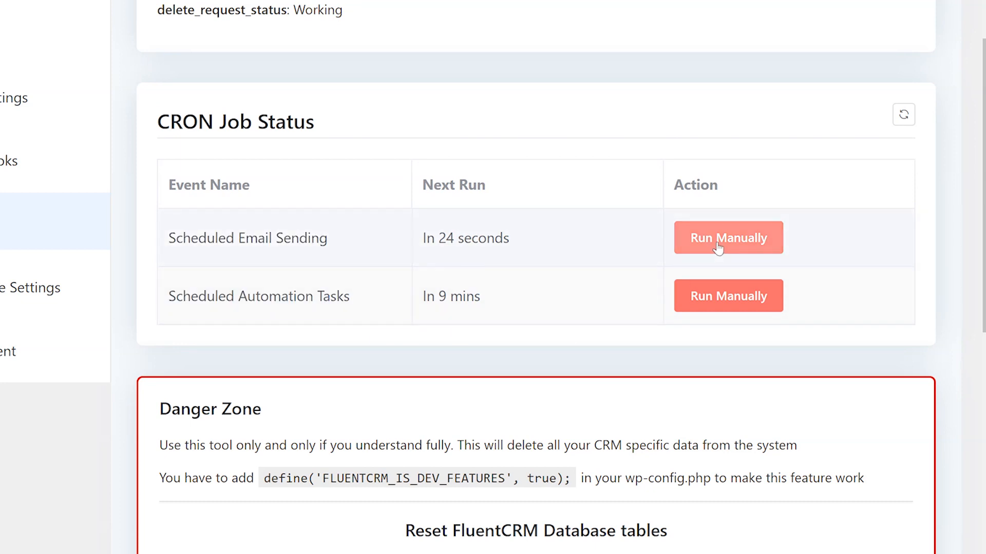
mouse_move(727, 296)
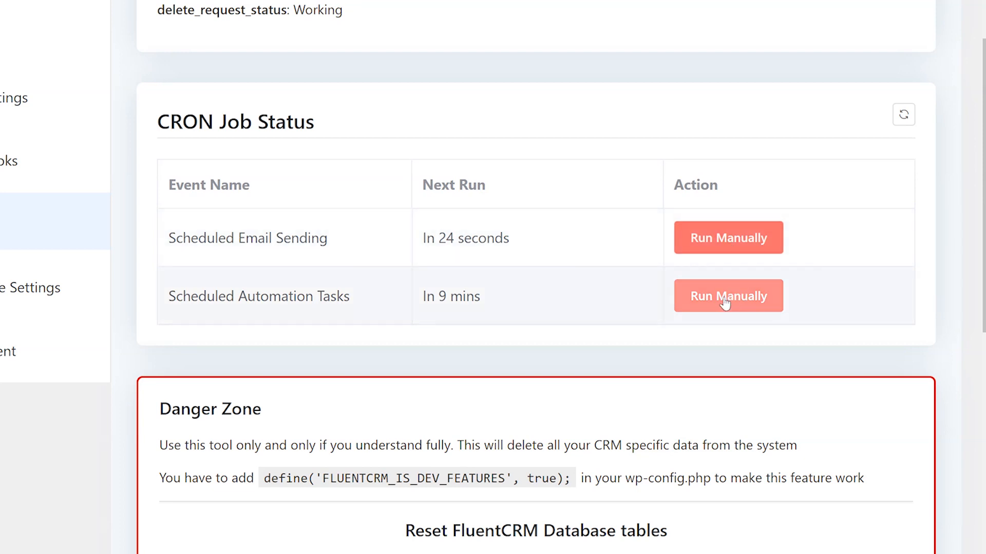
left_click(727, 296)
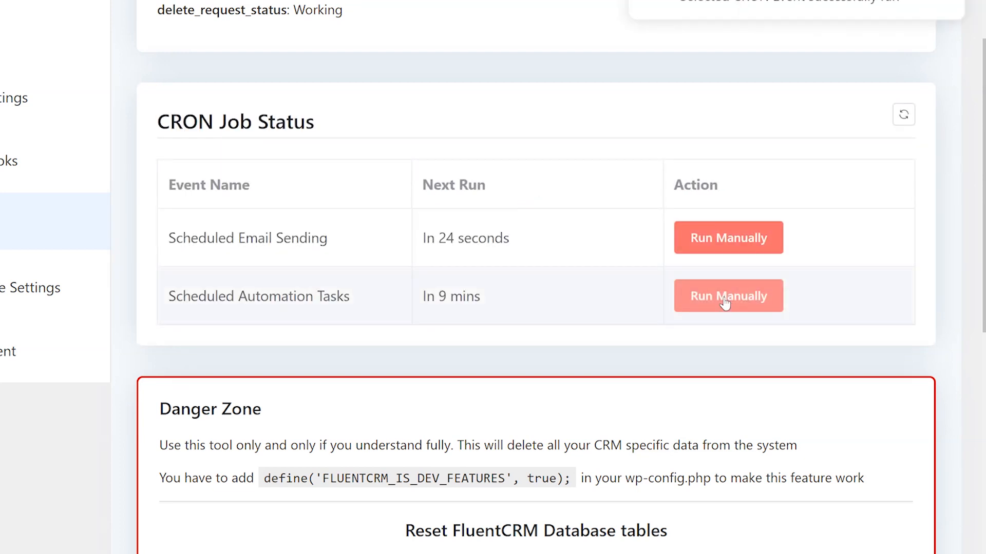
scroll("down", 3)
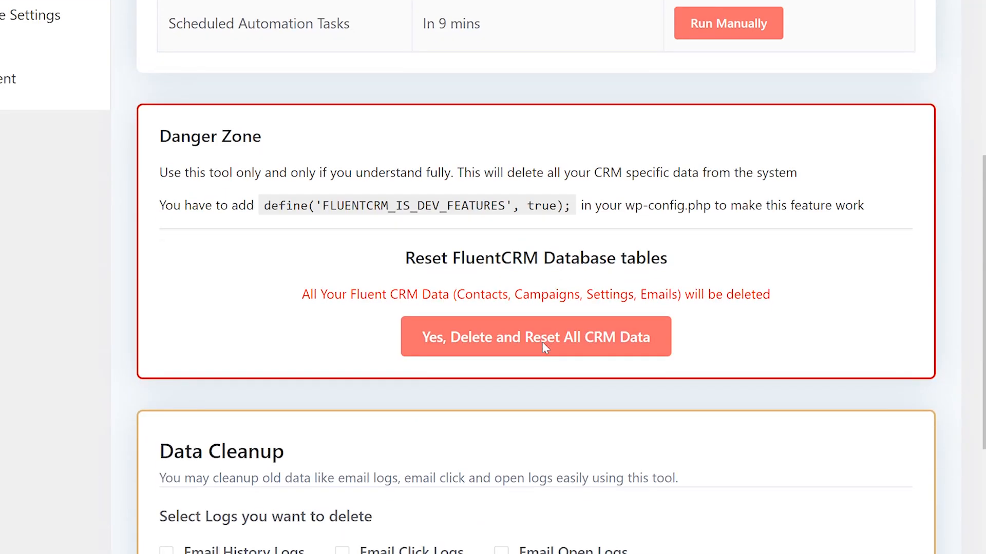
mouse_move(154, 143)
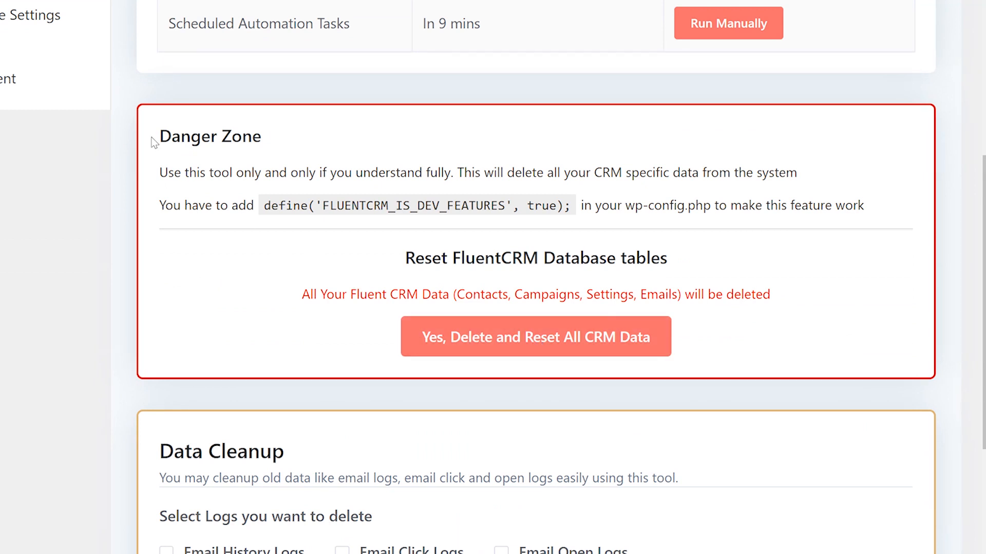
double_click(209, 137)
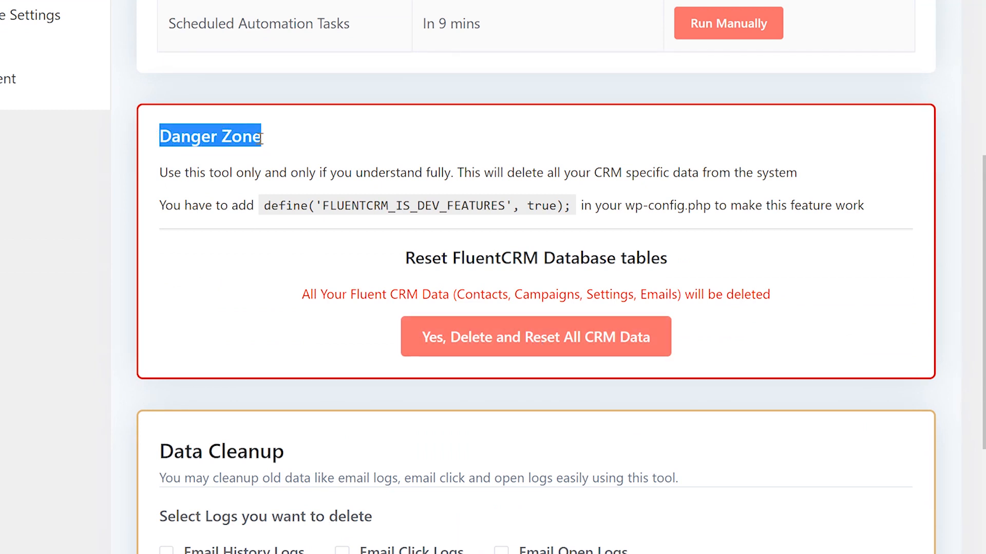
mouse_move(482, 341)
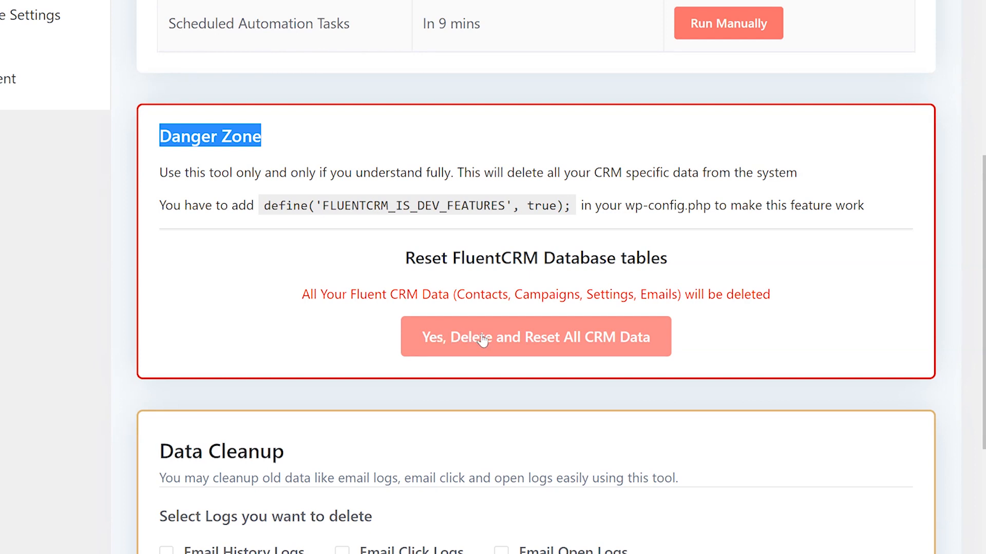
mouse_move(626, 344)
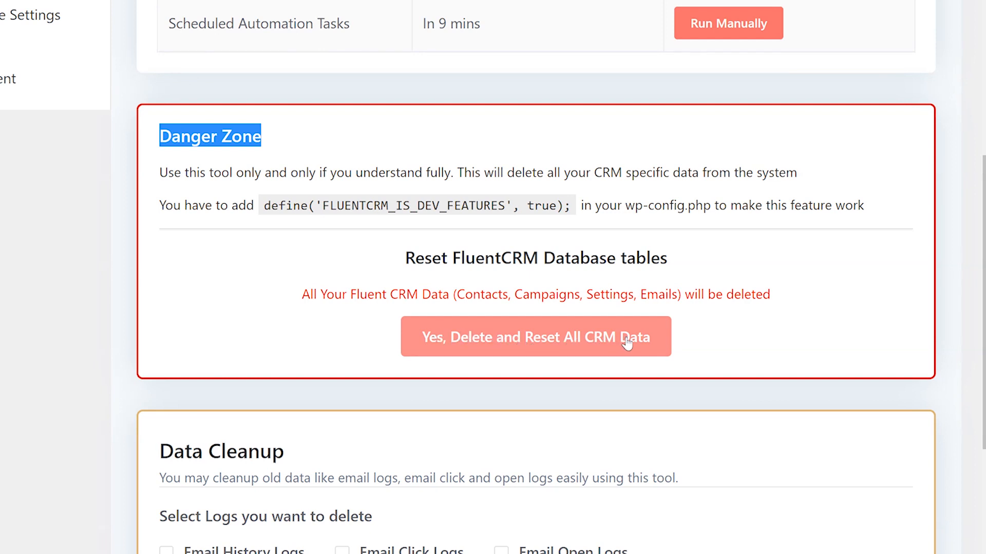
mouse_move(581, 351)
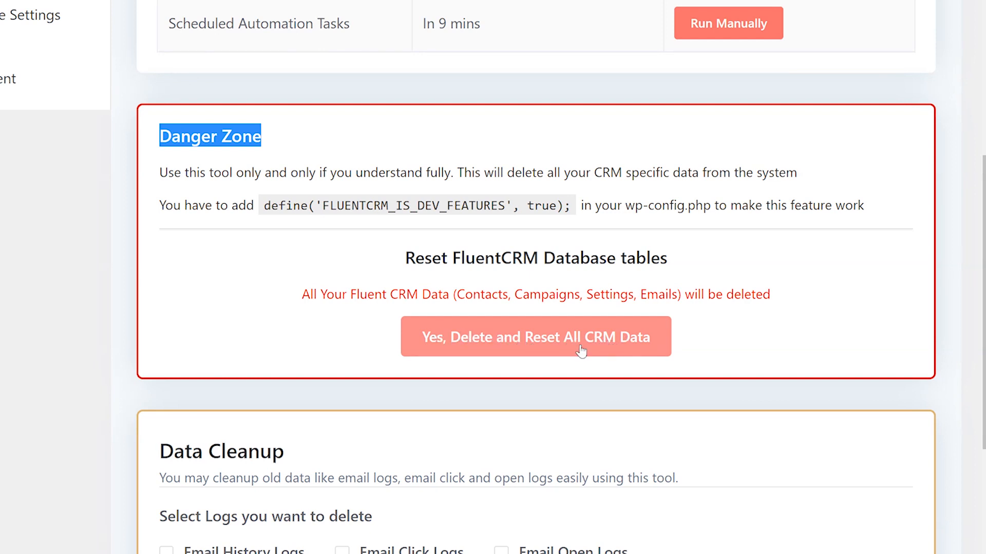
double_click(481, 294)
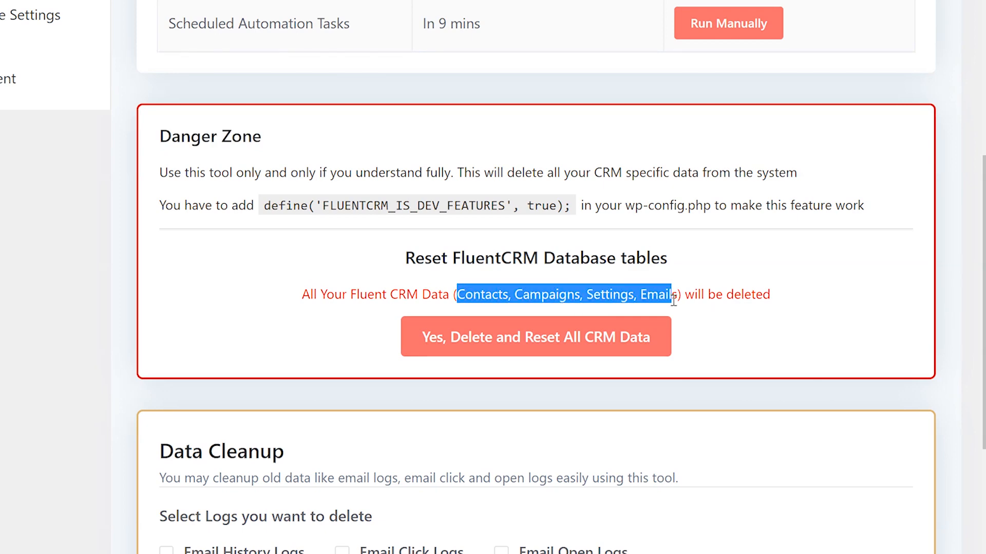
- In Data Cleanup, select Email Open Logs for deletion of data older than 10 days
scroll("down", 3)
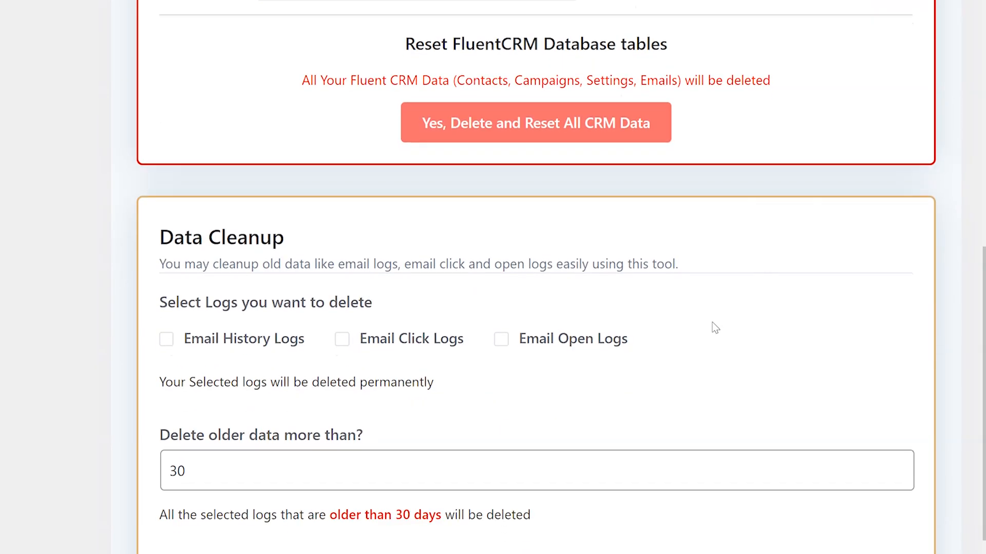
scroll("down", 3)
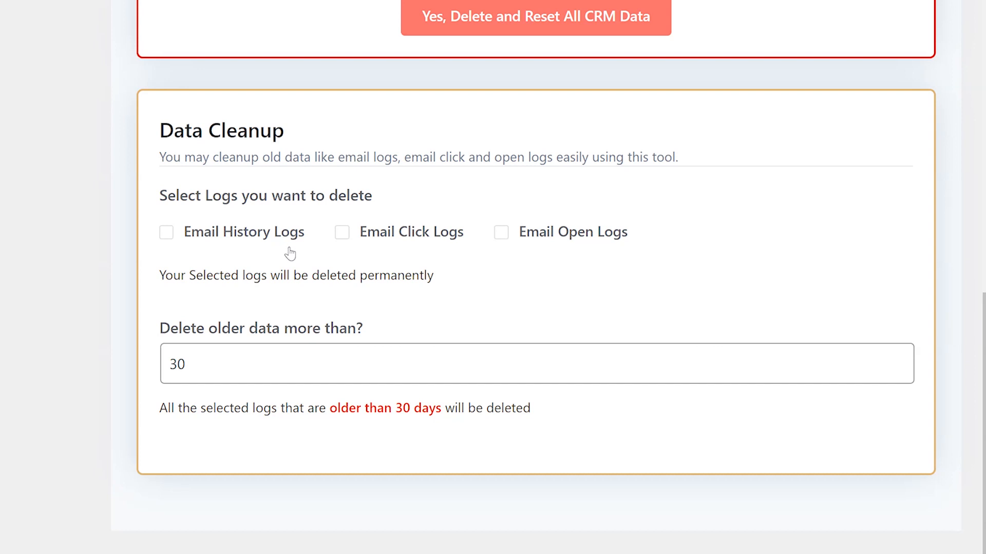
mouse_move(532, 248)
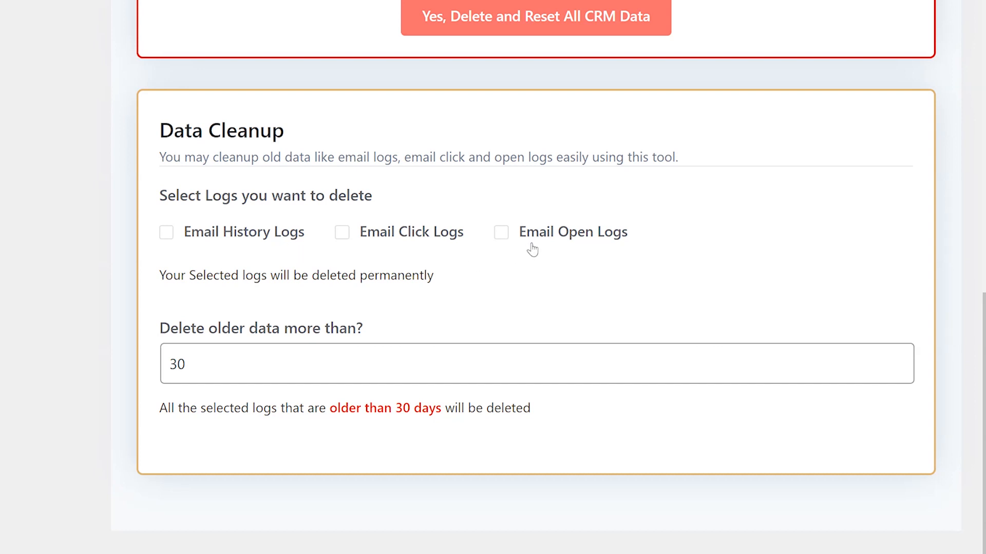
left_click(502, 232)
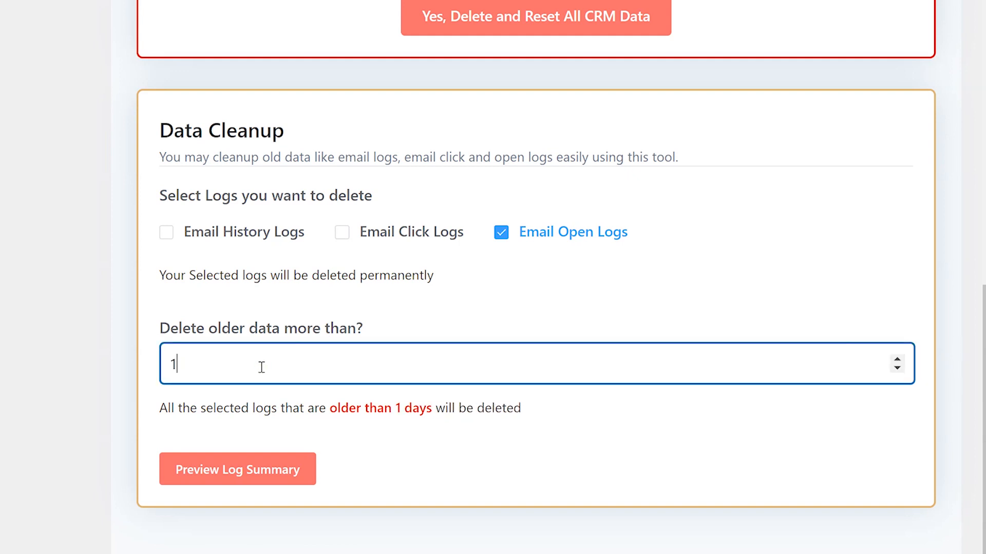
type("0")
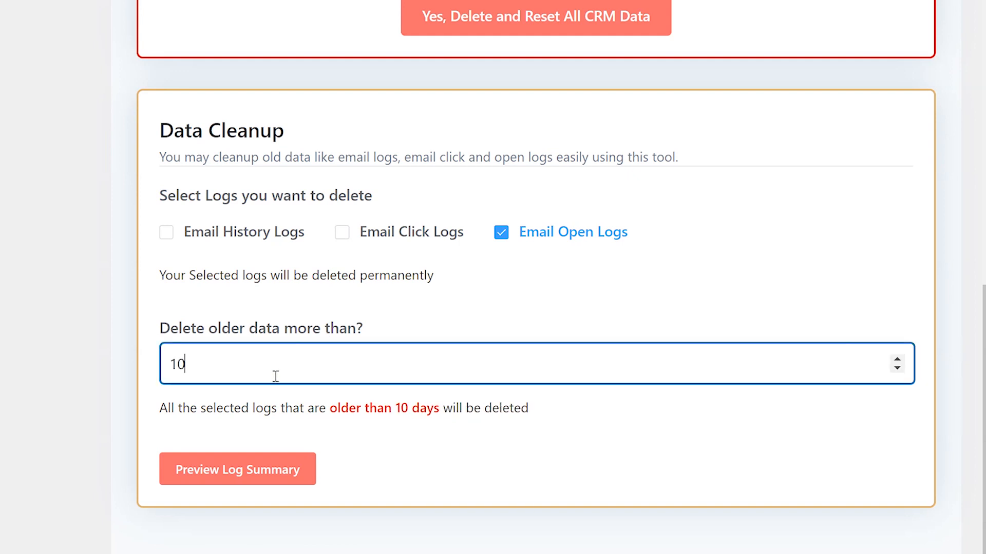
left_click(237, 469)
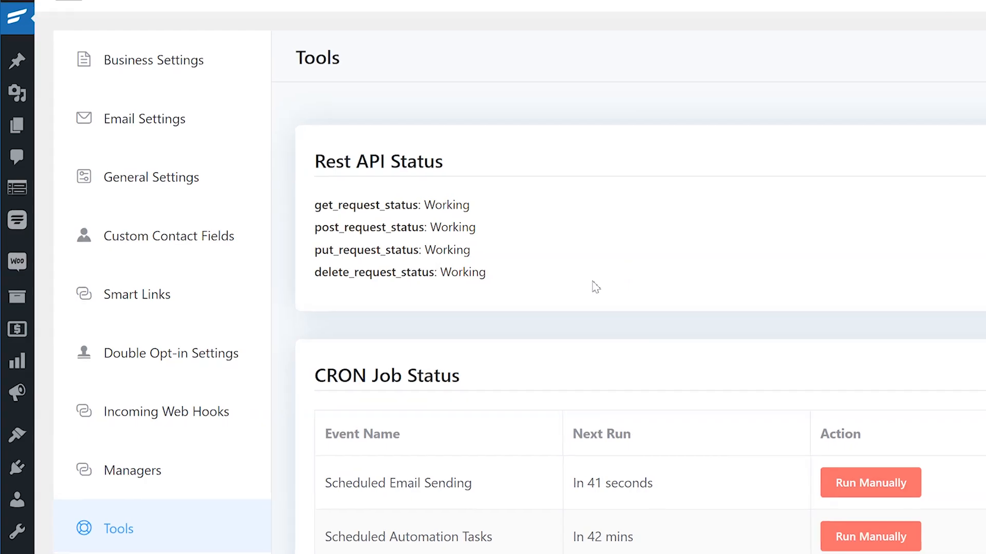
- Show the SMTP/Email Service Settings with FluentSMTP verified senders and the Amazon SES bounce handler URL
scroll("down", 3)
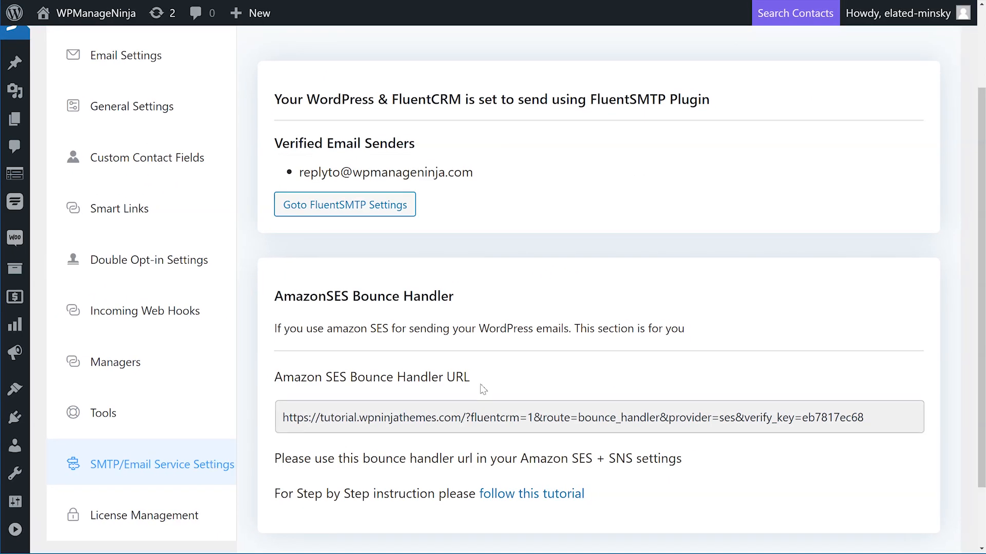
scroll("up", 3)
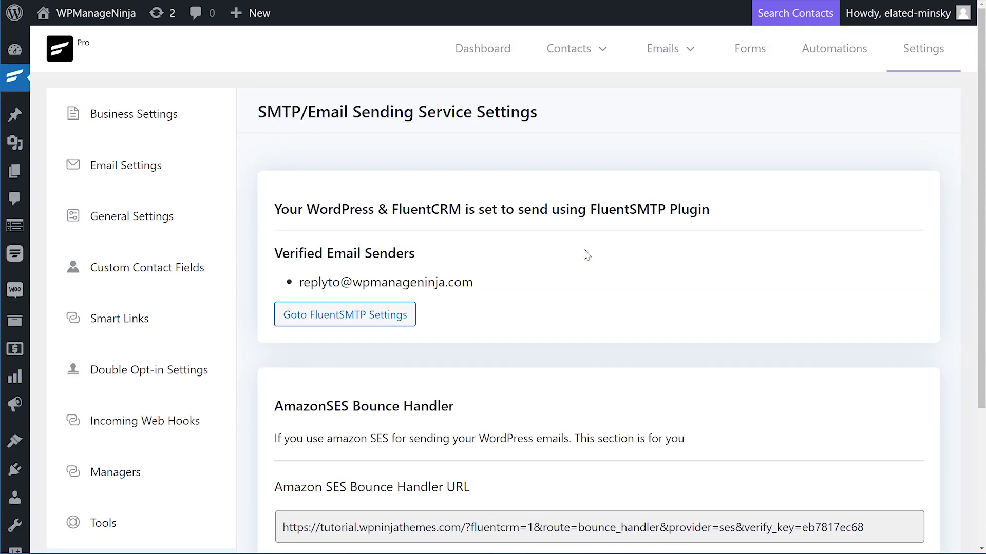
triple_click(396, 112)
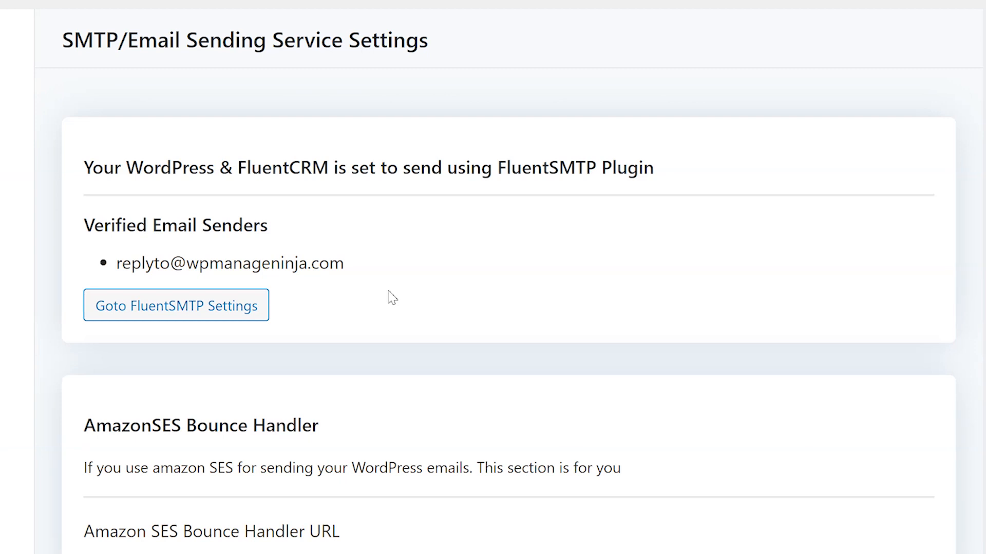
mouse_move(182, 311)
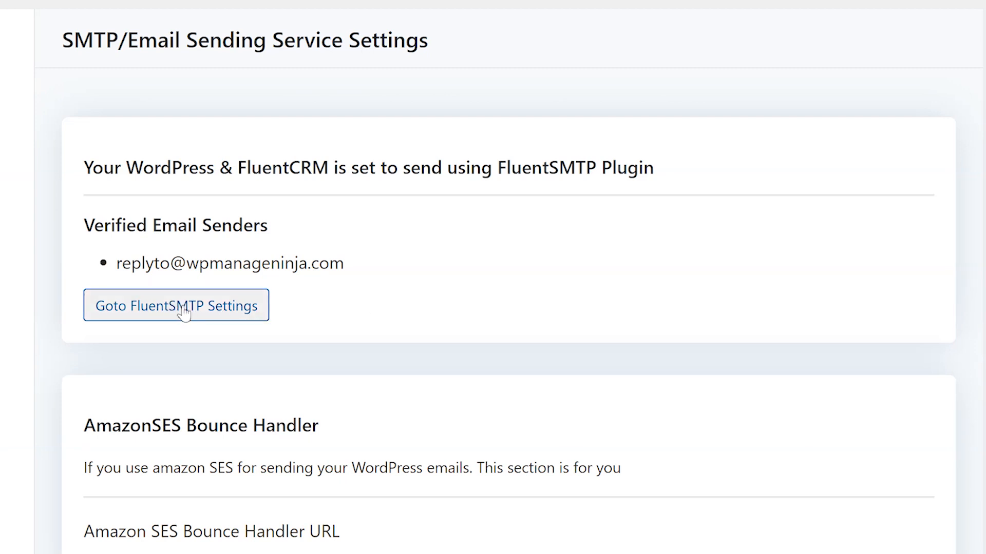
mouse_move(449, 382)
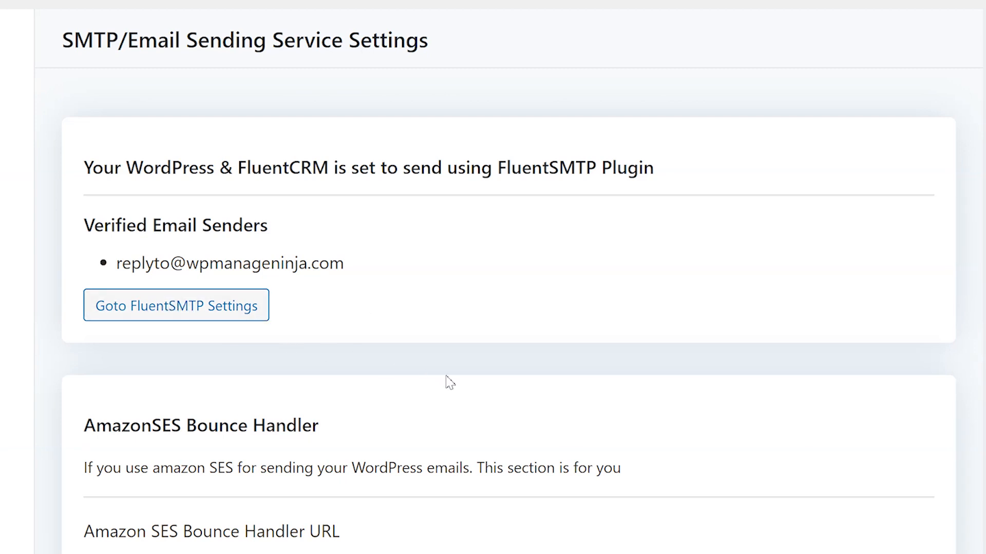
scroll("down", 3)
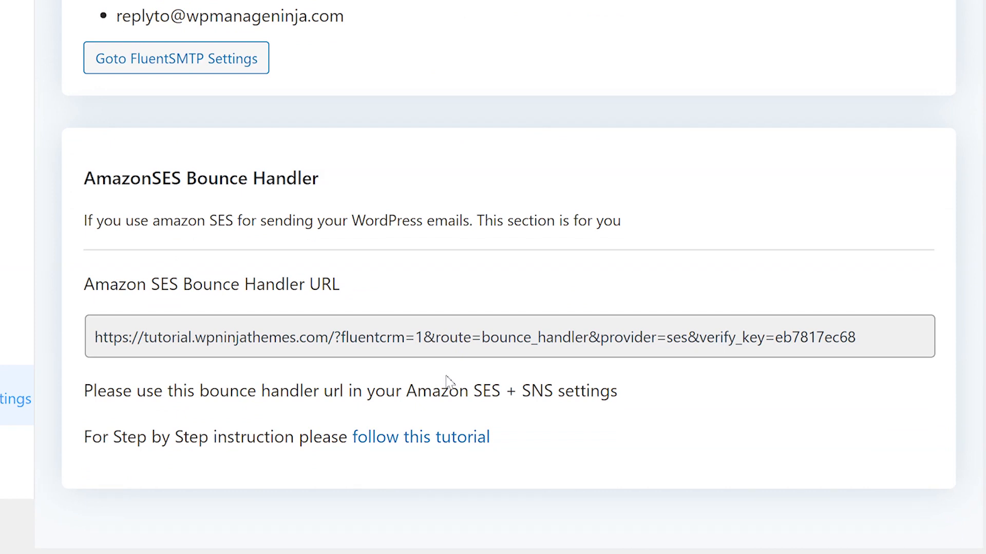
mouse_move(172, 221)
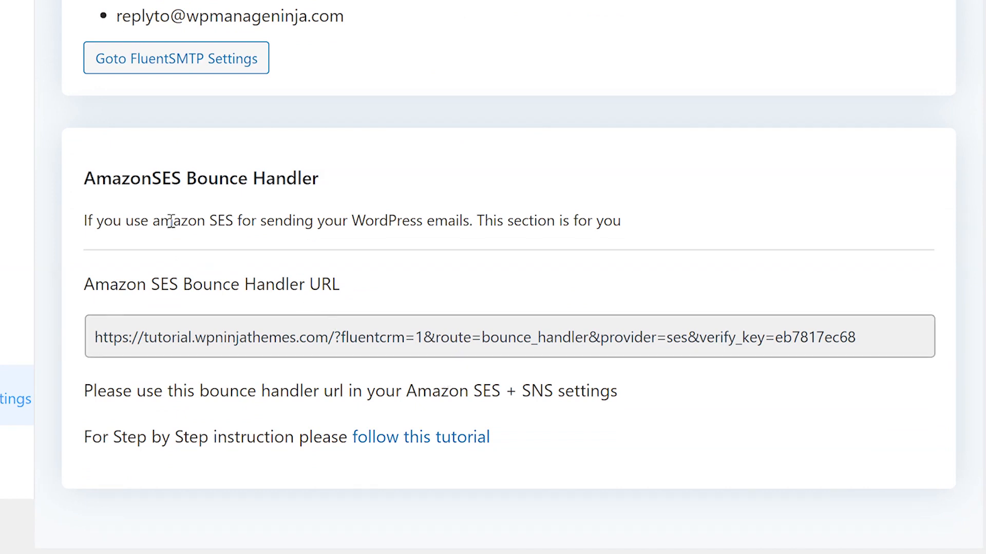